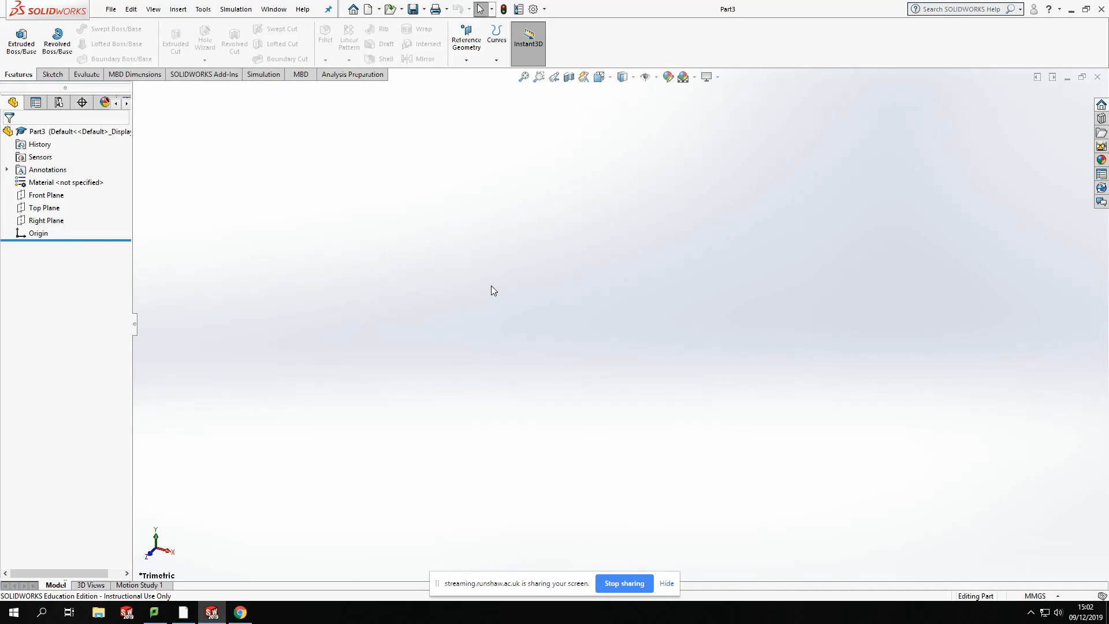
mouse_move(327, 292)
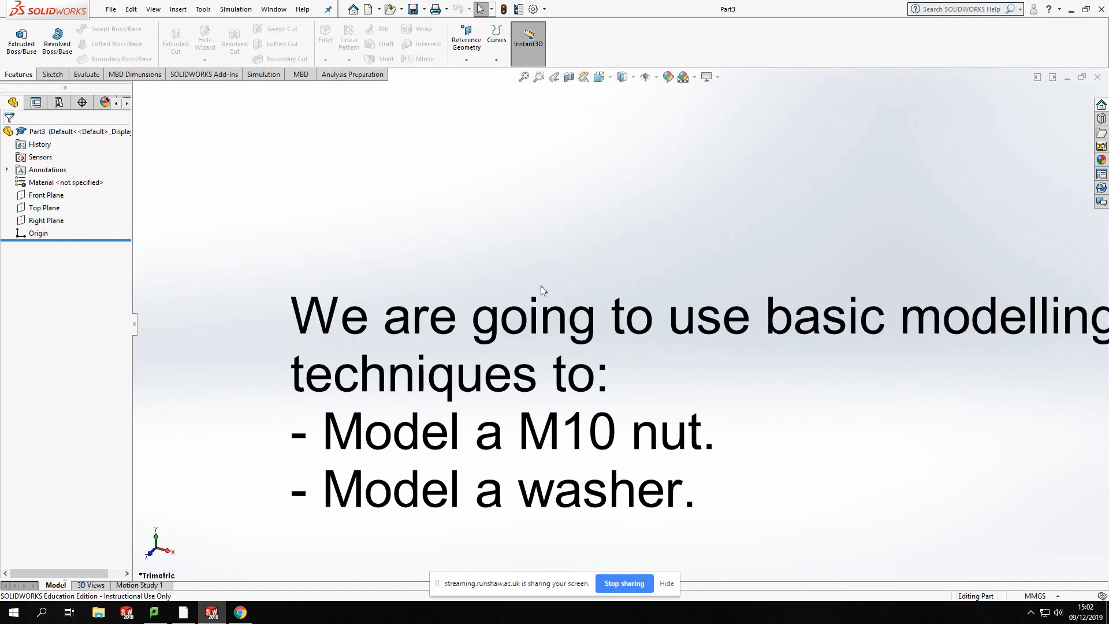
mouse_move(435, 252)
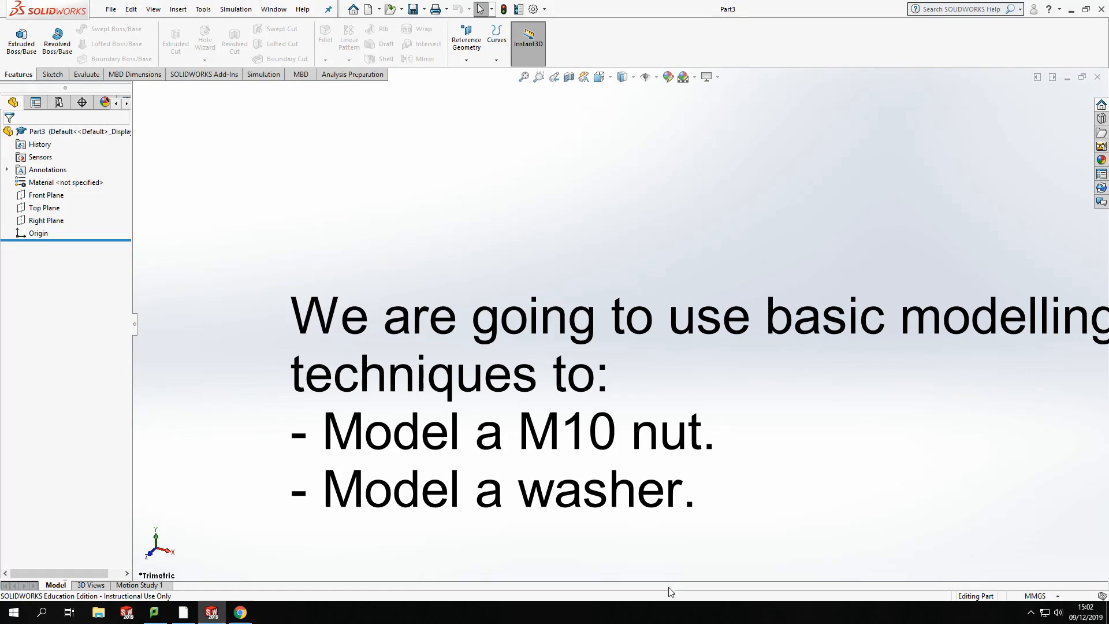
mouse_move(595, 497)
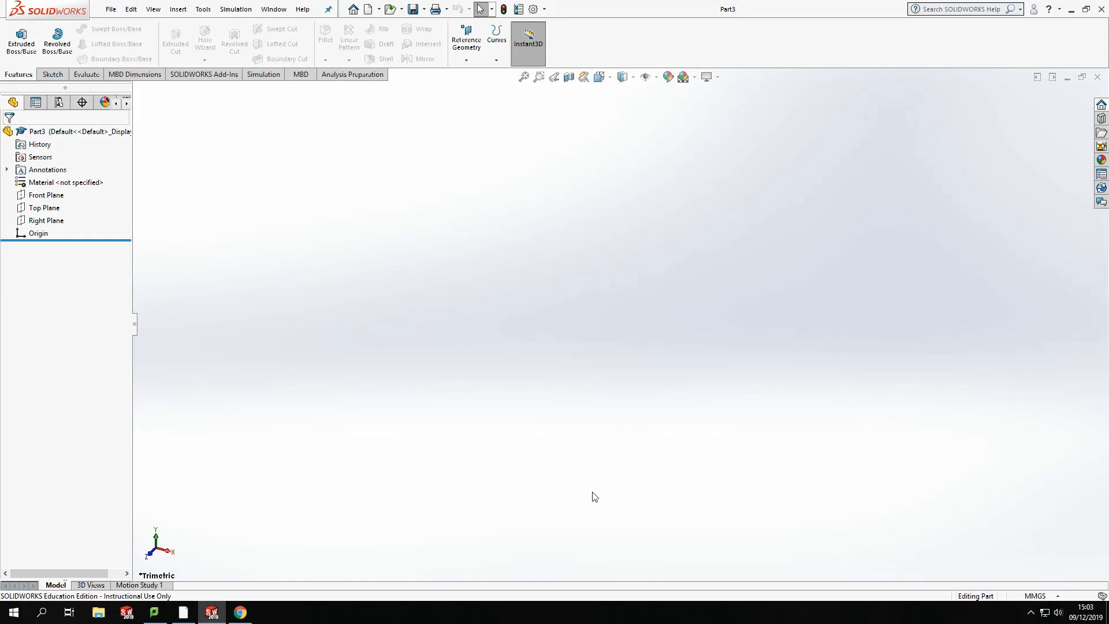
mouse_move(392, 210)
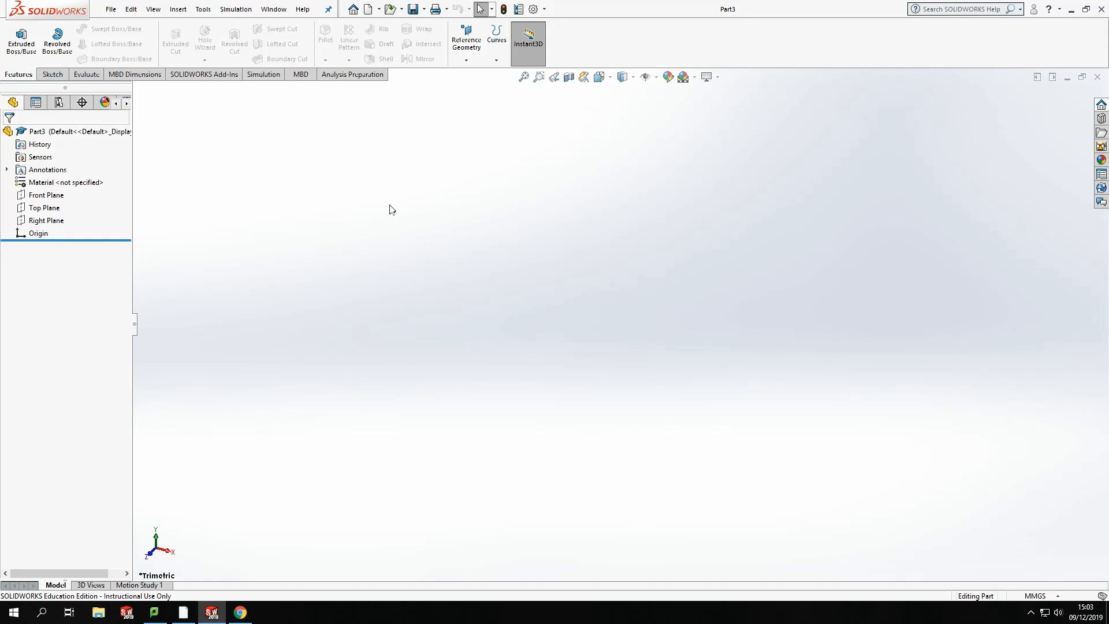
mouse_move(219, 190)
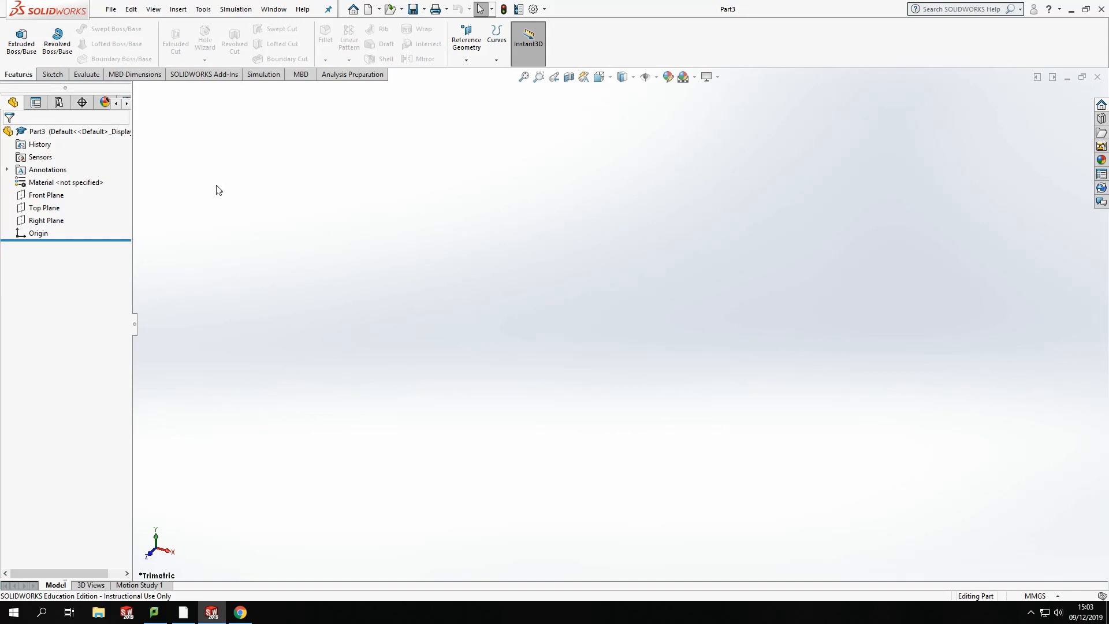
Sketch a six-sided polygon on the Front Plane centred on the origin
left_click(46, 195)
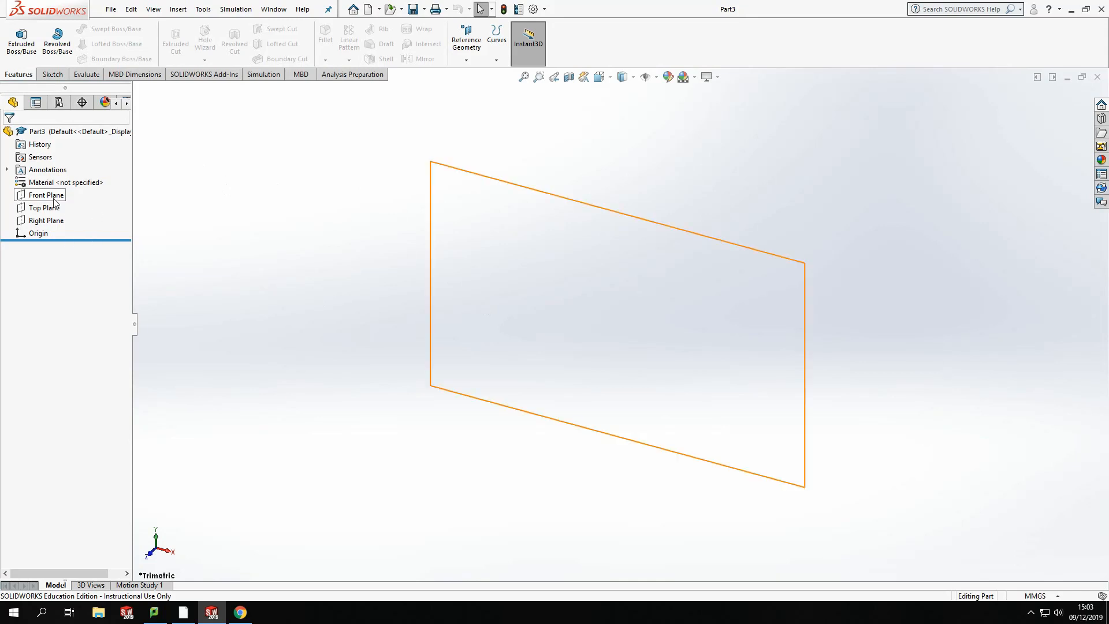
left_click(45, 194)
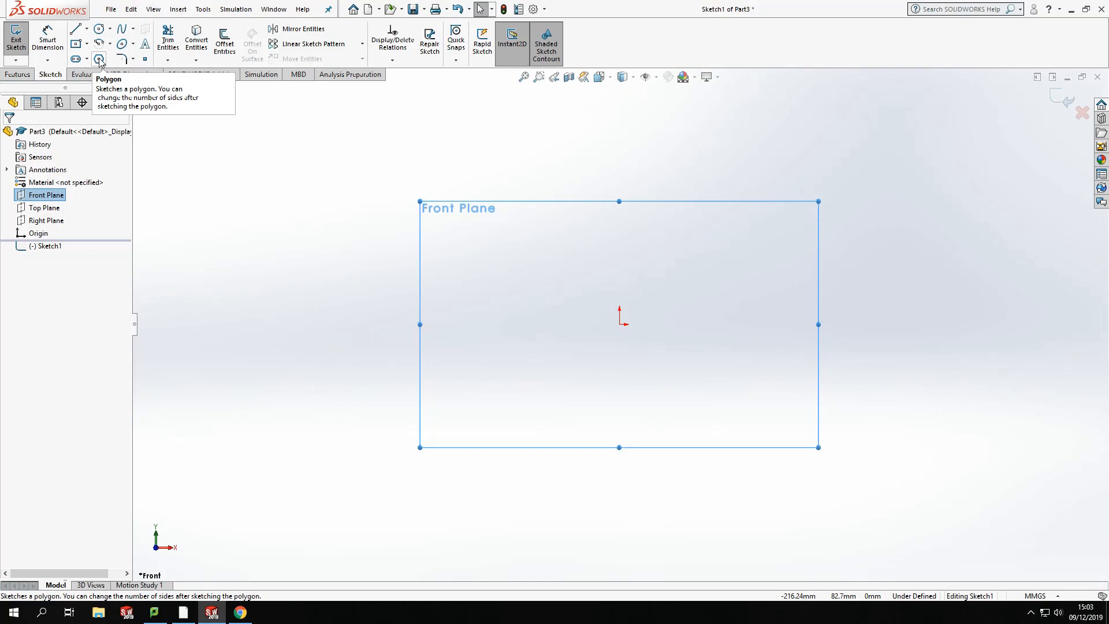
mouse_move(100, 28)
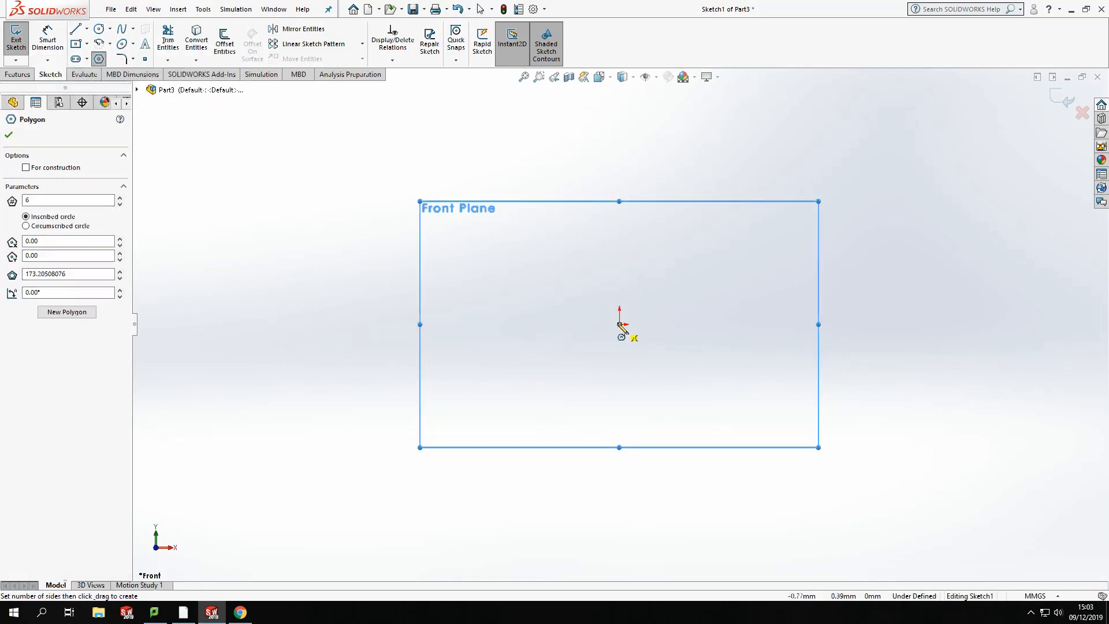
left_click(620, 323)
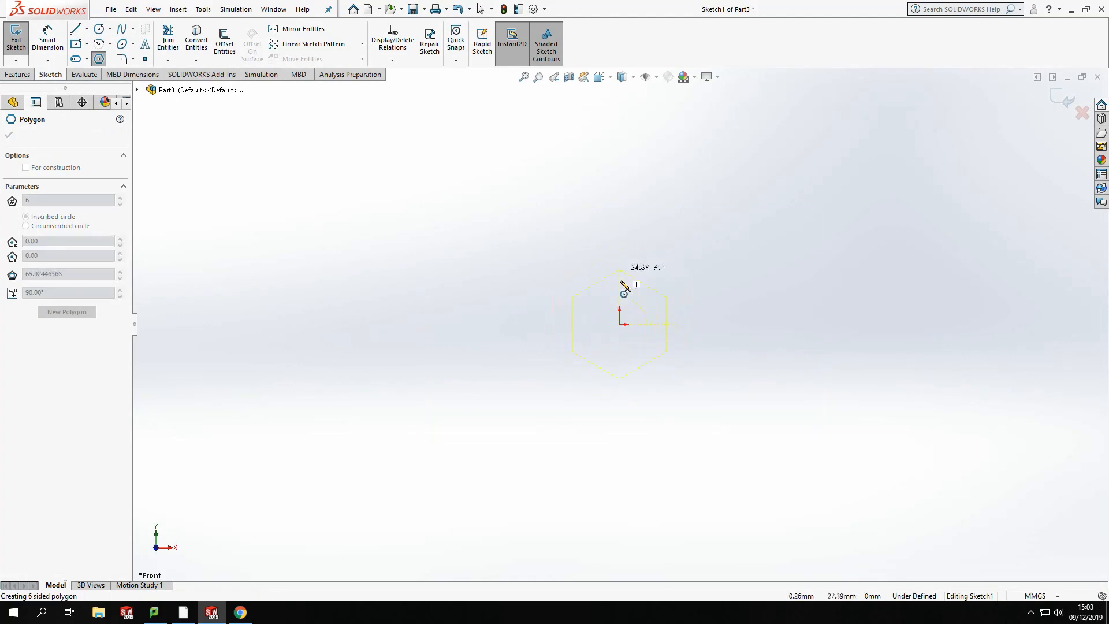
mouse_move(622, 253)
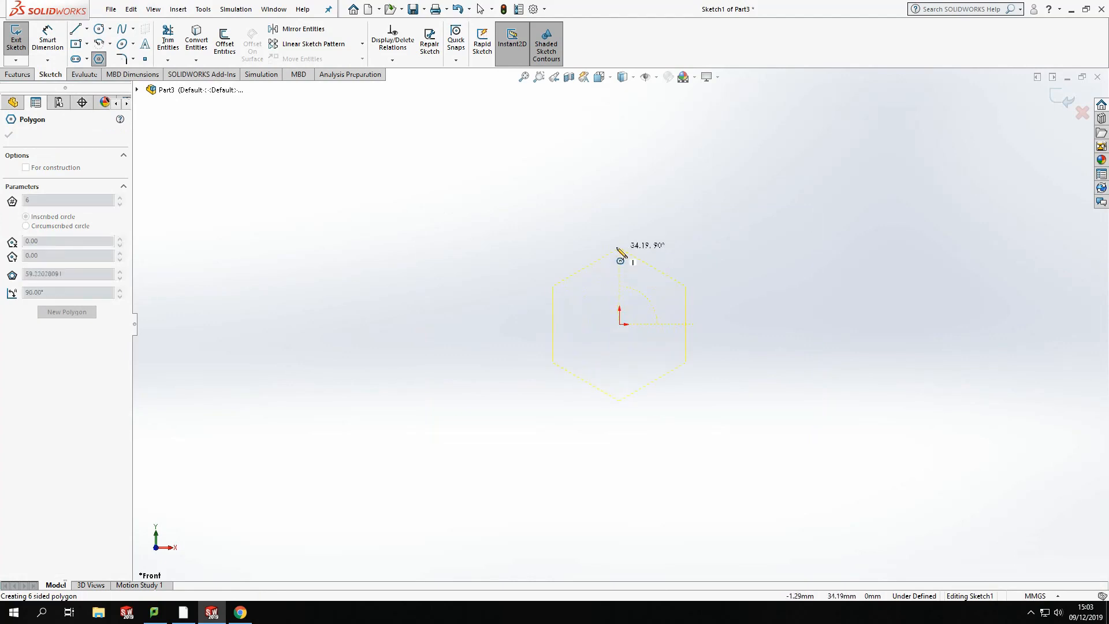
mouse_move(620, 247)
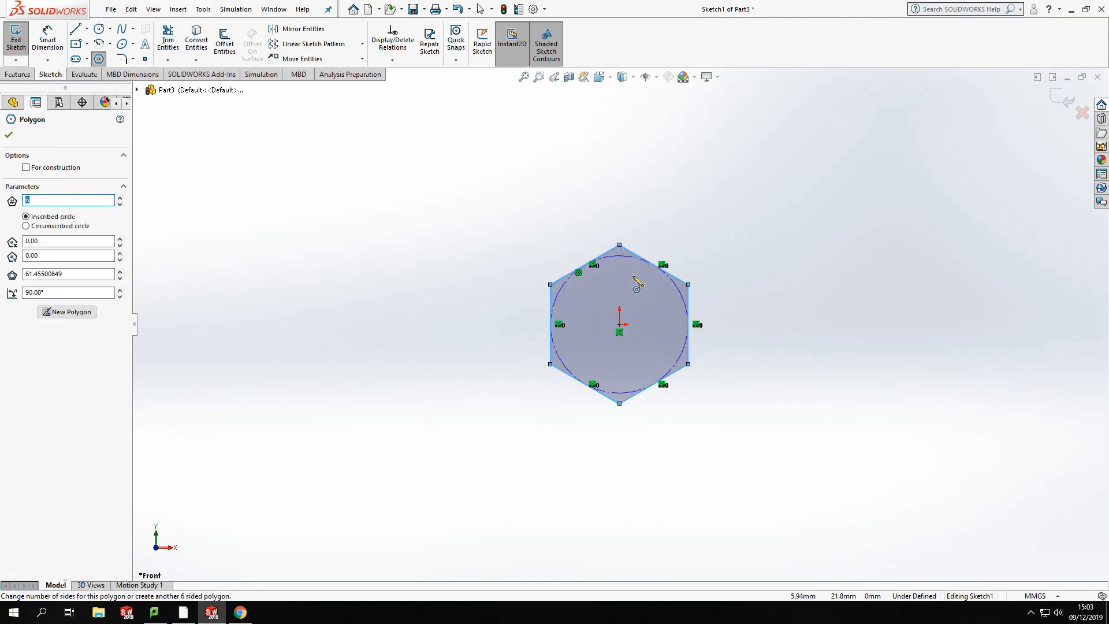
left_click(8, 135)
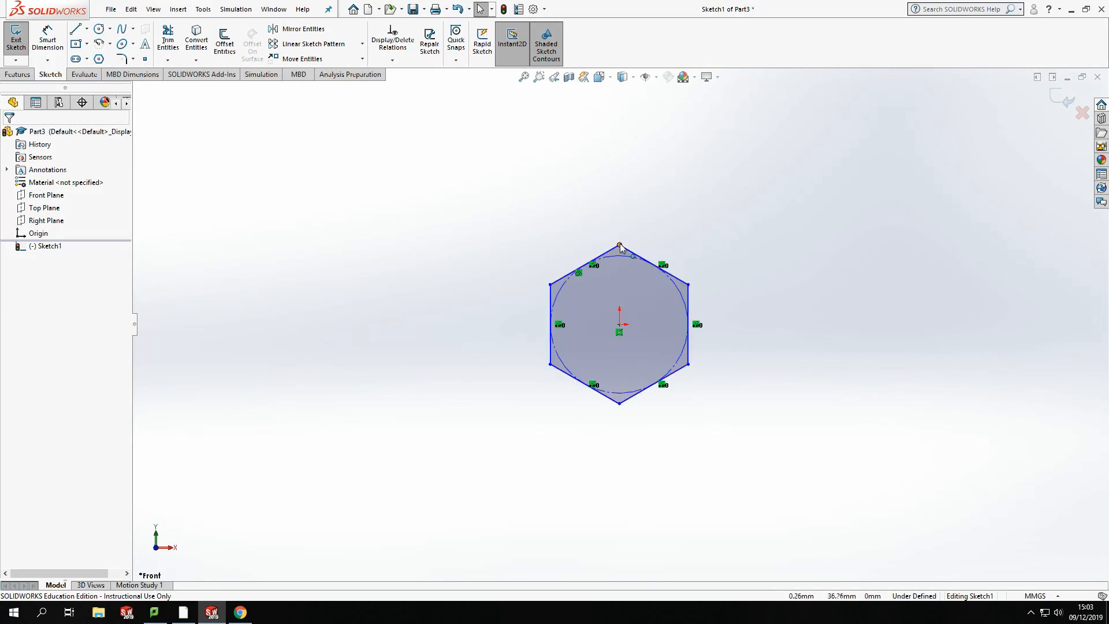
Make the hexagon's top corner vertical with the origin
left_click(619, 246)
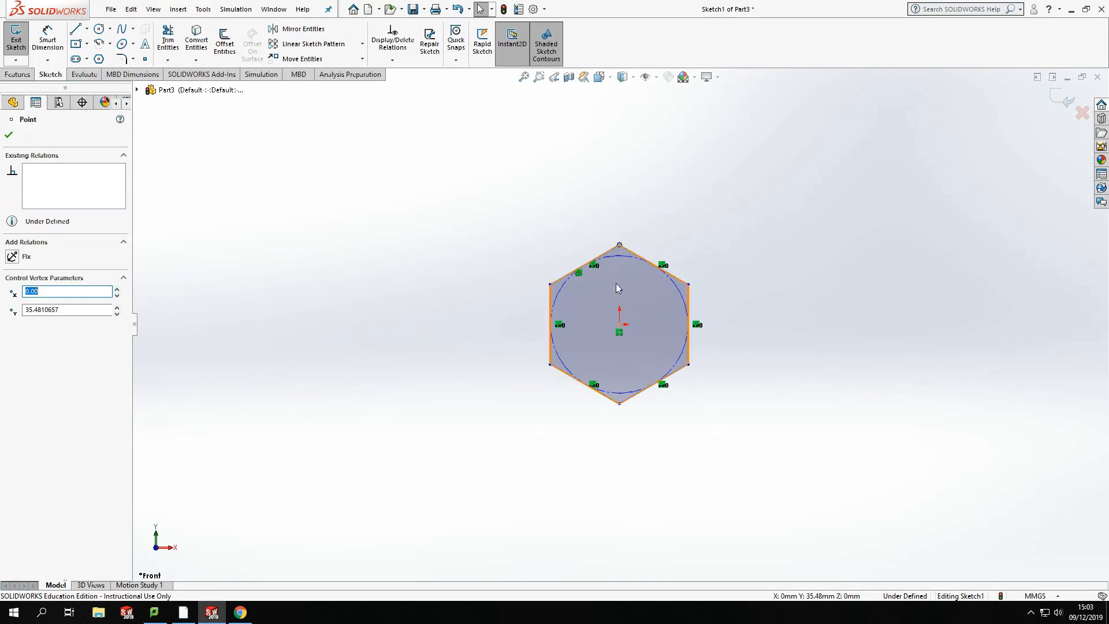
left_click(619, 324)
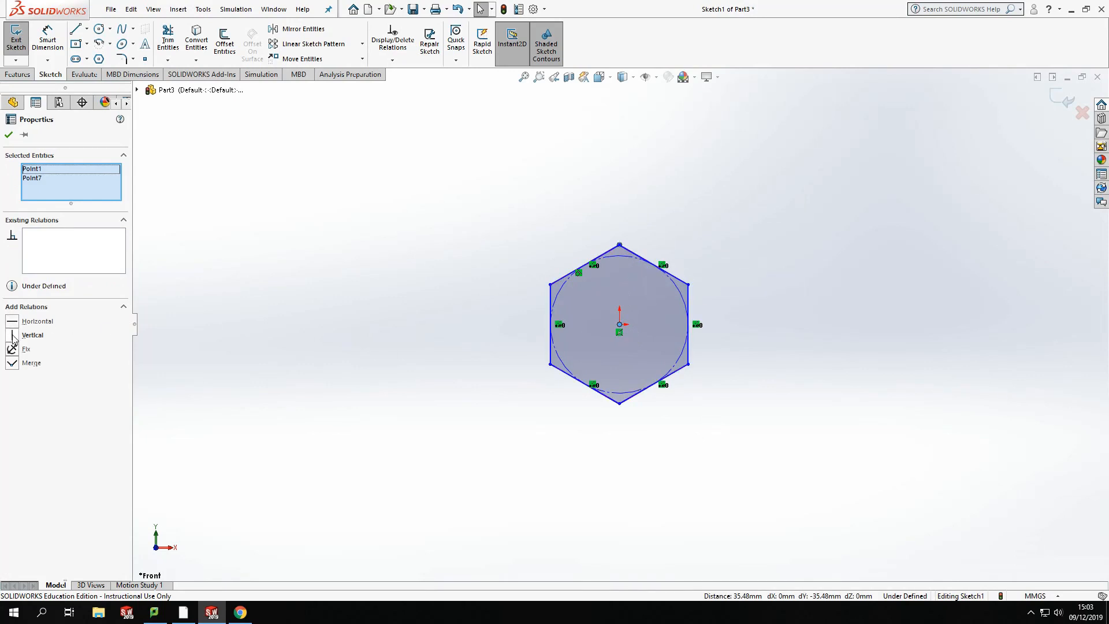
left_click(32, 335)
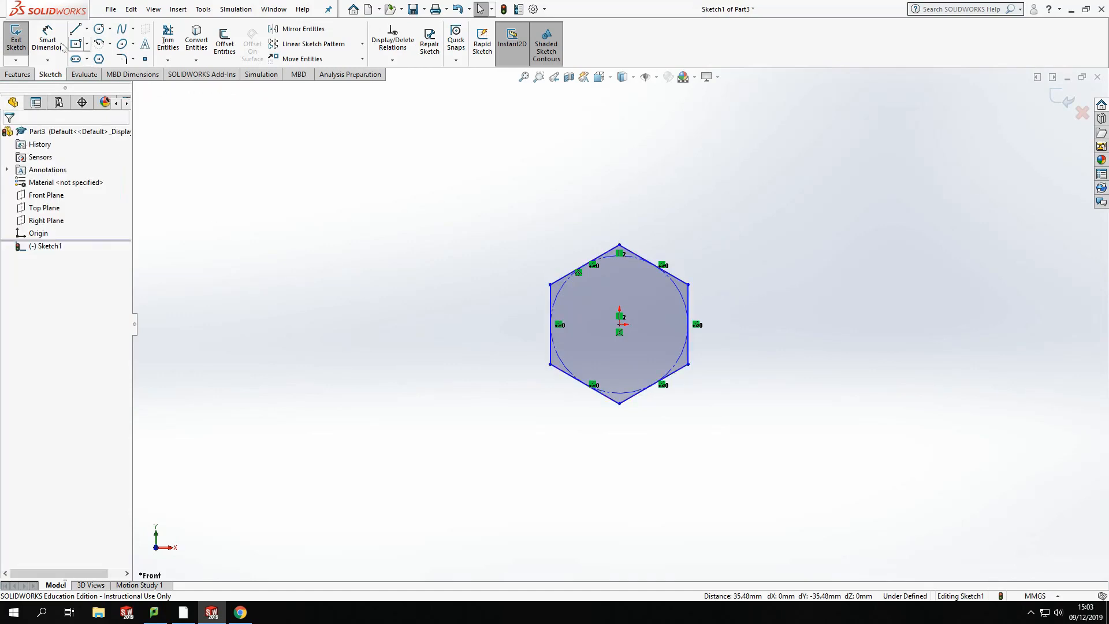
mouse_move(47, 35)
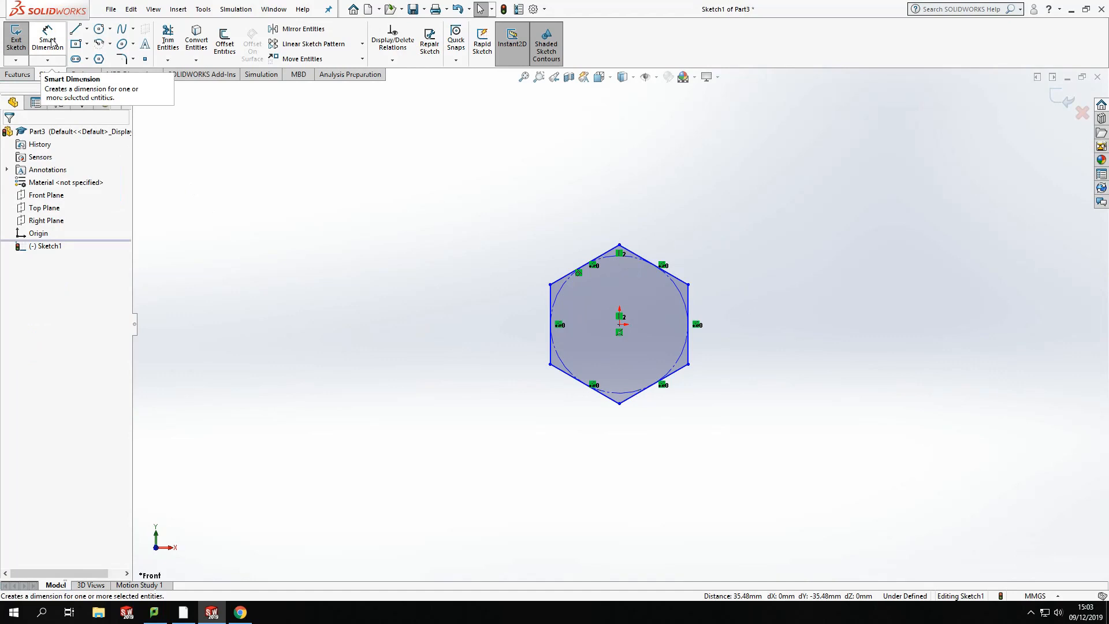
mouse_move(660, 269)
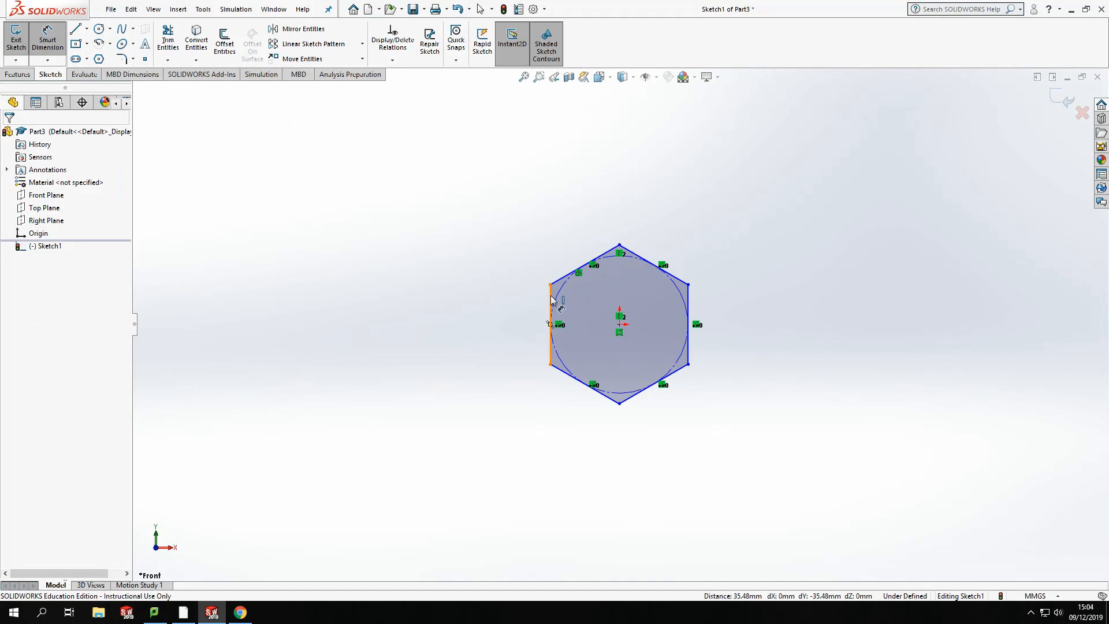
mouse_move(549, 297)
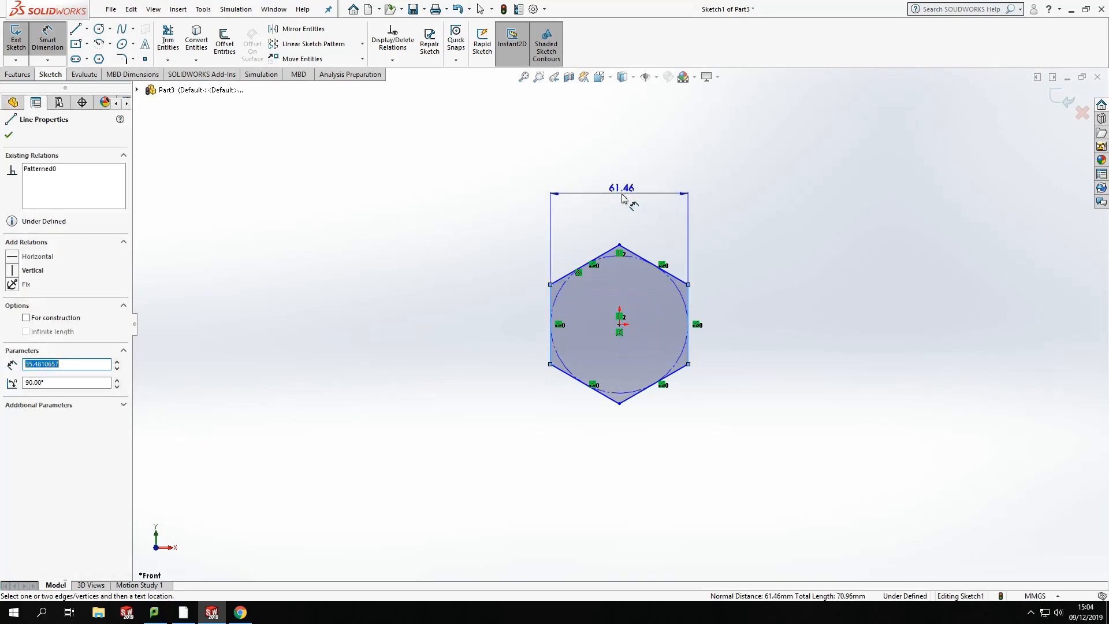
Dimension the hexagon 17 mm across its vertical flats
left_click(619, 187)
type("17")
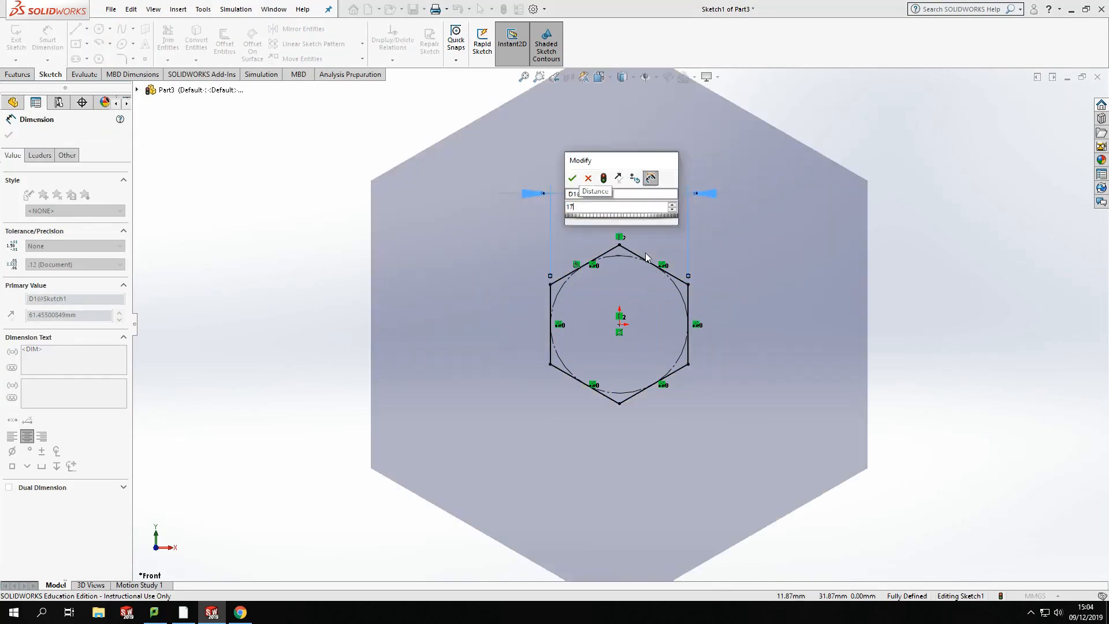
left_click(572, 178)
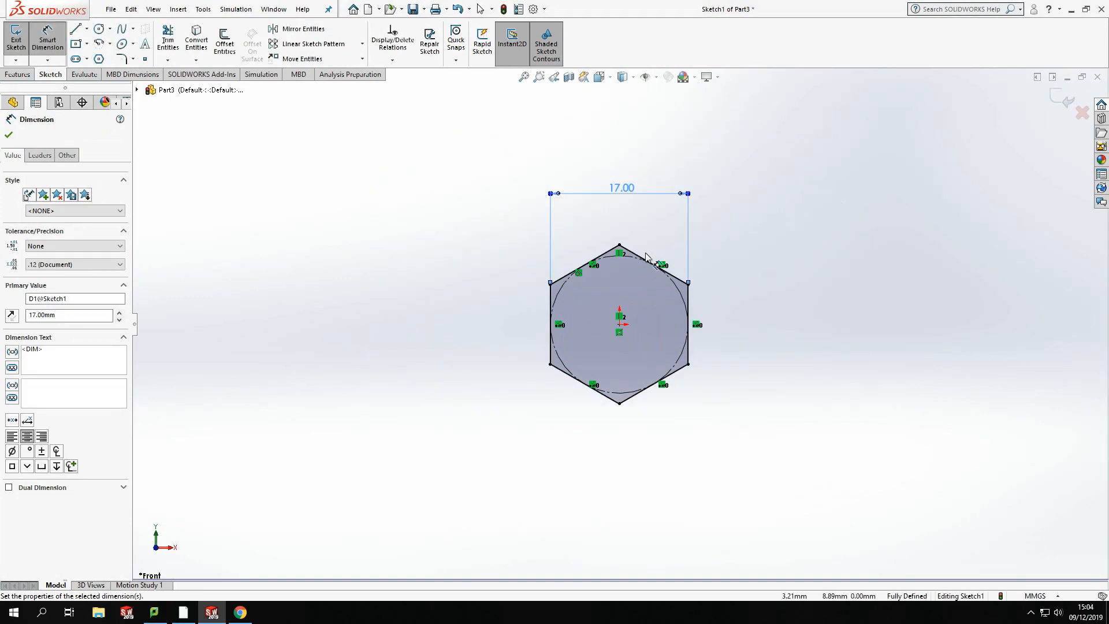
mouse_move(650, 222)
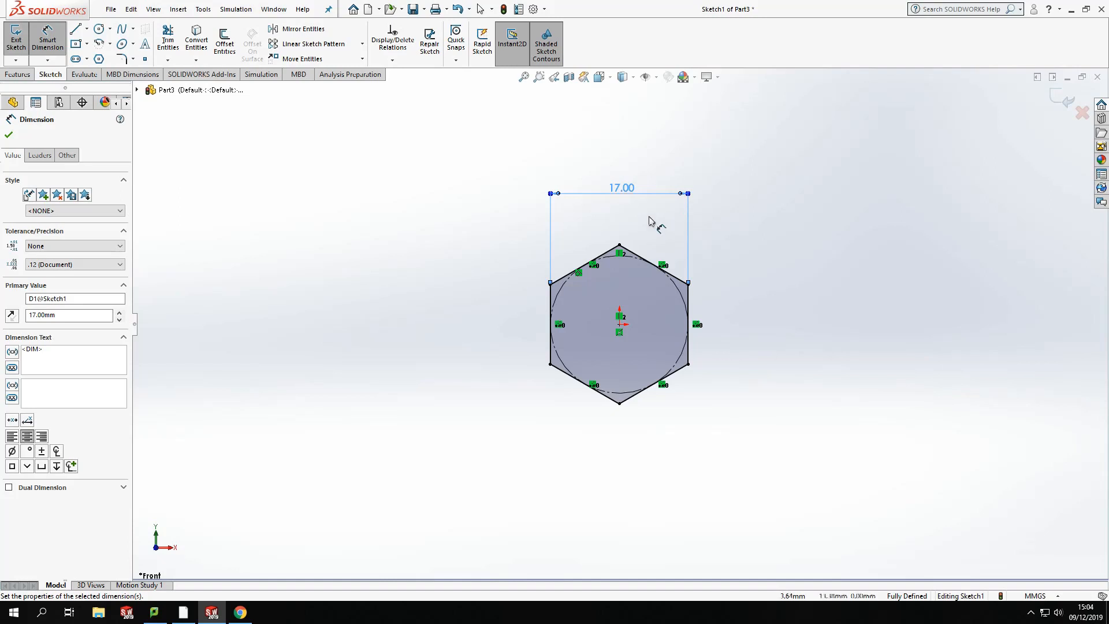
mouse_move(676, 286)
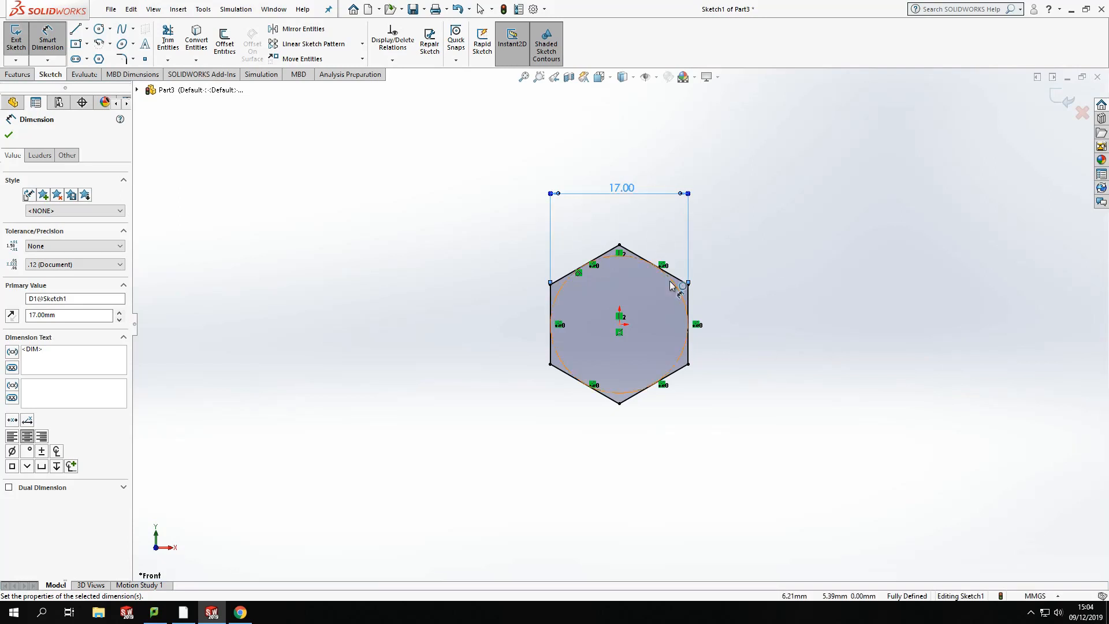
mouse_move(622, 240)
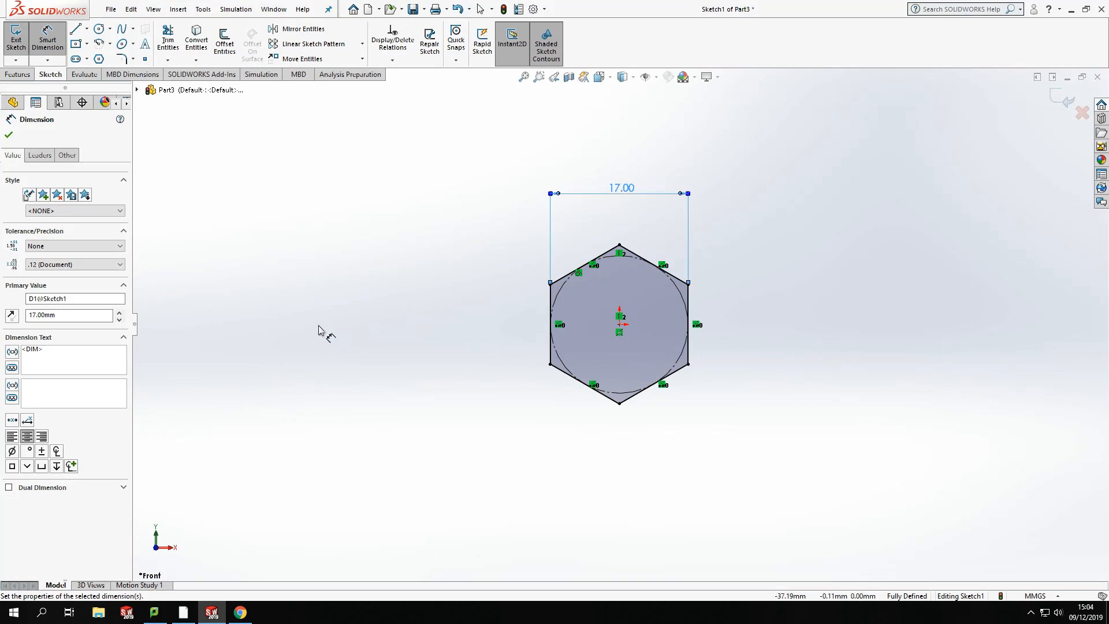
mouse_move(473, 402)
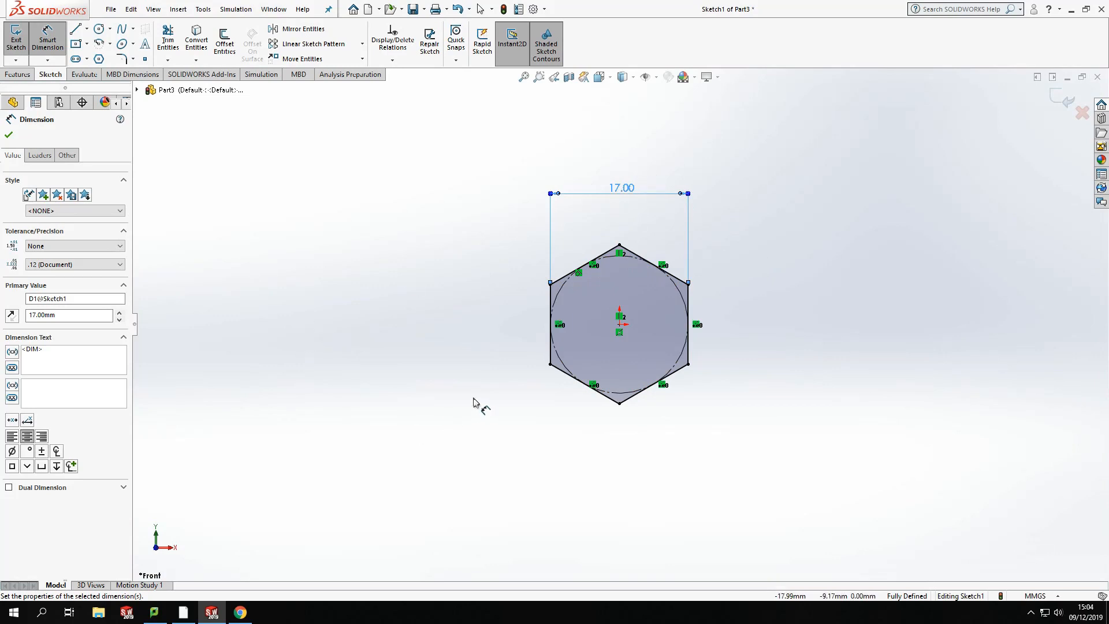
mouse_move(396, 302)
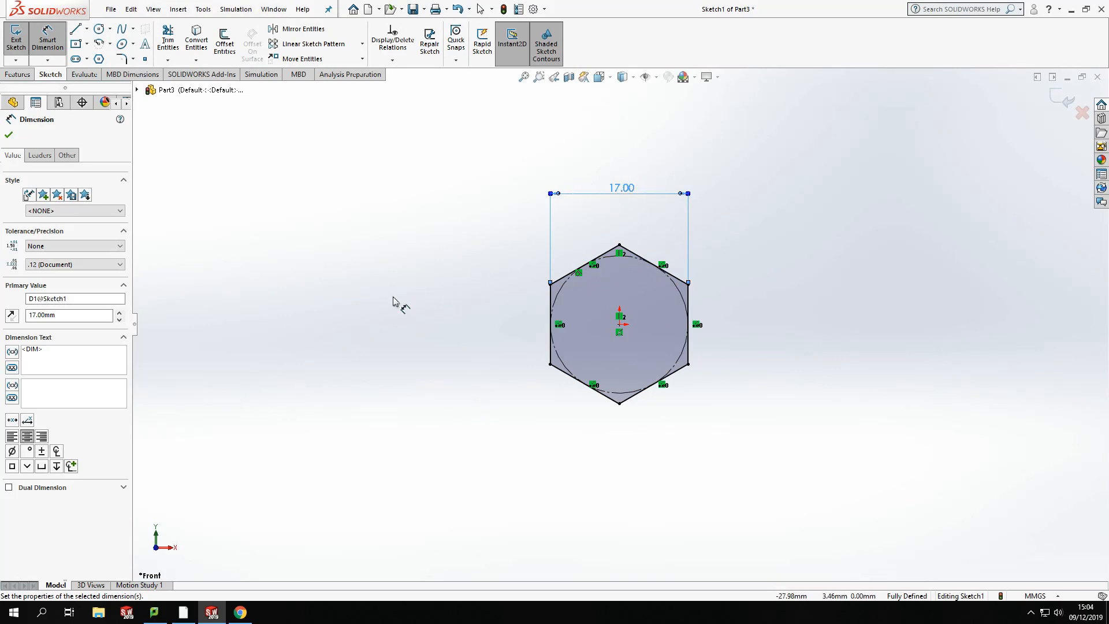
mouse_move(515, 386)
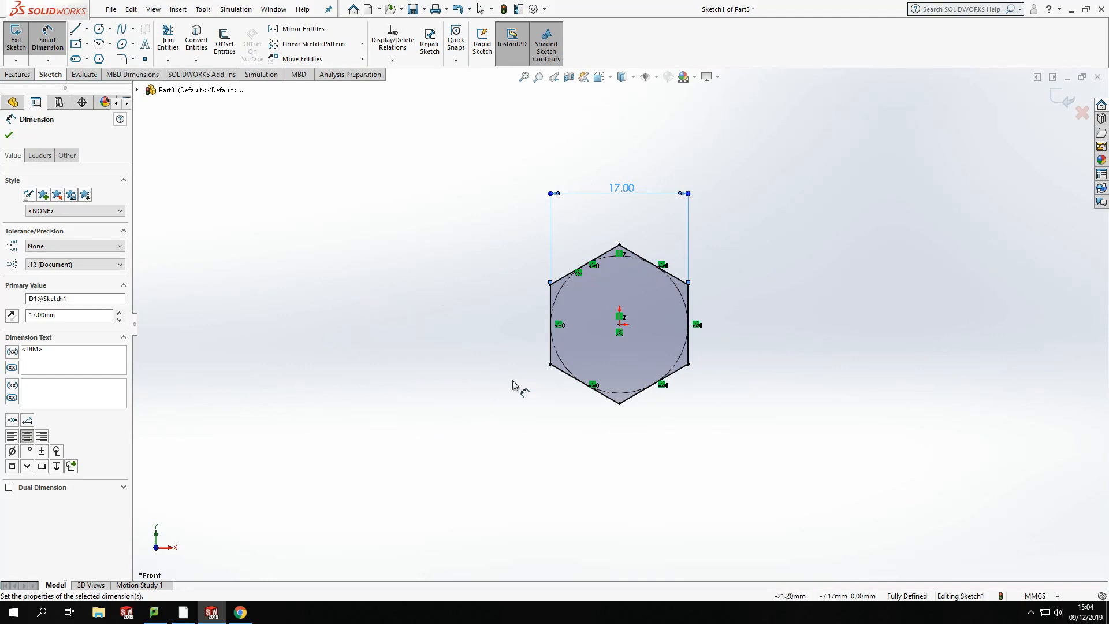
mouse_move(665, 276)
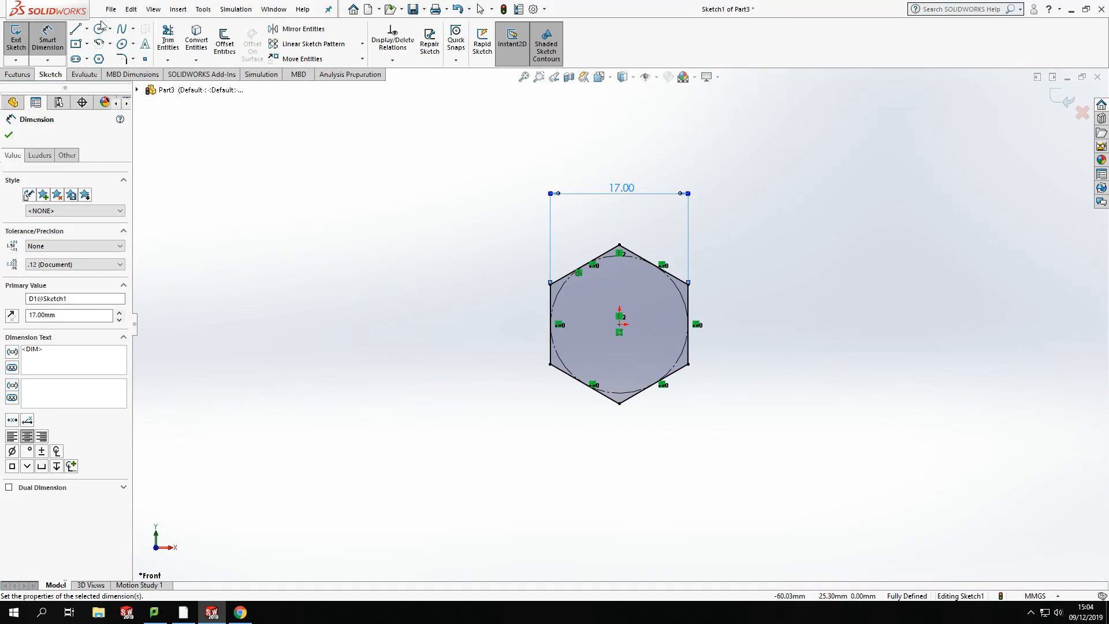
Draw a circle at the origin inside the hexagon and dimension it to 10 mm diameter
left_click(97, 28)
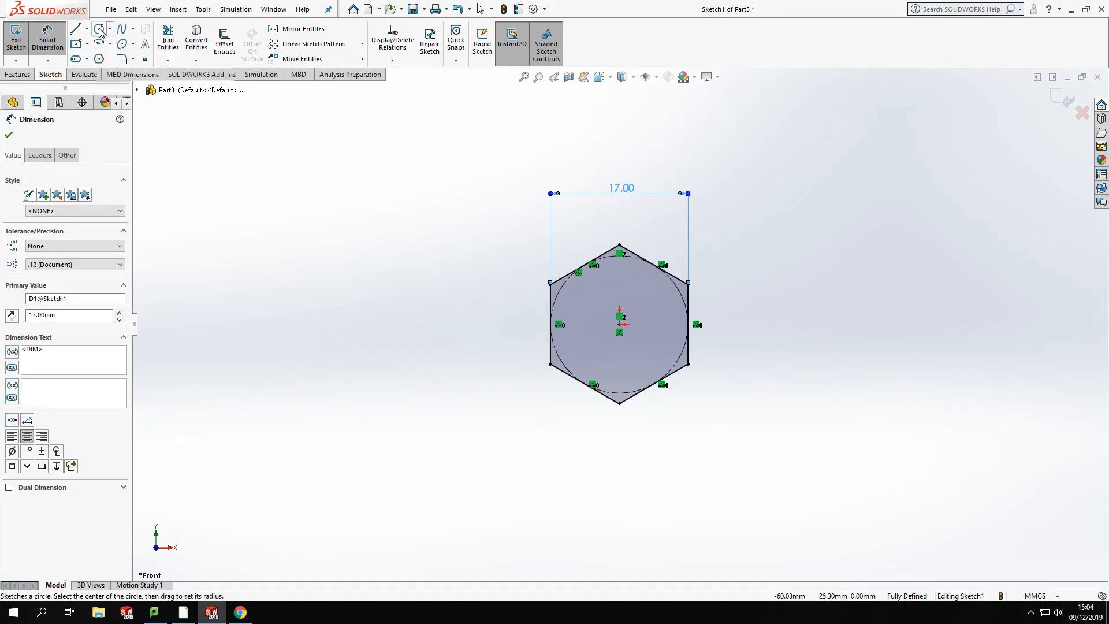
left_click(98, 27)
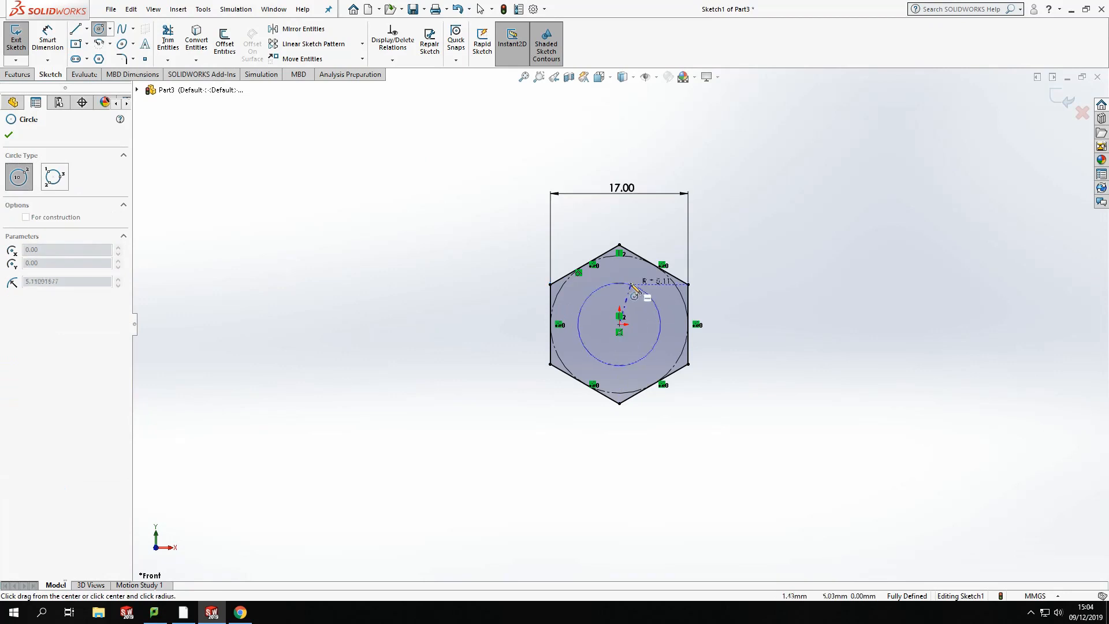
left_click(645, 295)
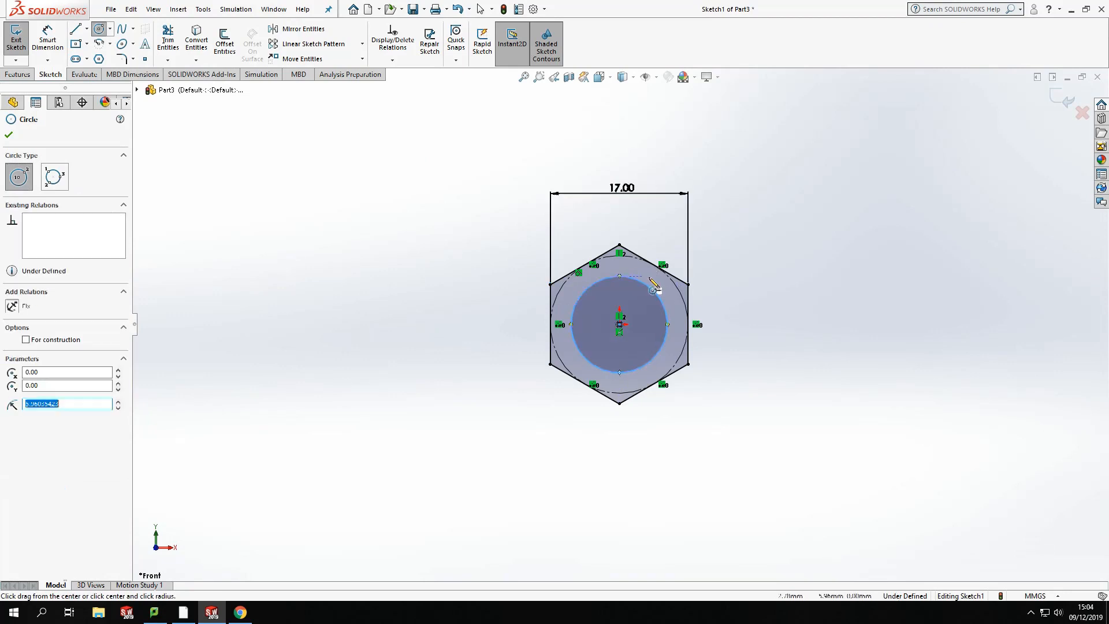
left_click(8, 135)
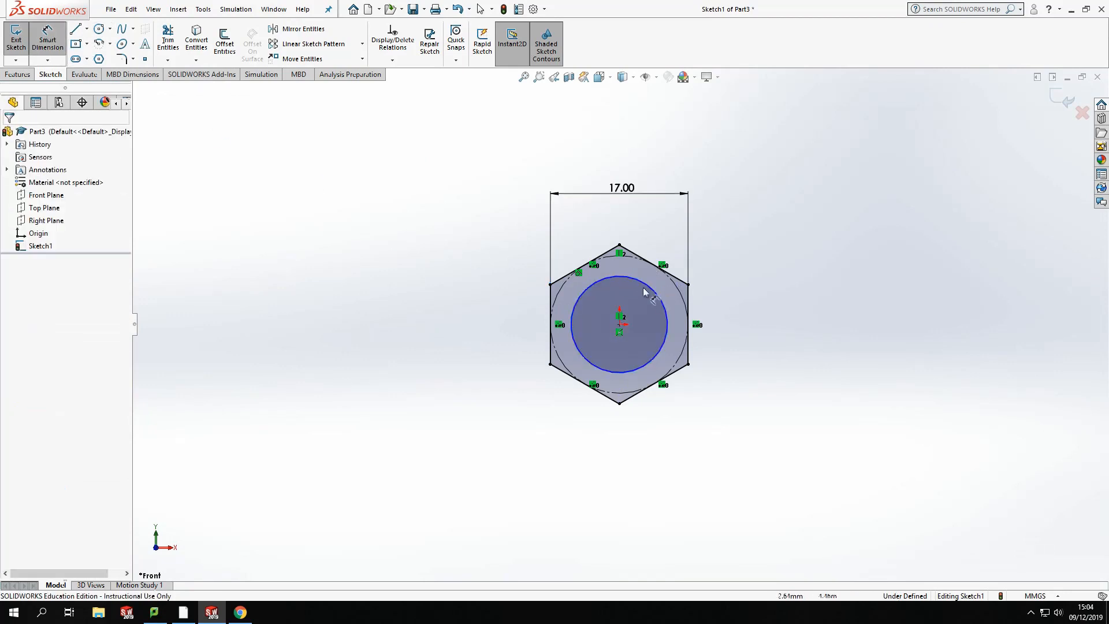
left_click(645, 292)
type("10")
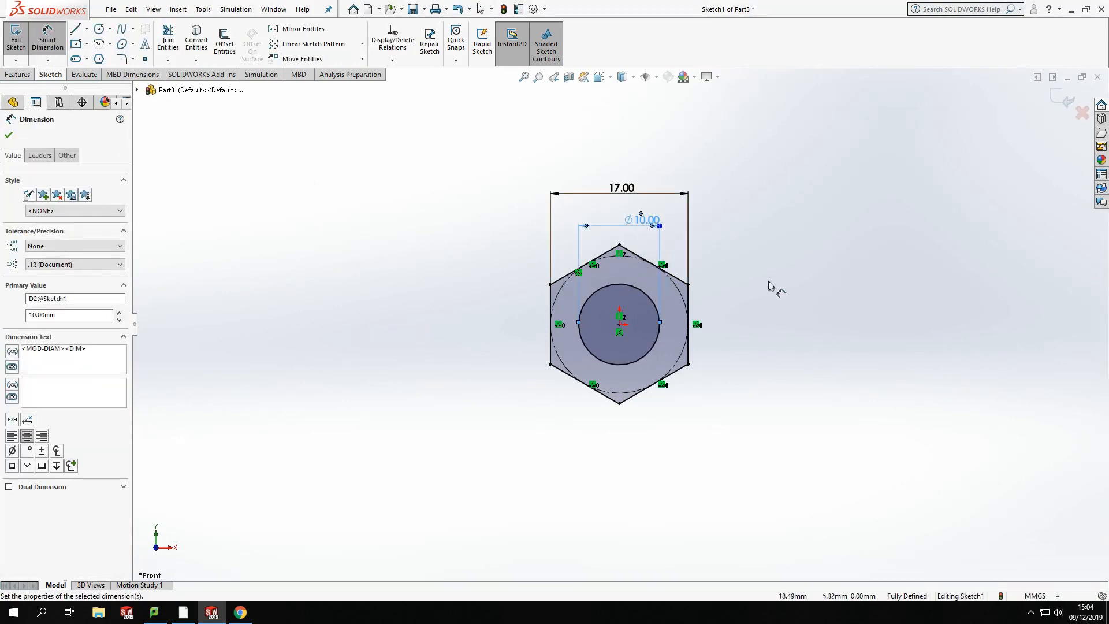
mouse_move(766, 423)
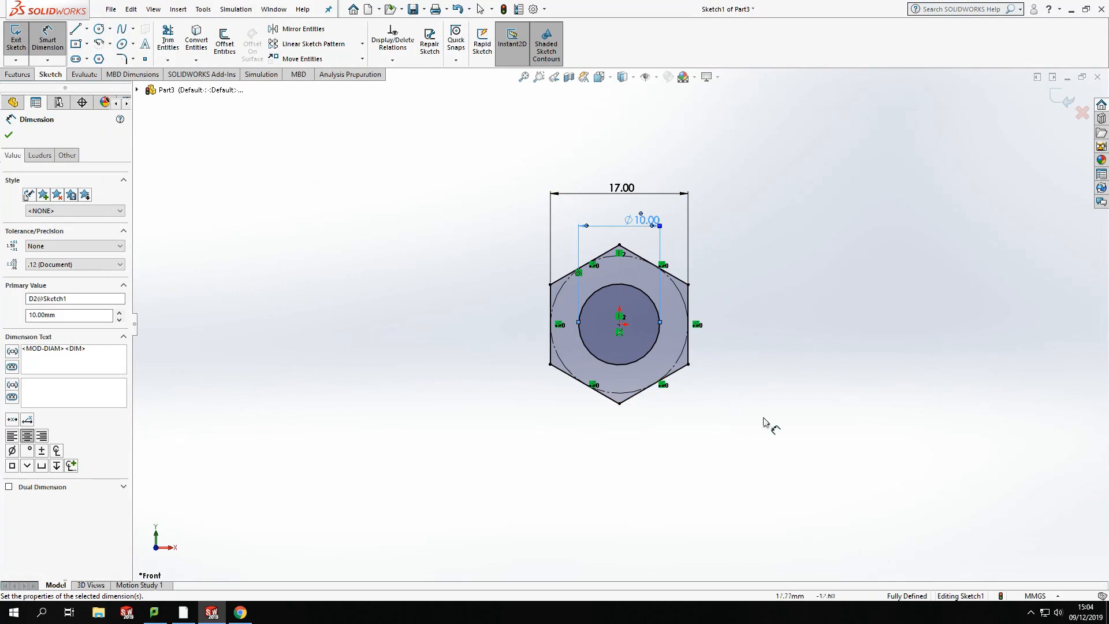
mouse_move(736, 401)
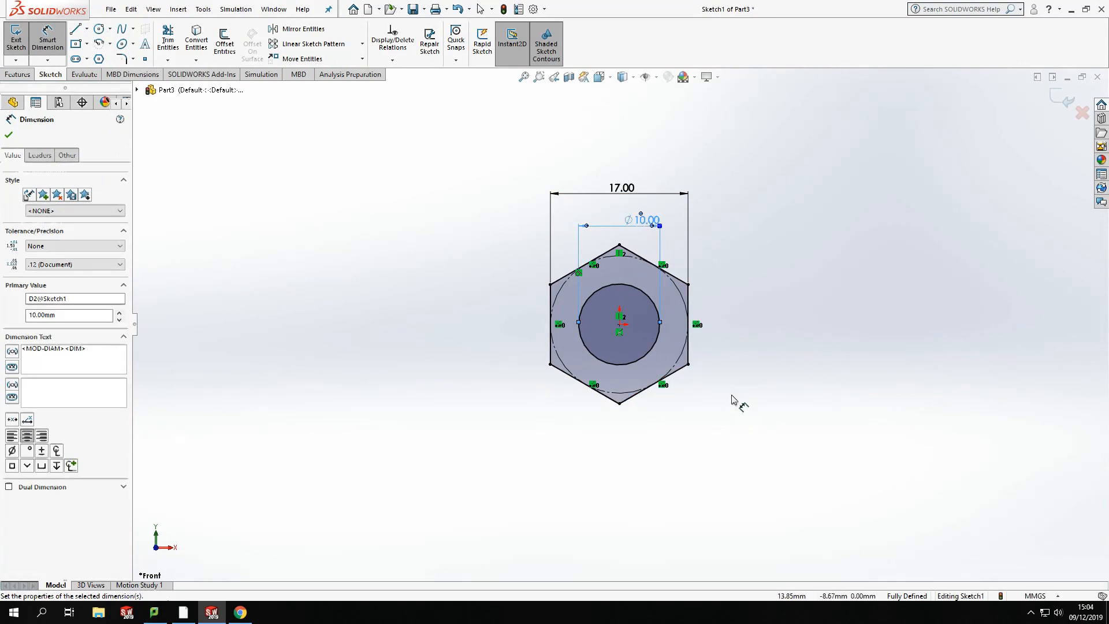
left_click(8, 135)
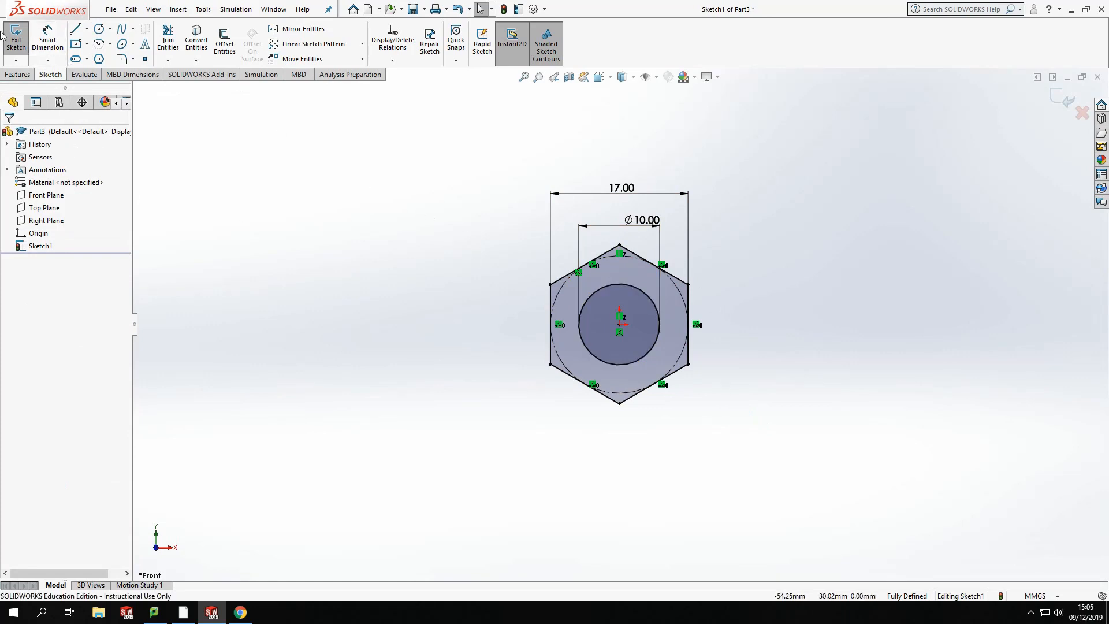
Extrude the hexagon-and-circle sketch 8 mm blind into a solid nut body with a through hole
left_click(19, 74)
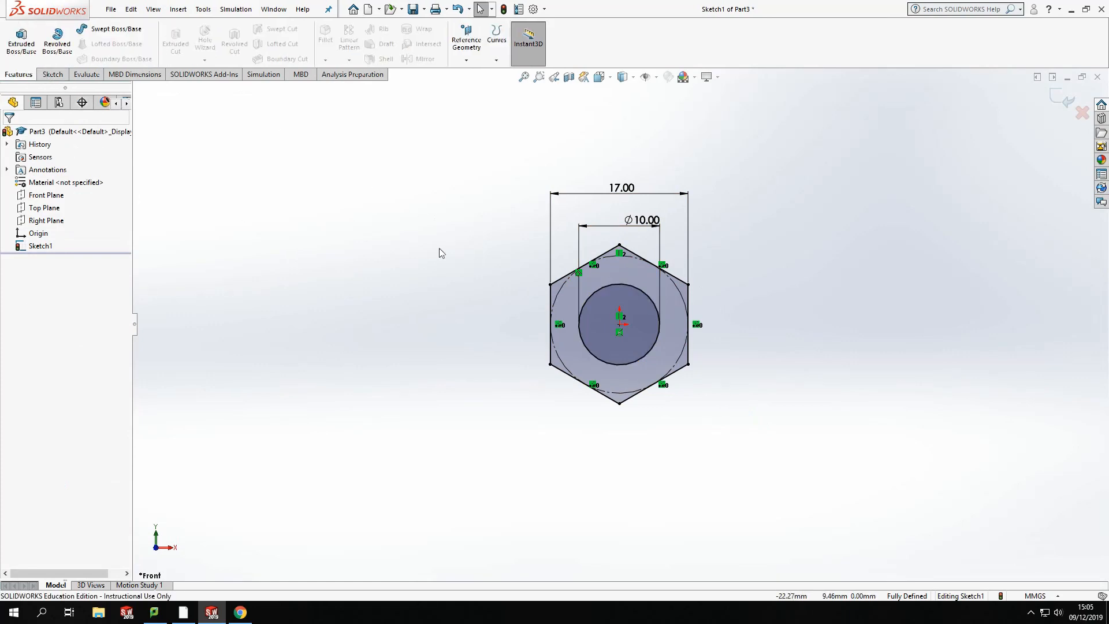
left_click(21, 42)
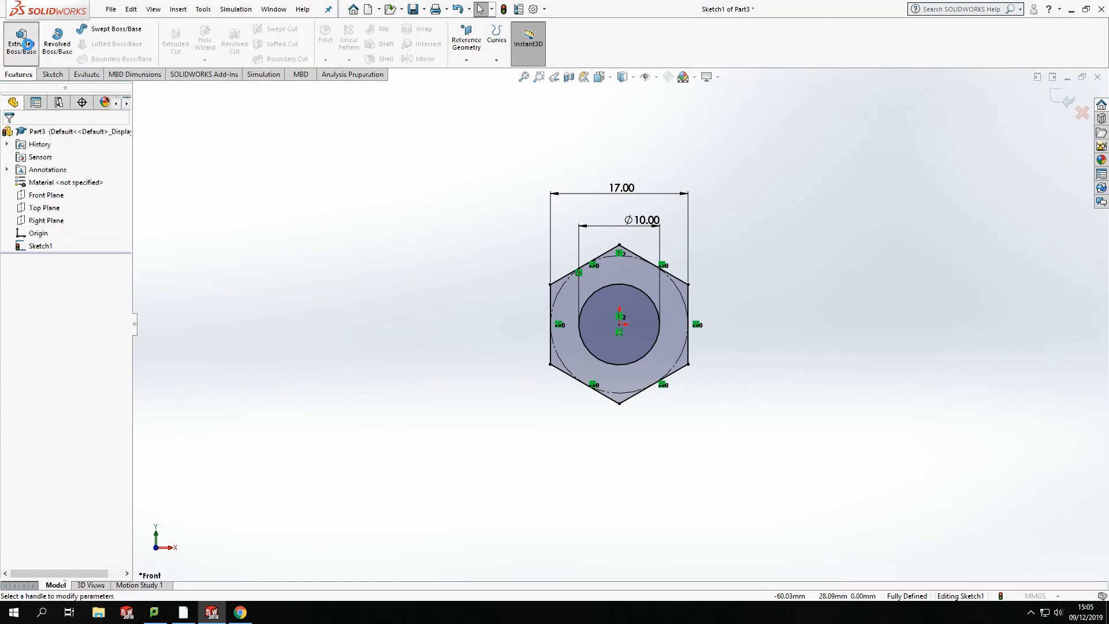
left_click(21, 40)
type("8")
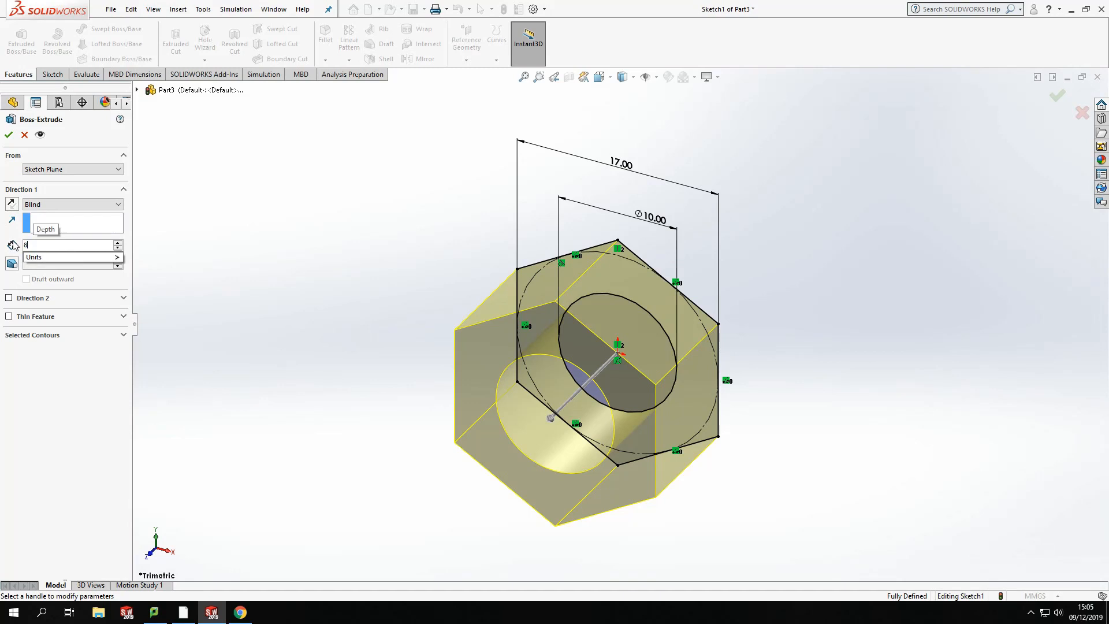
triple_click(67, 245)
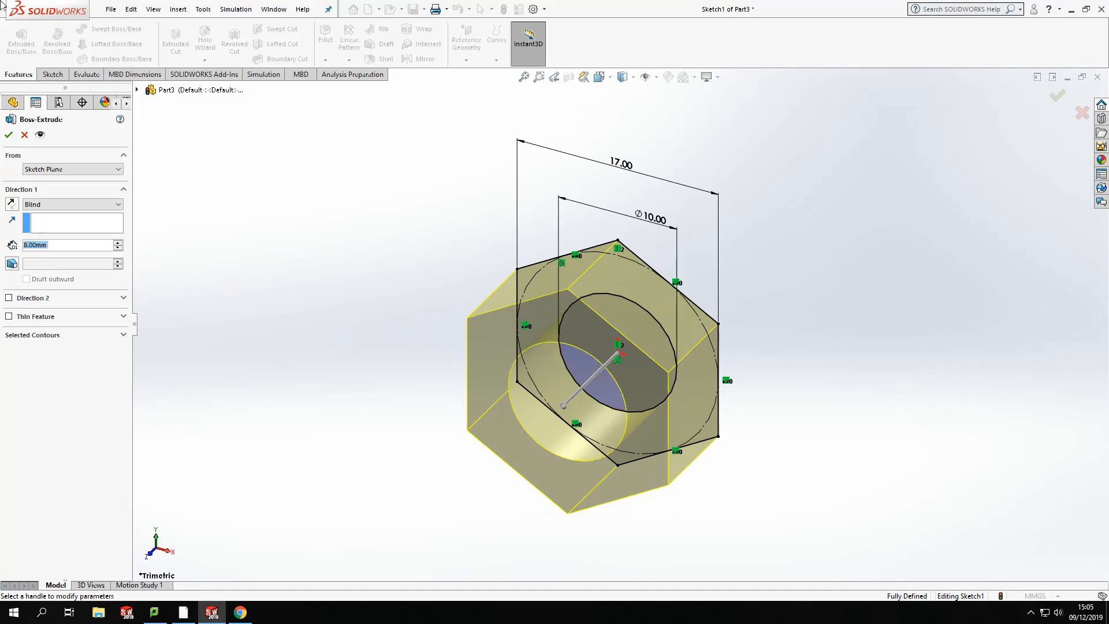
left_click(8, 134)
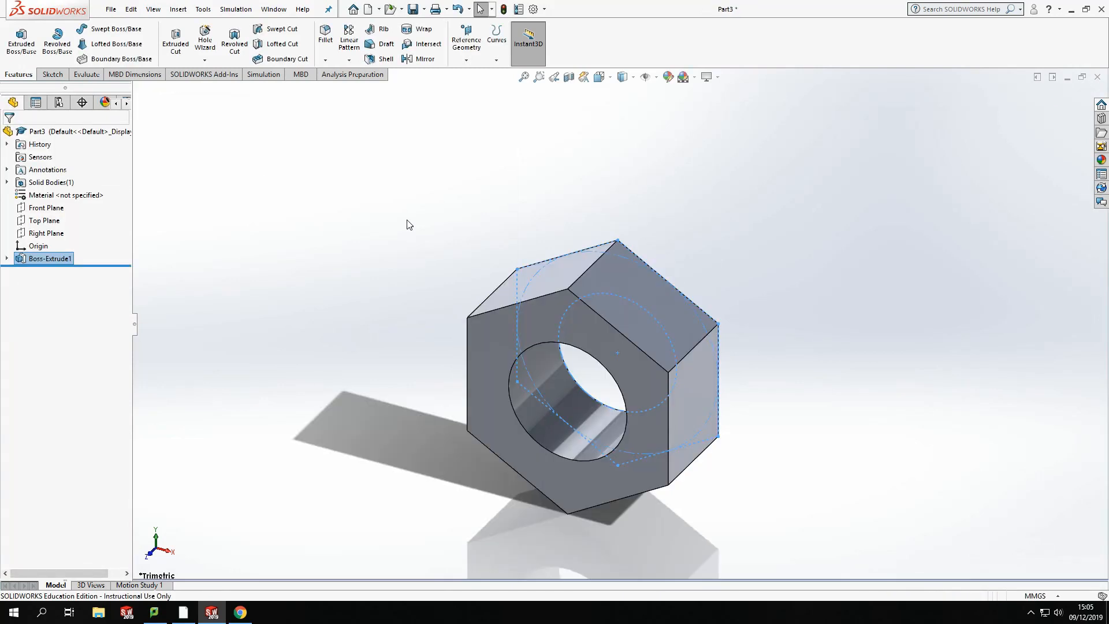
left_click(799, 340)
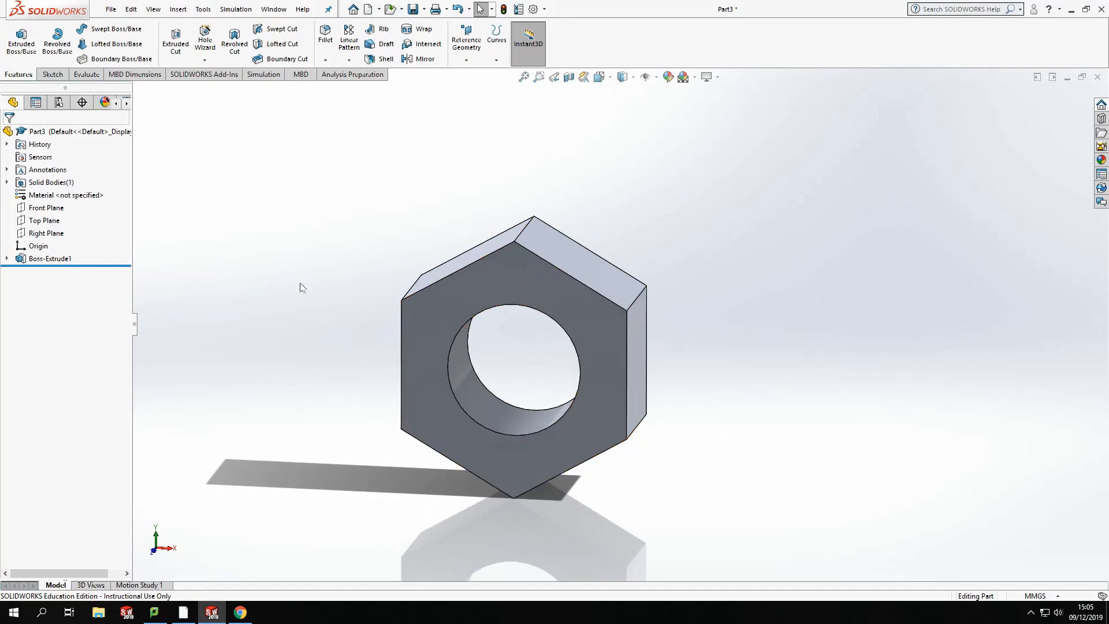
Start a sketch on the nut's front face viewed normal to it
left_click(49, 258)
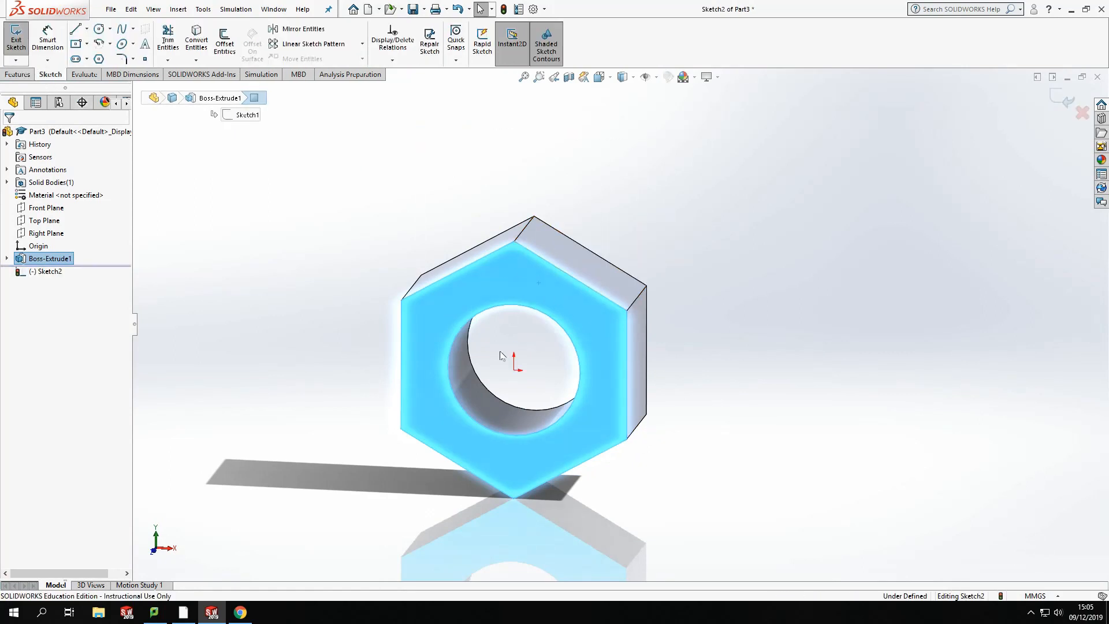
mouse_move(612, 354)
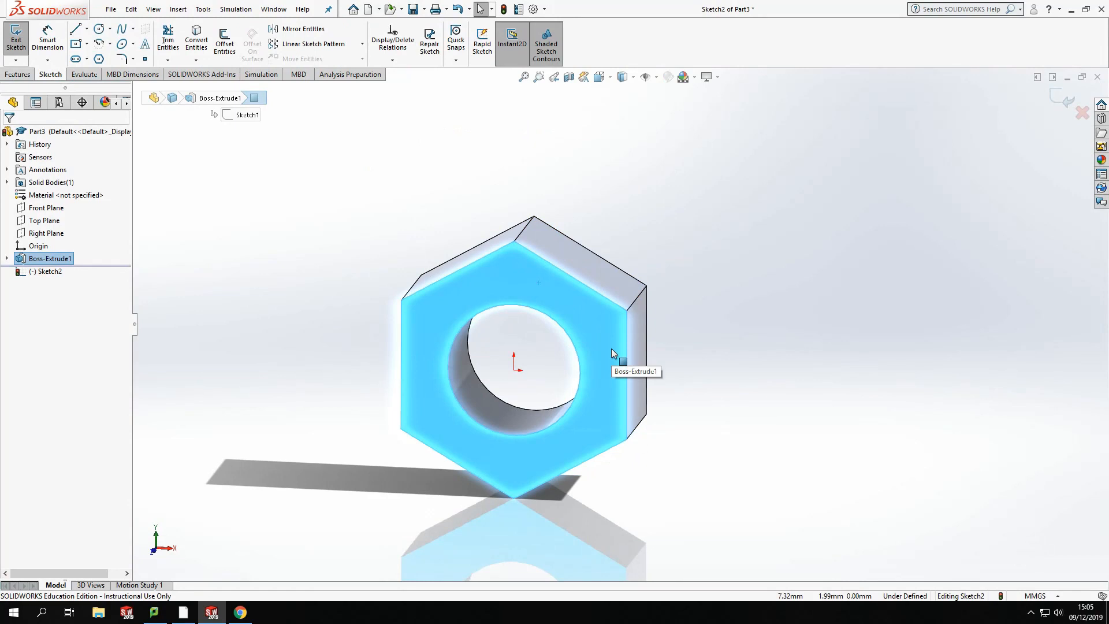
mouse_move(617, 76)
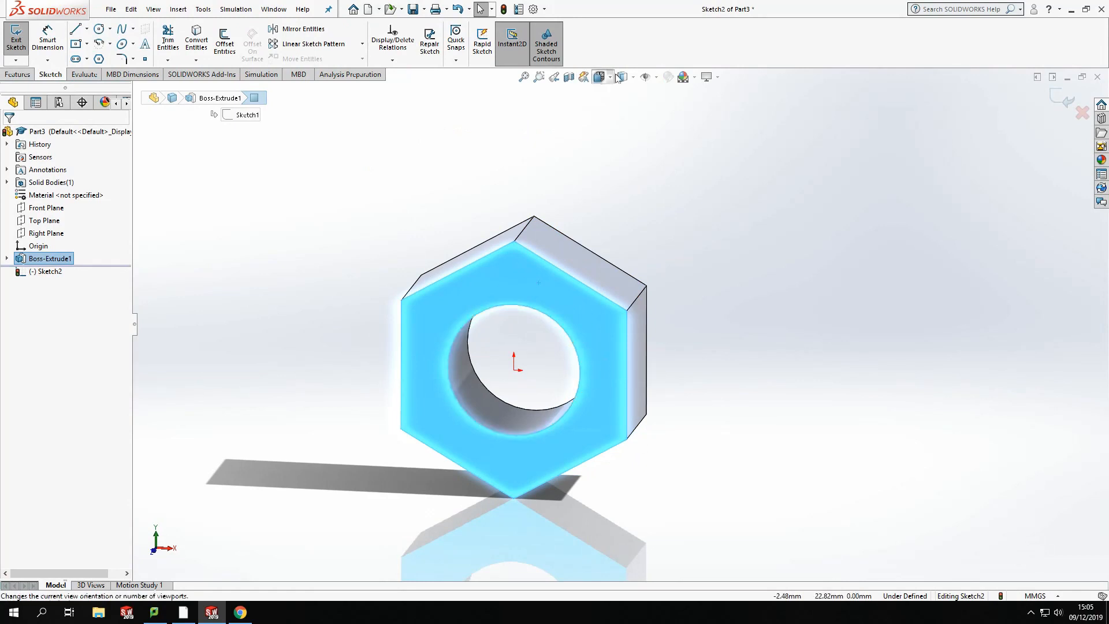
left_click(601, 76)
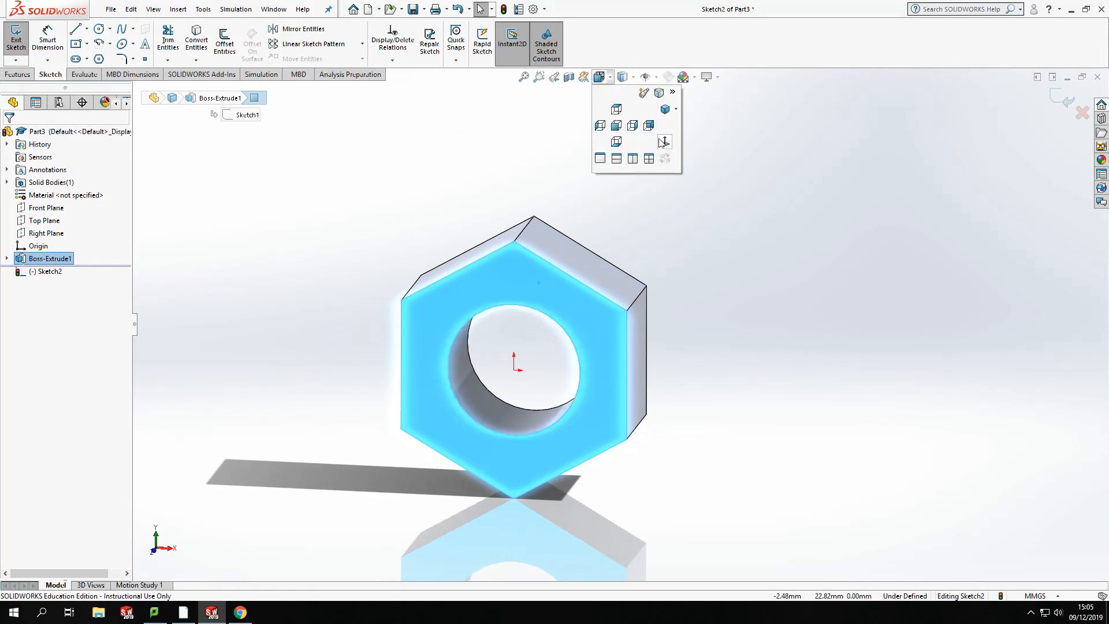
left_click(663, 141)
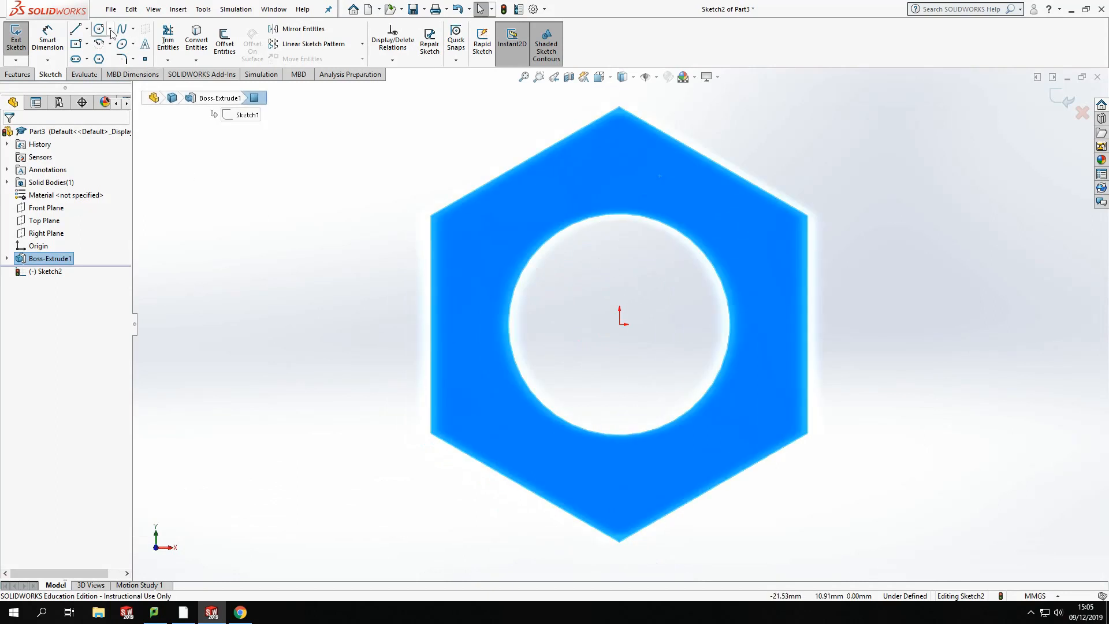
left_click(99, 27)
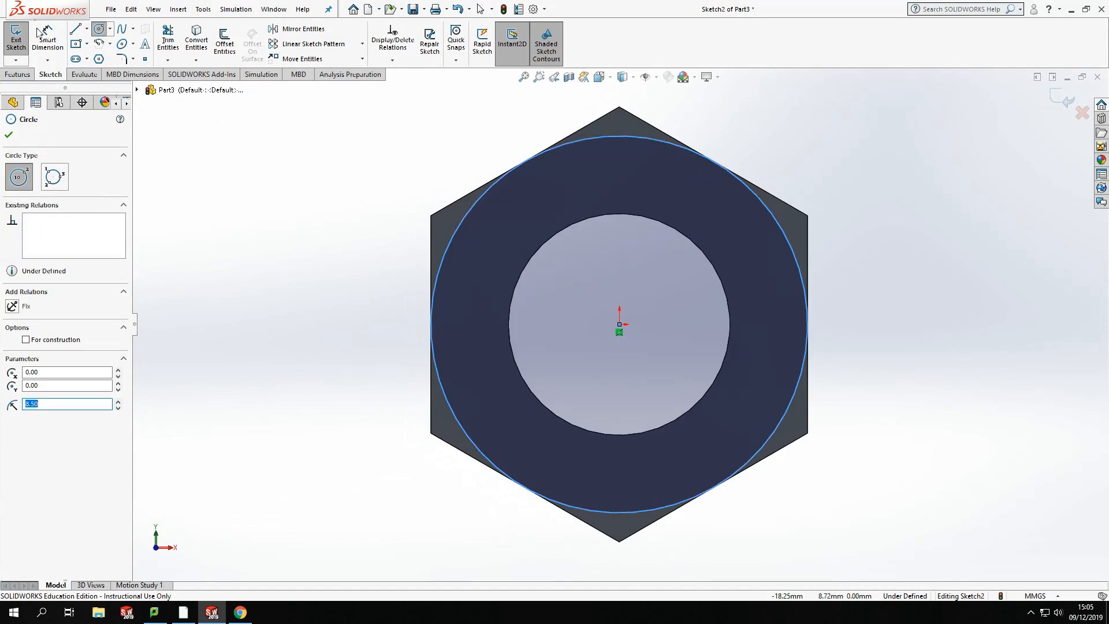
Dimension the new origin-centred circle to 17 mm diameter
left_click(8, 135)
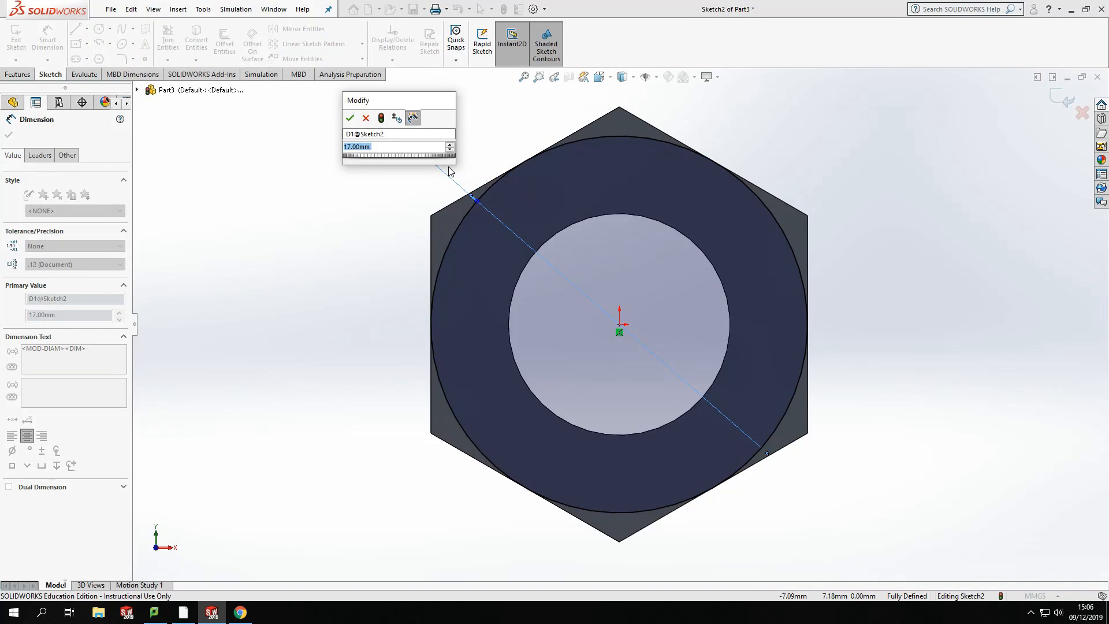
left_click(349, 118)
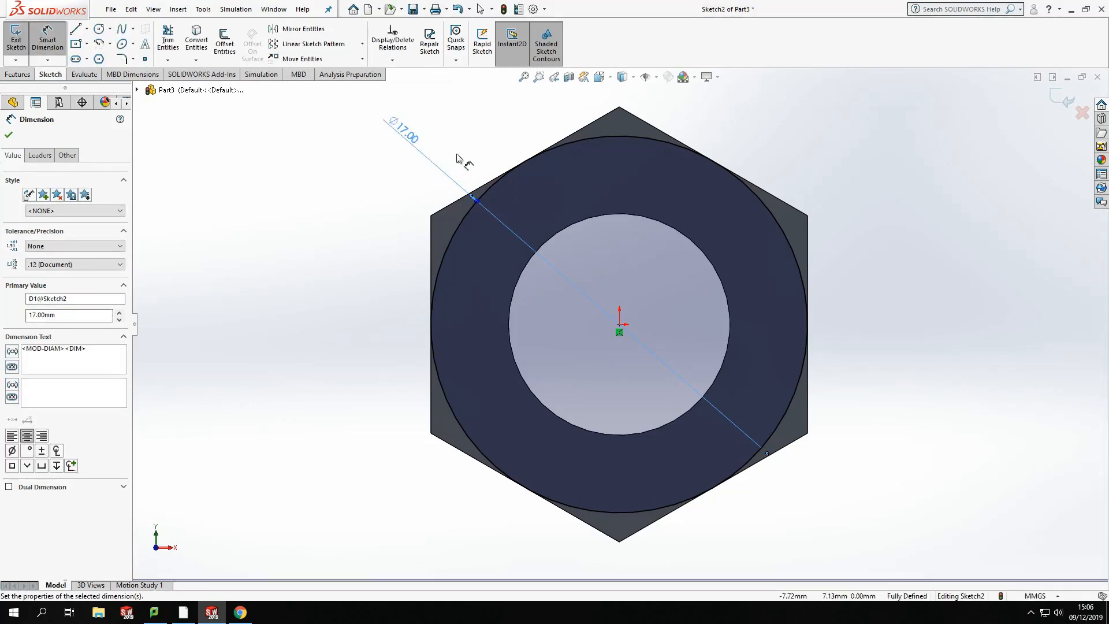
left_click(8, 133)
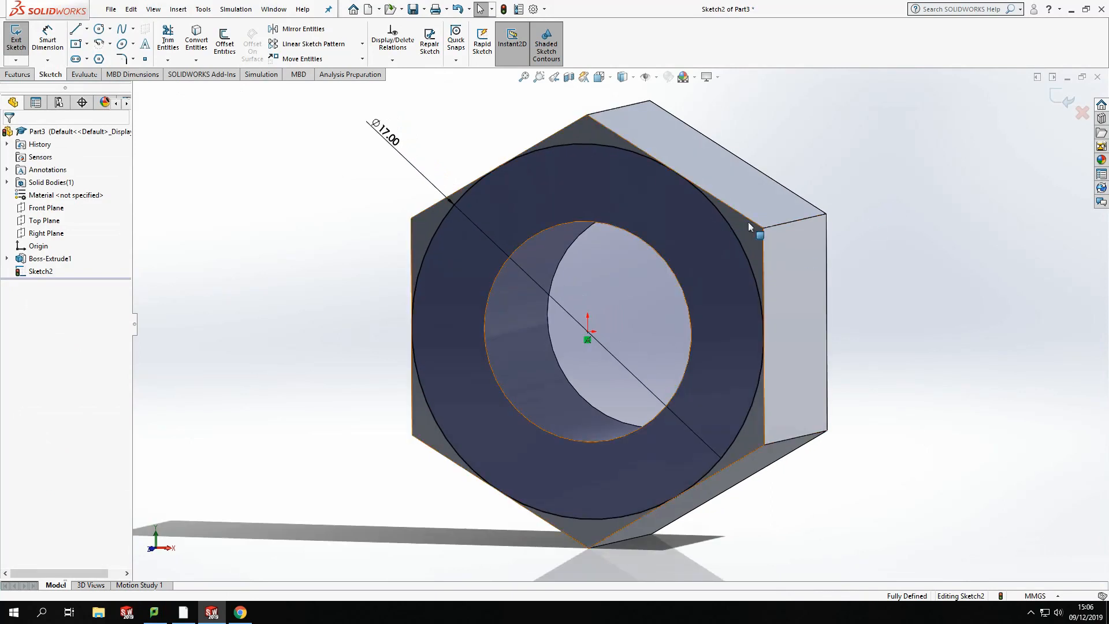
left_click(624, 404)
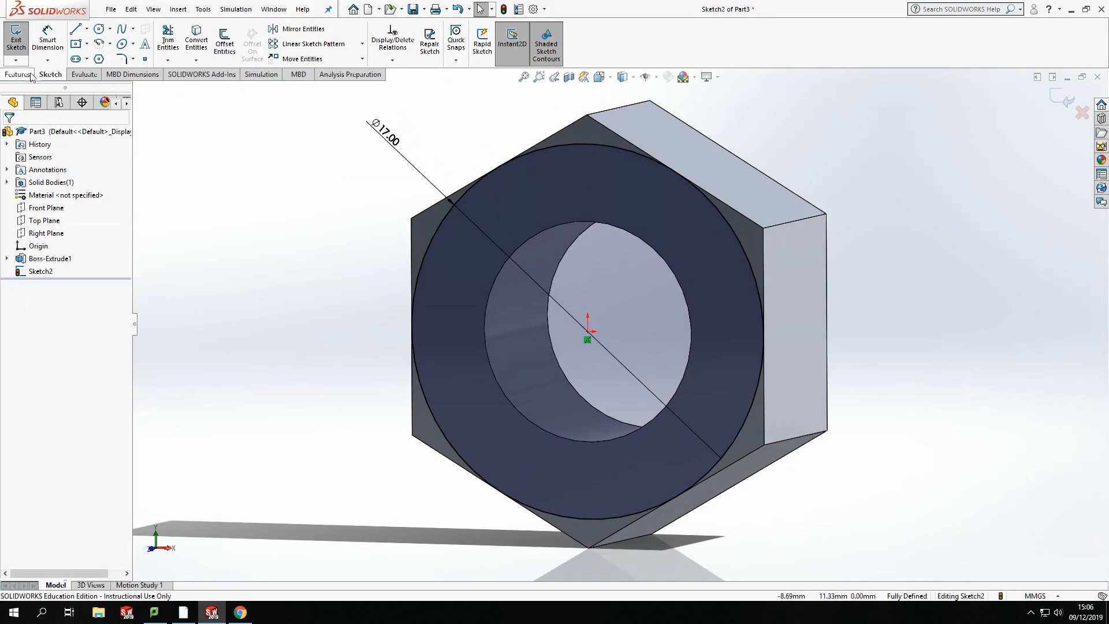
Cut outside the 17 mm circle with a 60° draft, flip side, creating chamfer Cut-Extrude1
left_click(17, 74)
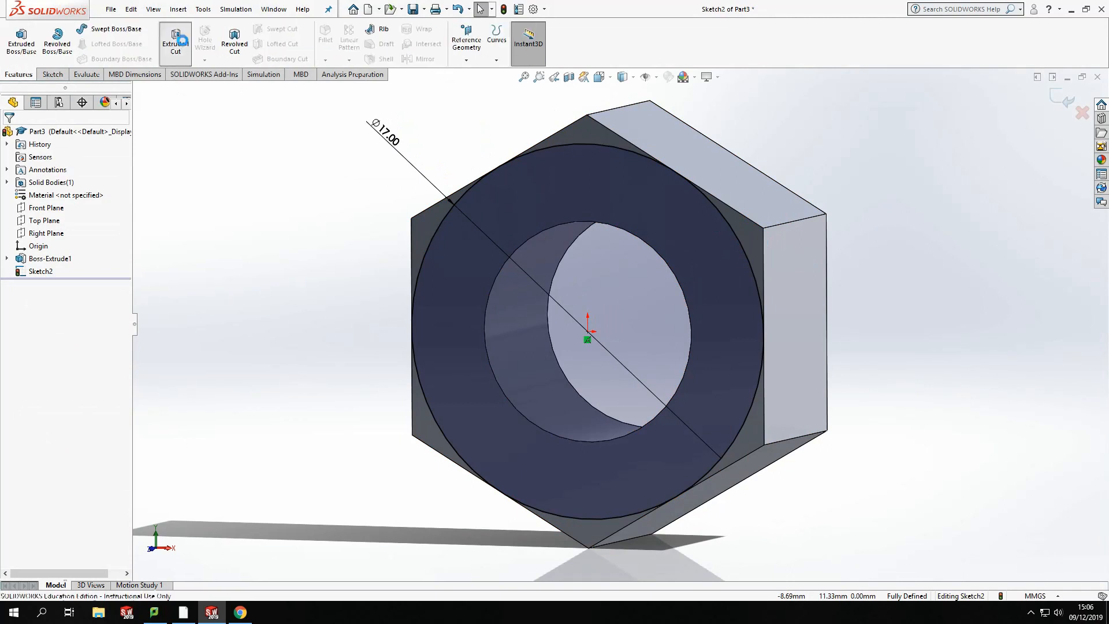
left_click(175, 42)
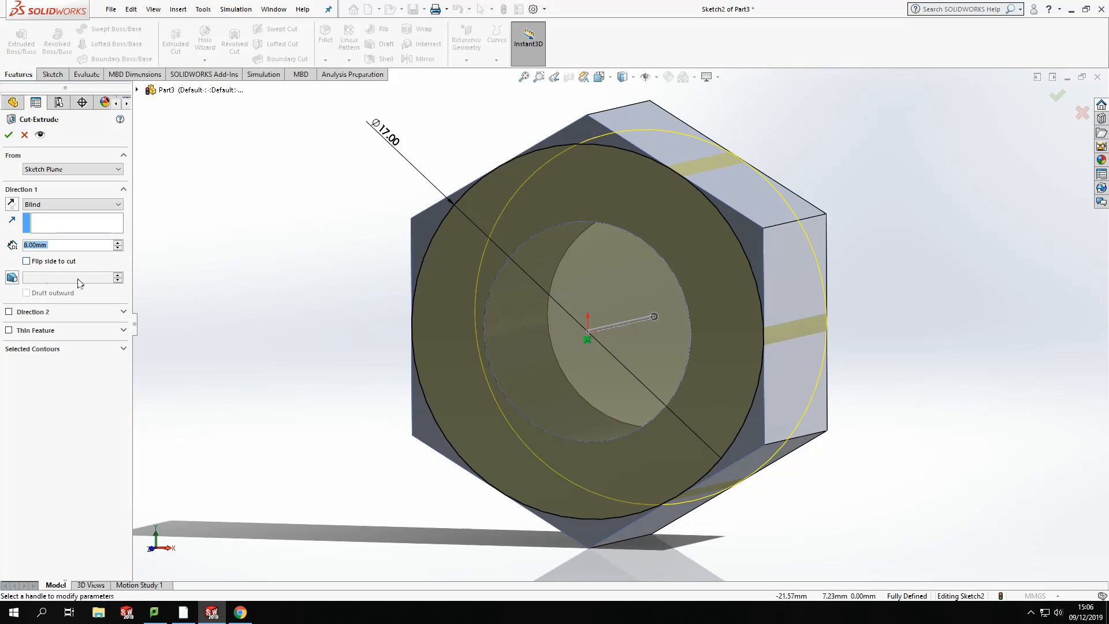
mouse_move(742, 234)
type("60")
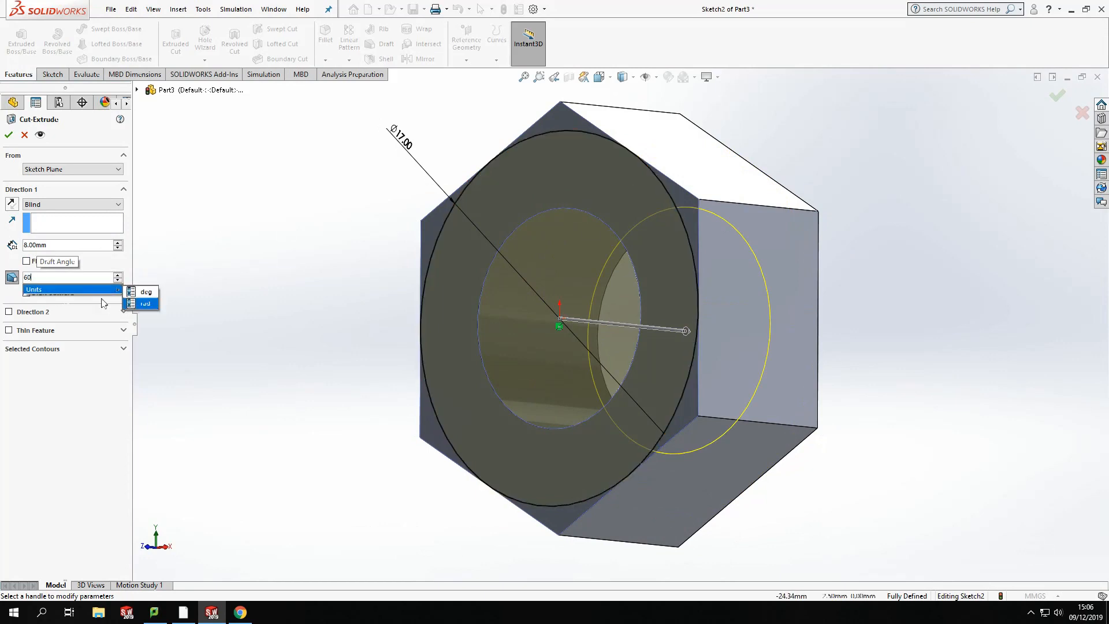
left_click(146, 291)
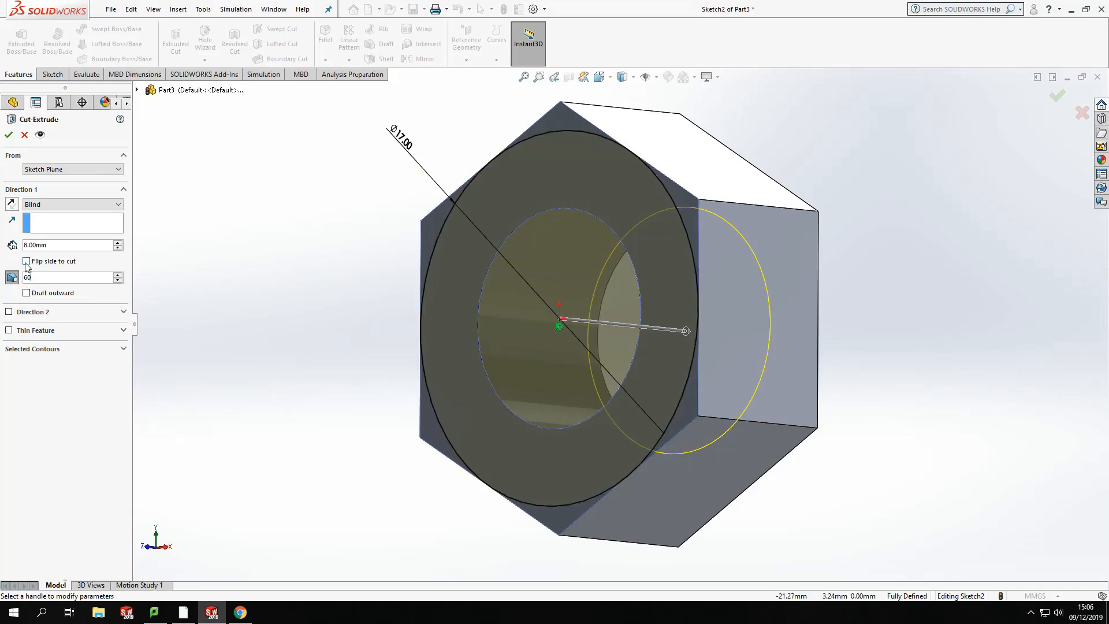
mouse_move(12, 277)
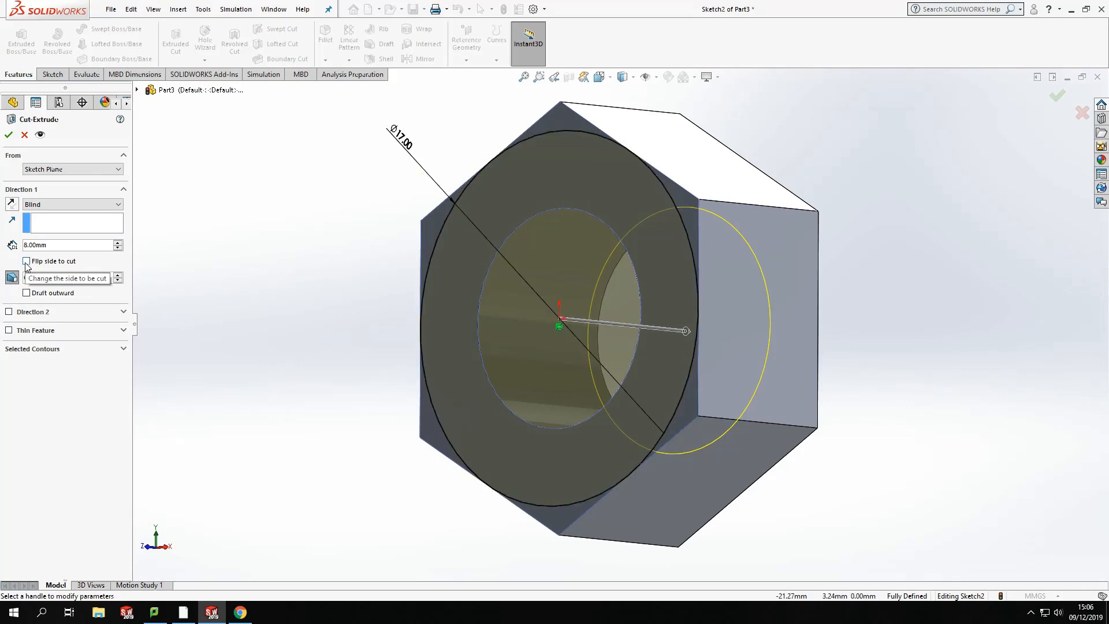
left_click(27, 261)
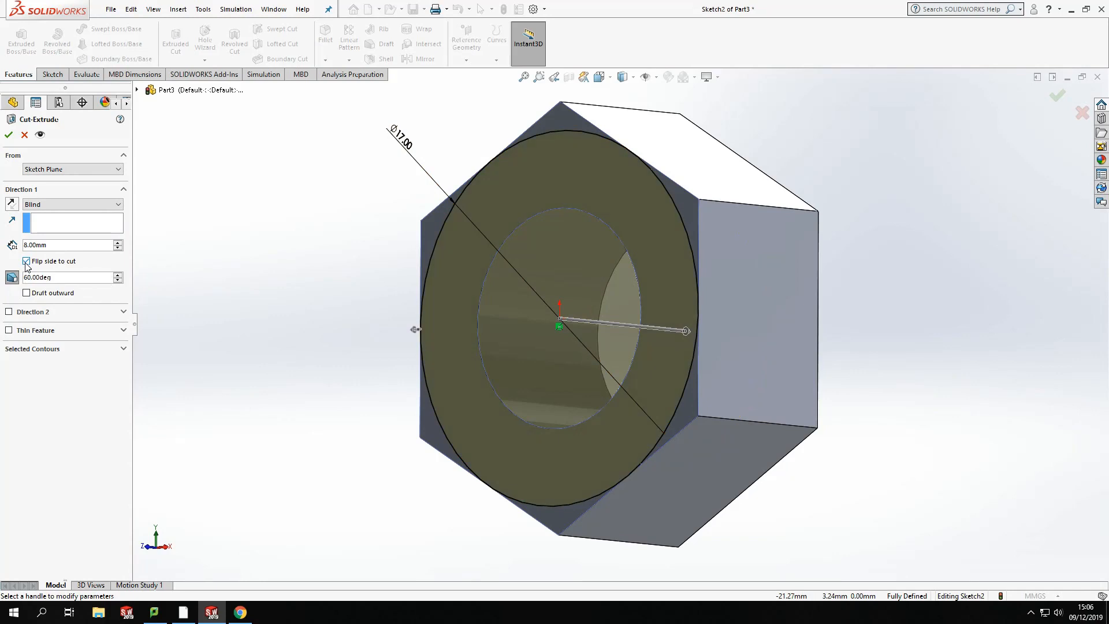
left_click(26, 260)
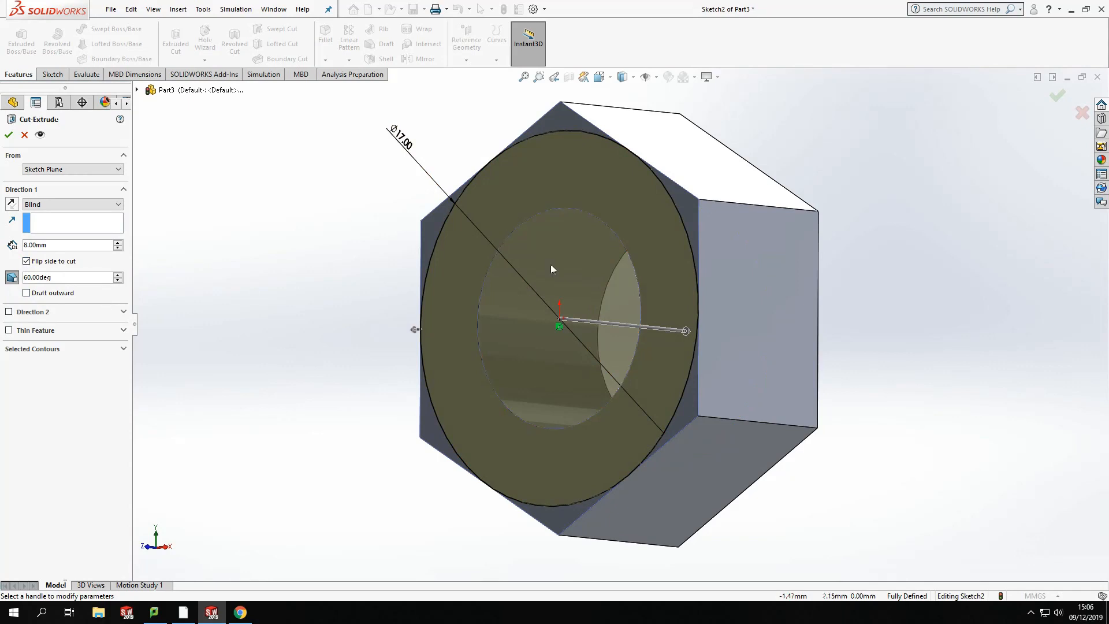
mouse_move(736, 207)
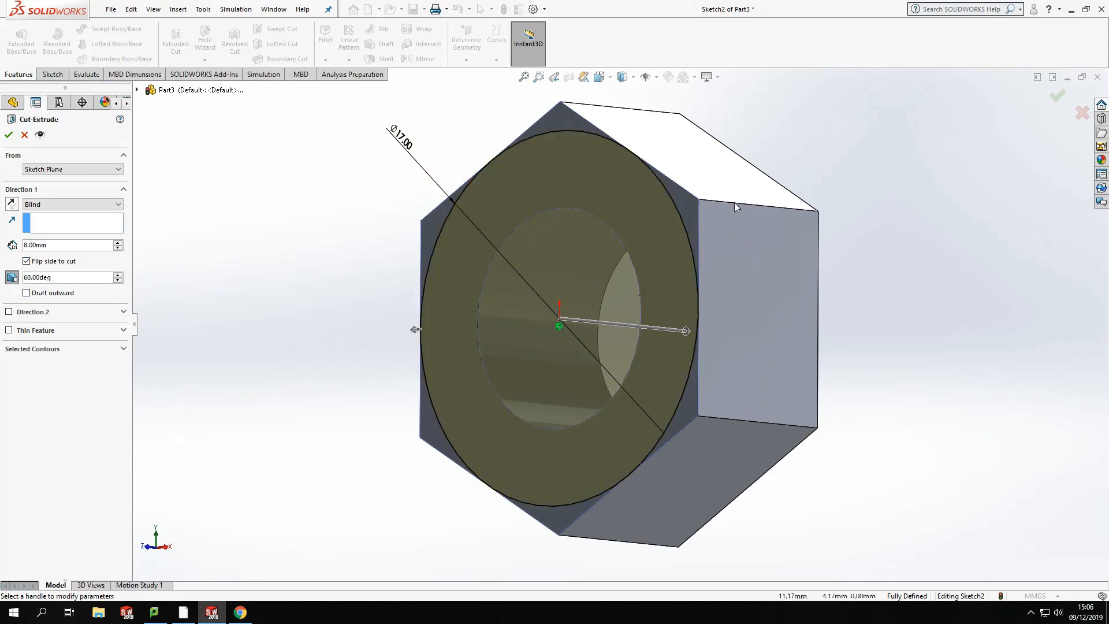
left_click(8, 134)
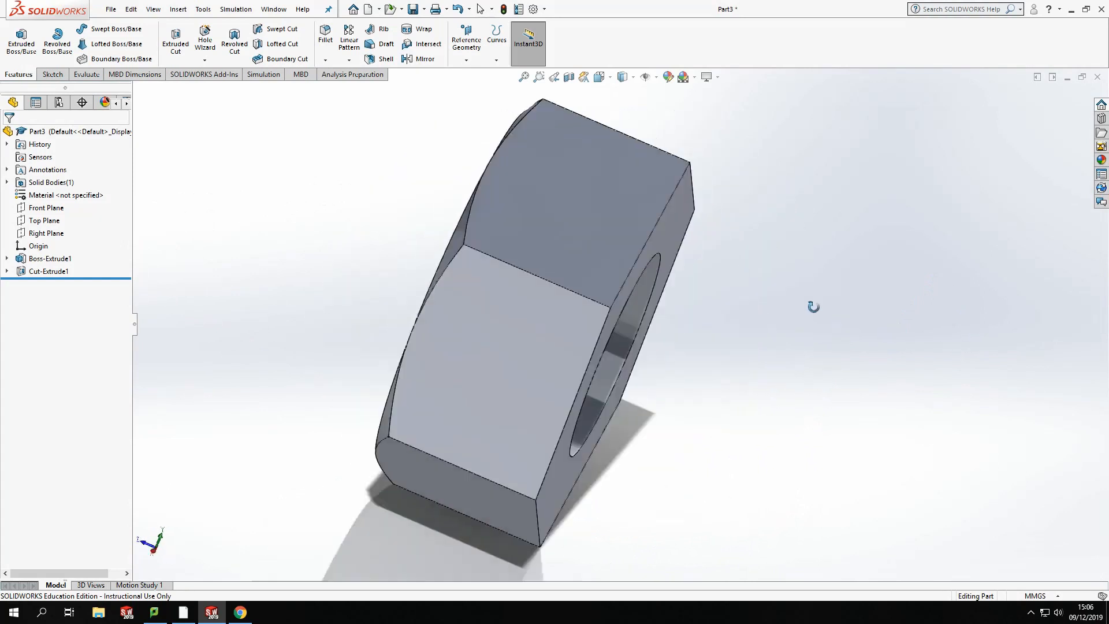
Sketch a 17 mm circle at the origin on the nut's unchamfered face
left_click(49, 258)
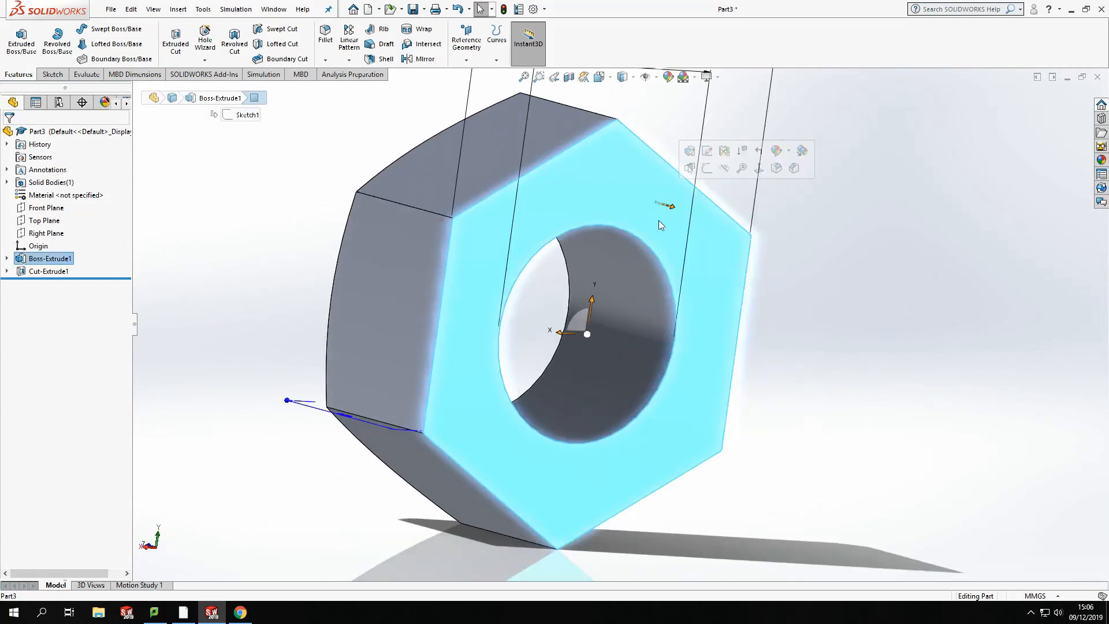
left_click(49, 74)
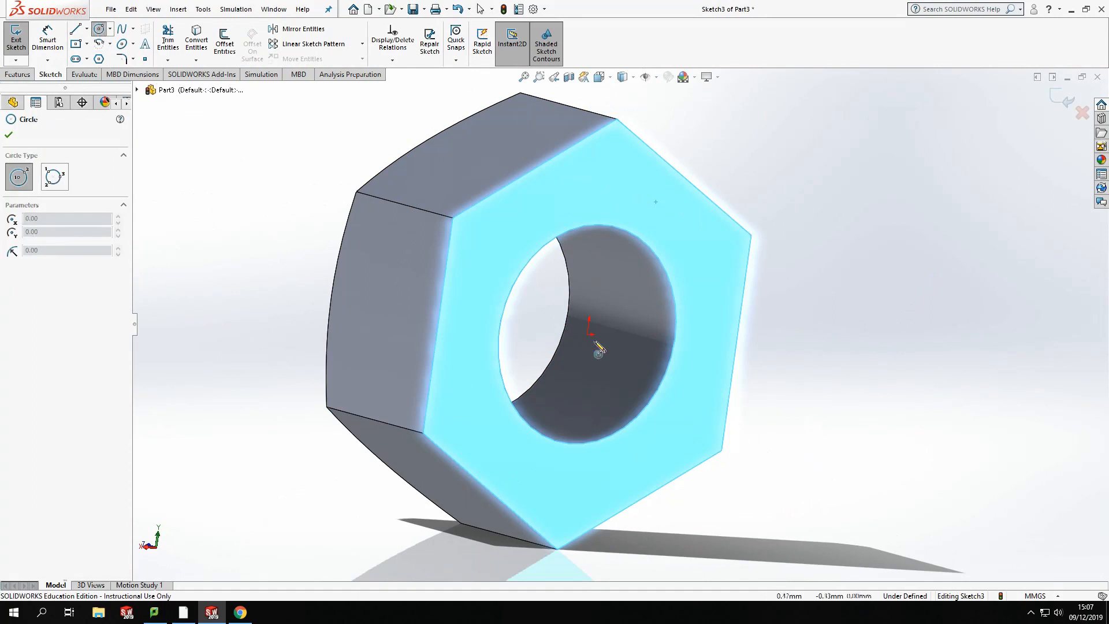
left_click(590, 327)
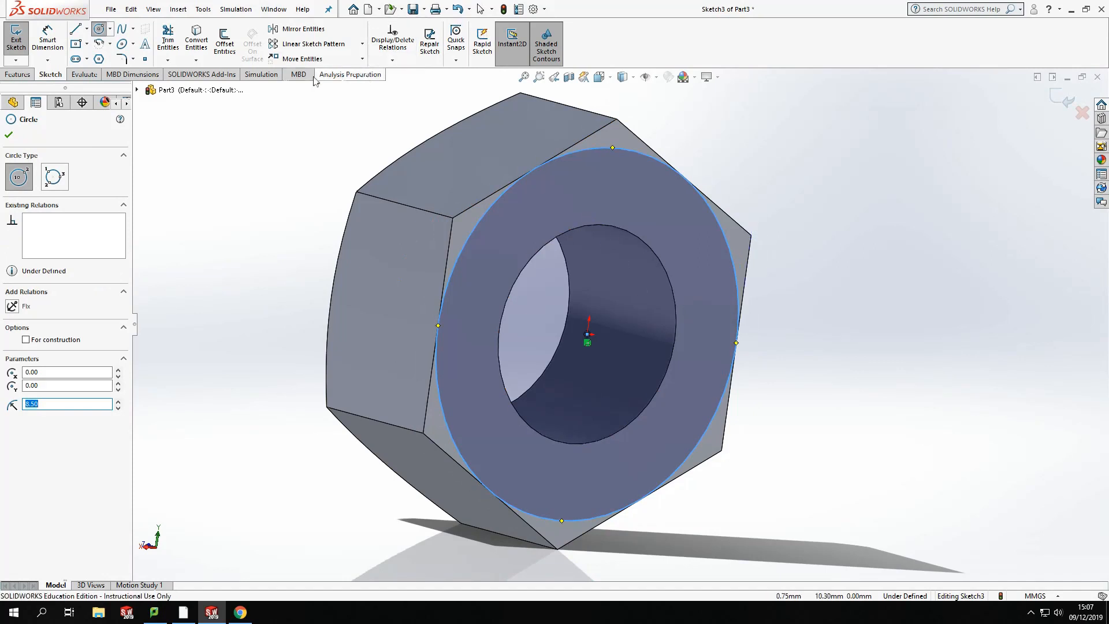
mouse_move(490, 177)
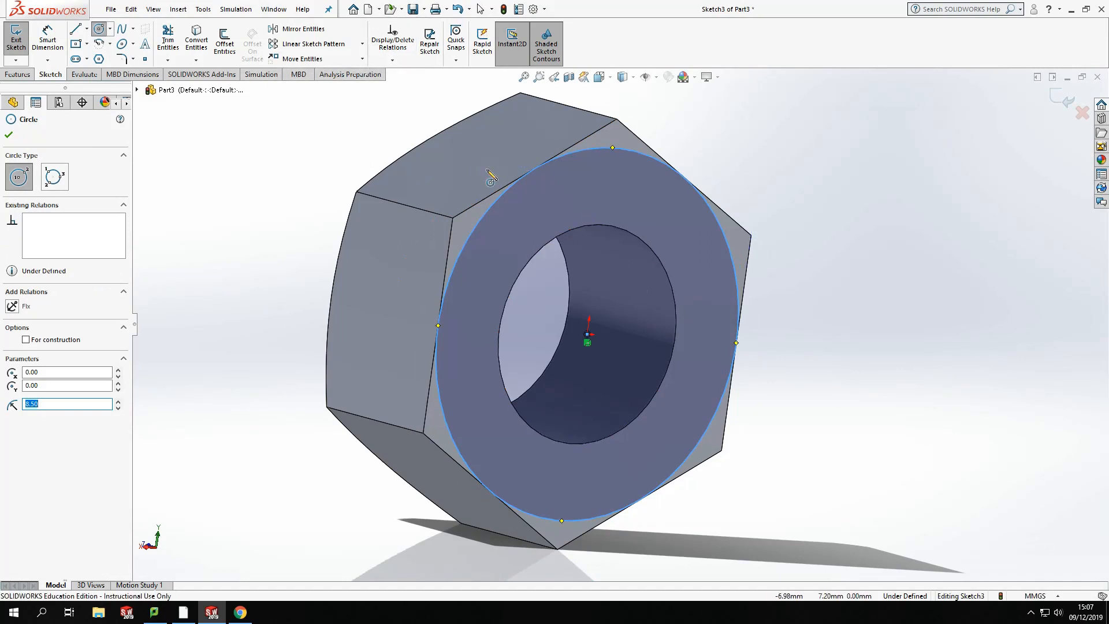
left_click(597, 76)
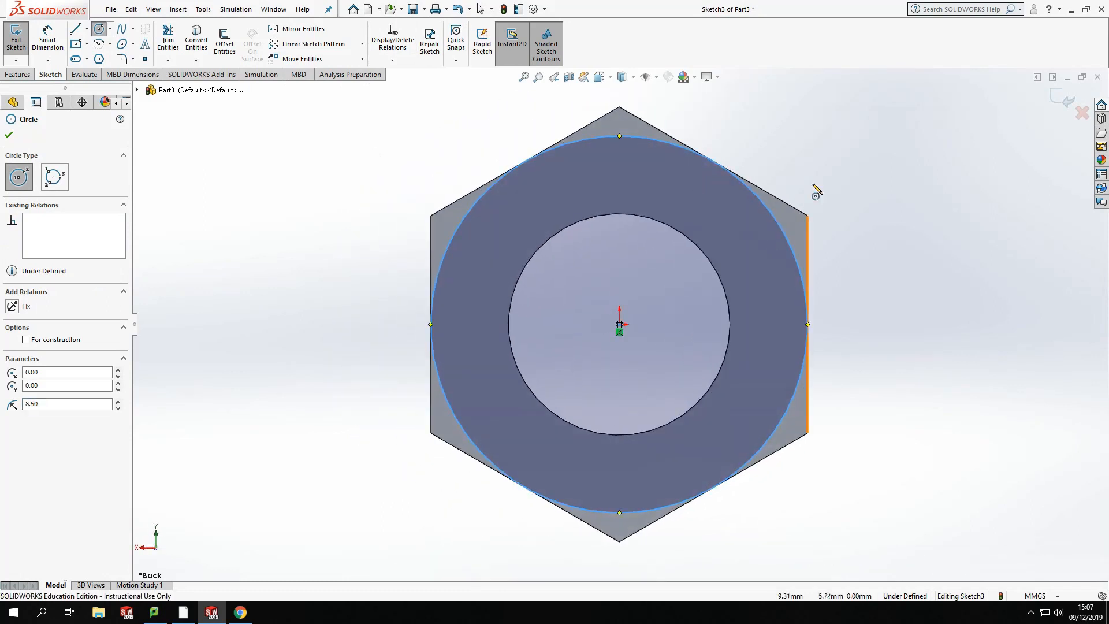
mouse_move(743, 233)
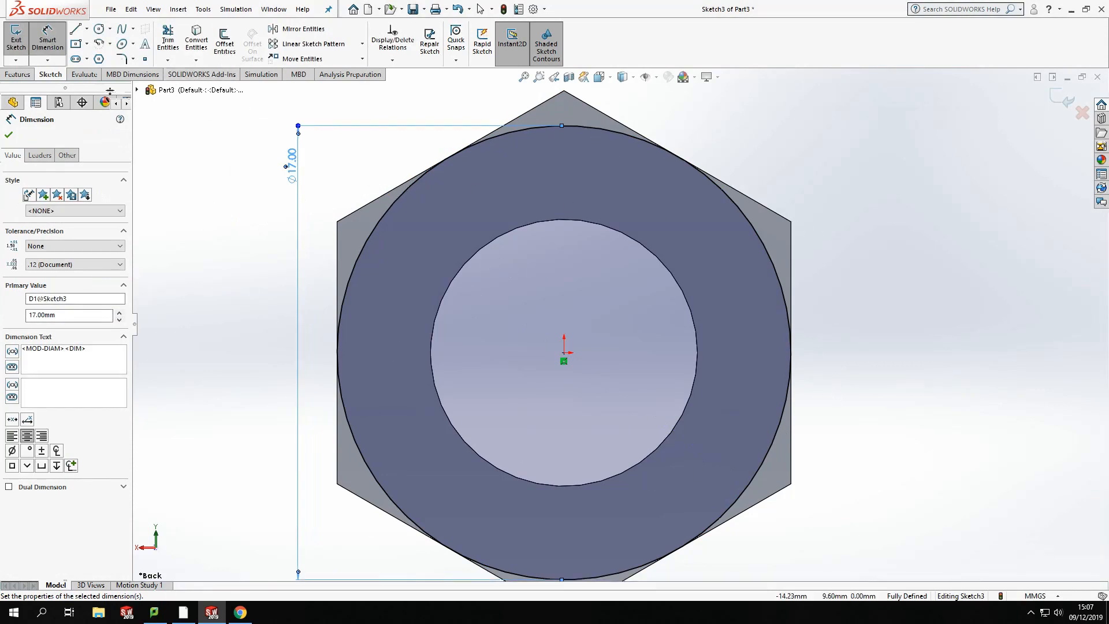
left_click(17, 74)
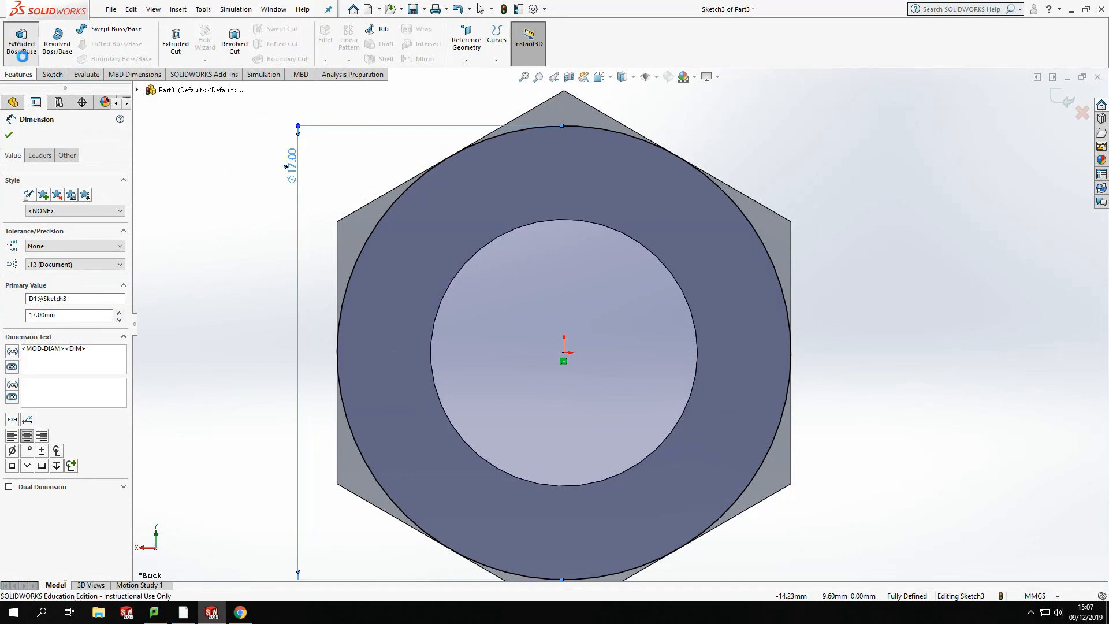
Cut outside the circle 8 mm blind with 60° draft, creating chamfer Cut-Extrude2
left_click(20, 42)
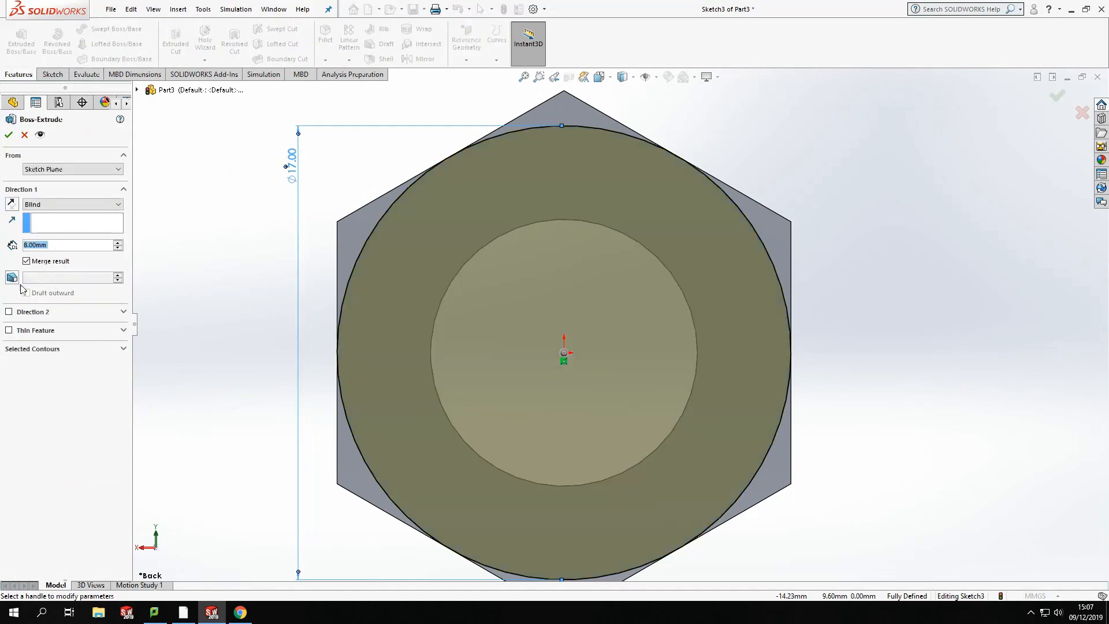
left_click(27, 292)
type("60")
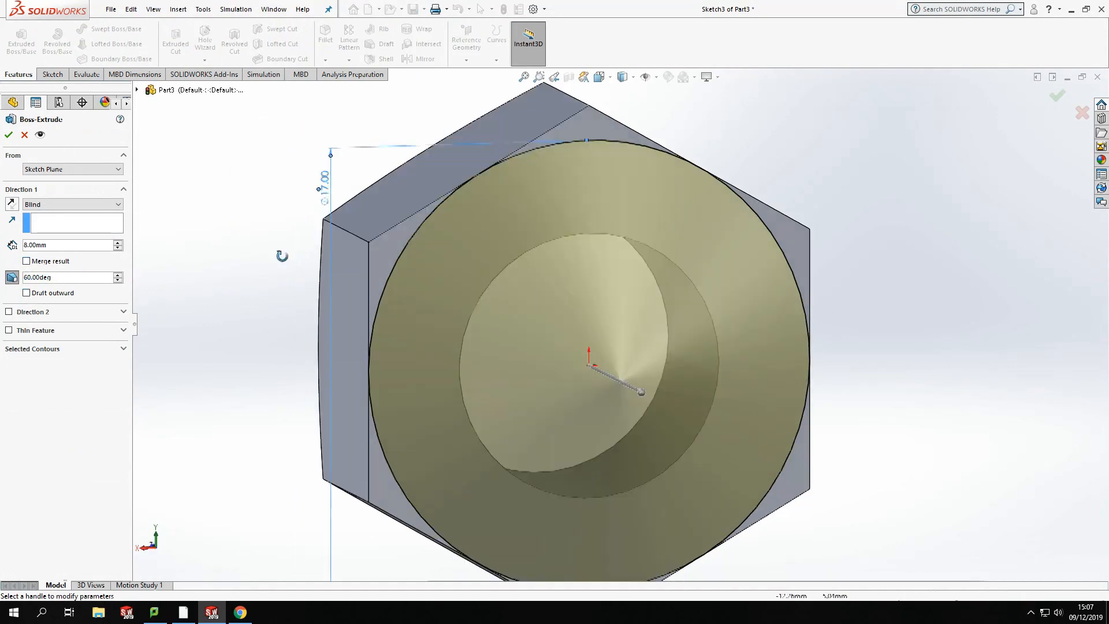
left_click(24, 134)
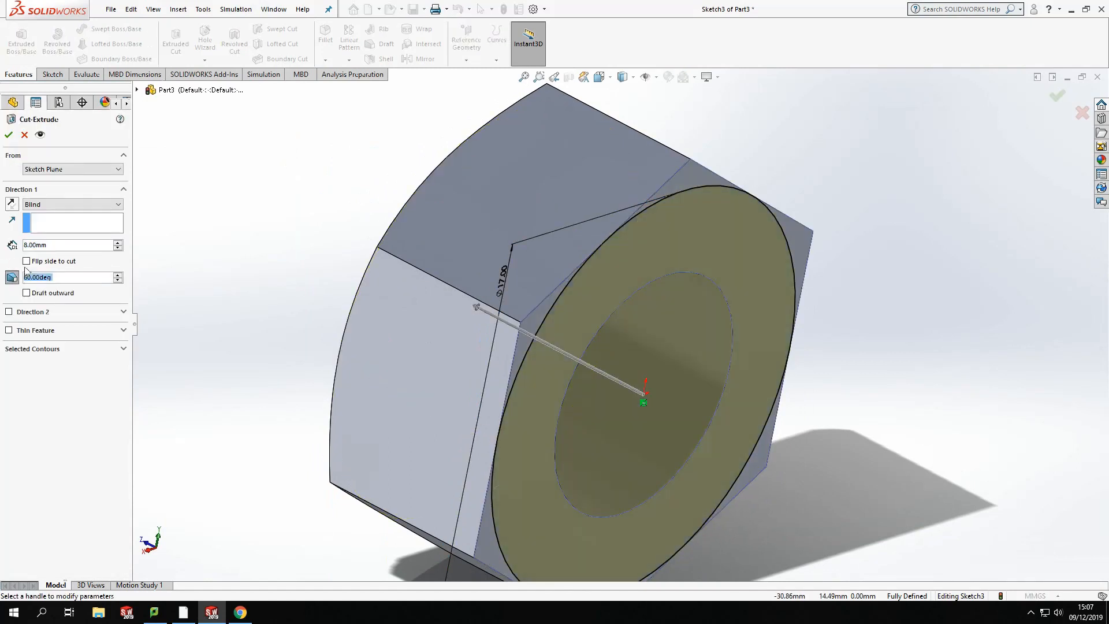
left_click(27, 260)
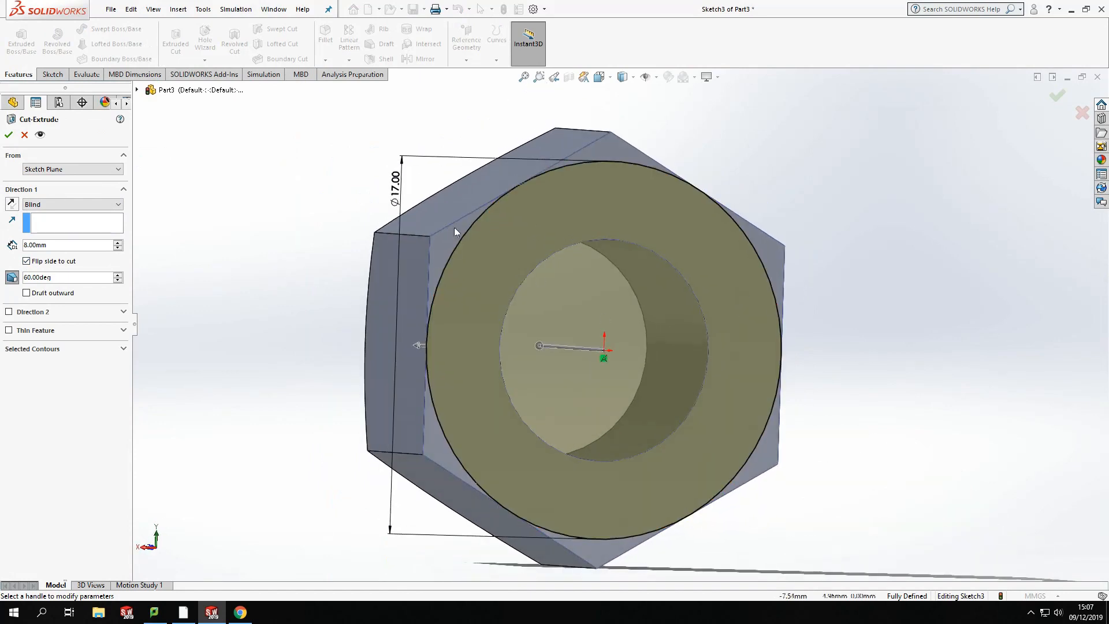
left_click(8, 134)
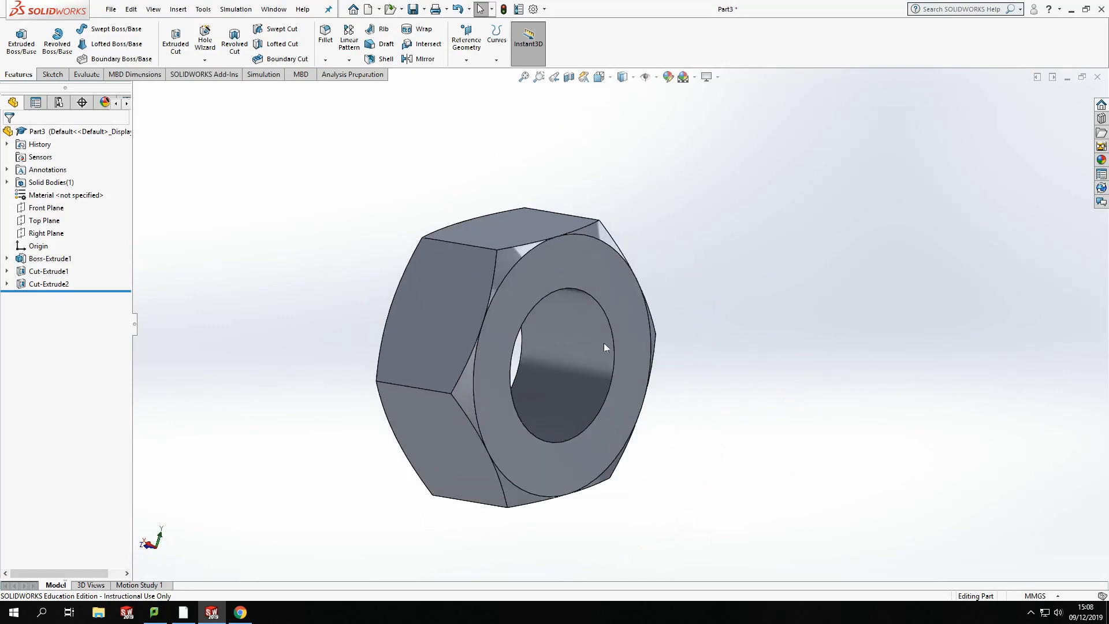
mouse_move(858, 417)
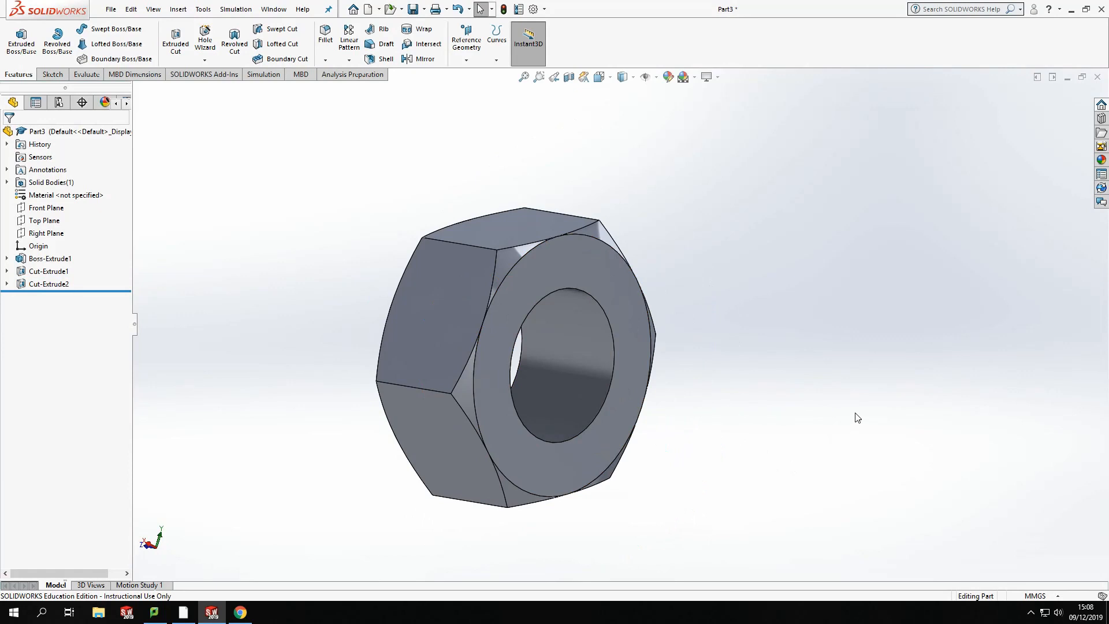
mouse_move(217, 152)
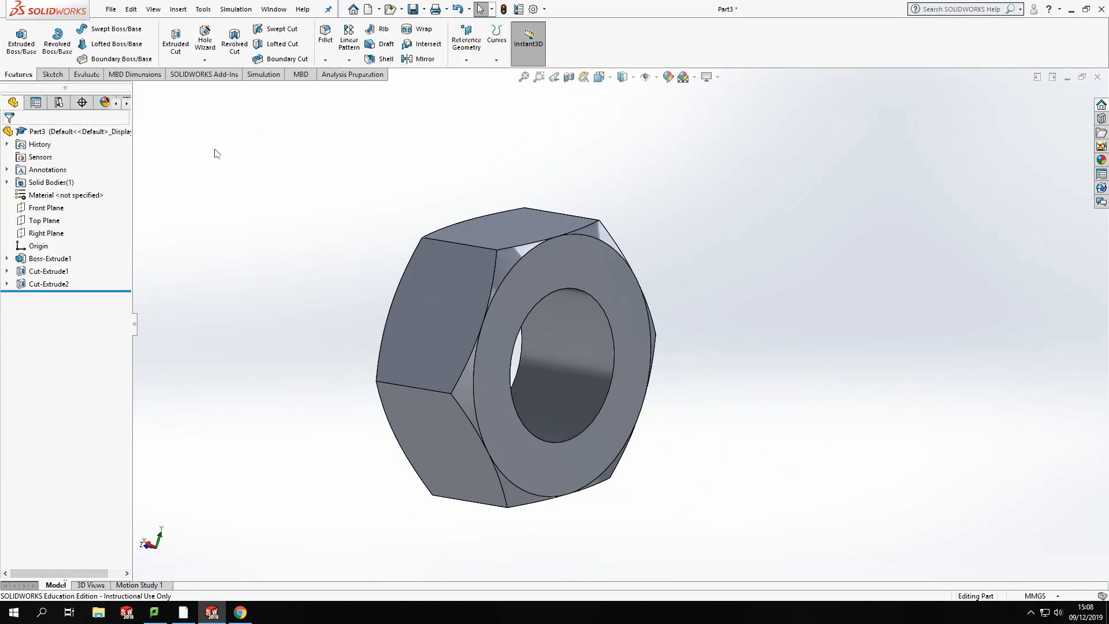
mouse_move(206, 43)
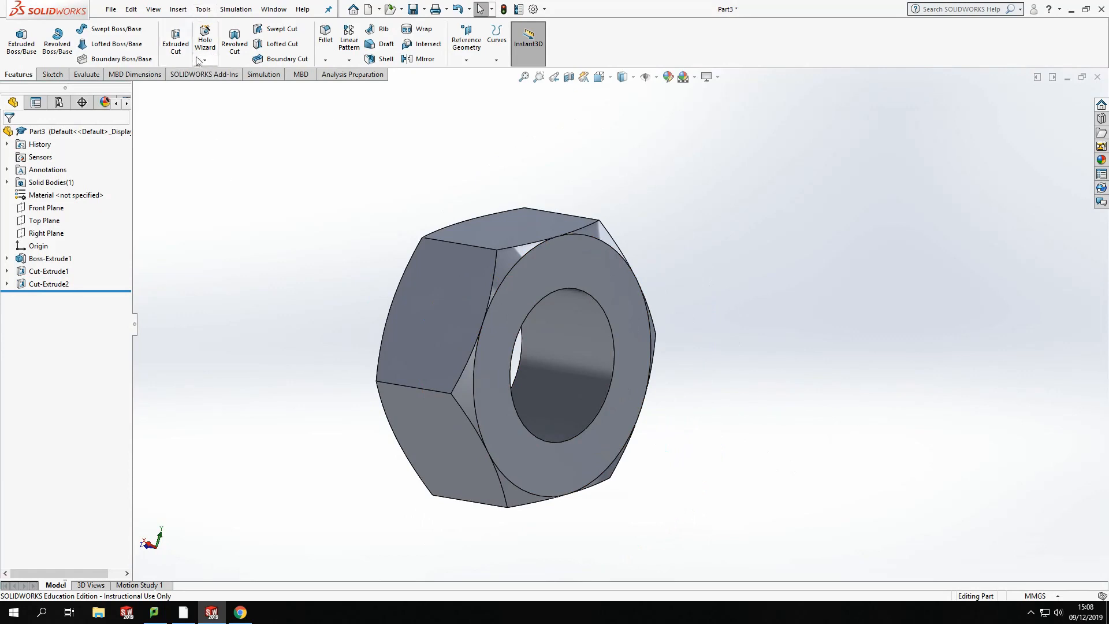
mouse_move(205, 42)
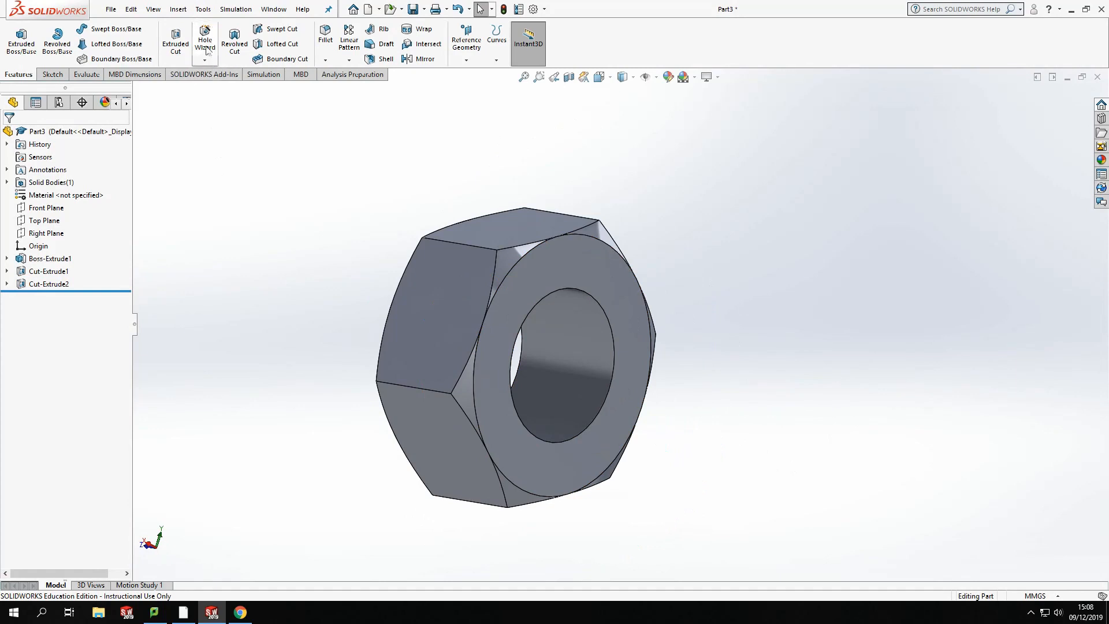
Expand the Hole Wizard list showing Hole Wizard, Advanced Hole and Thread
left_click(205, 60)
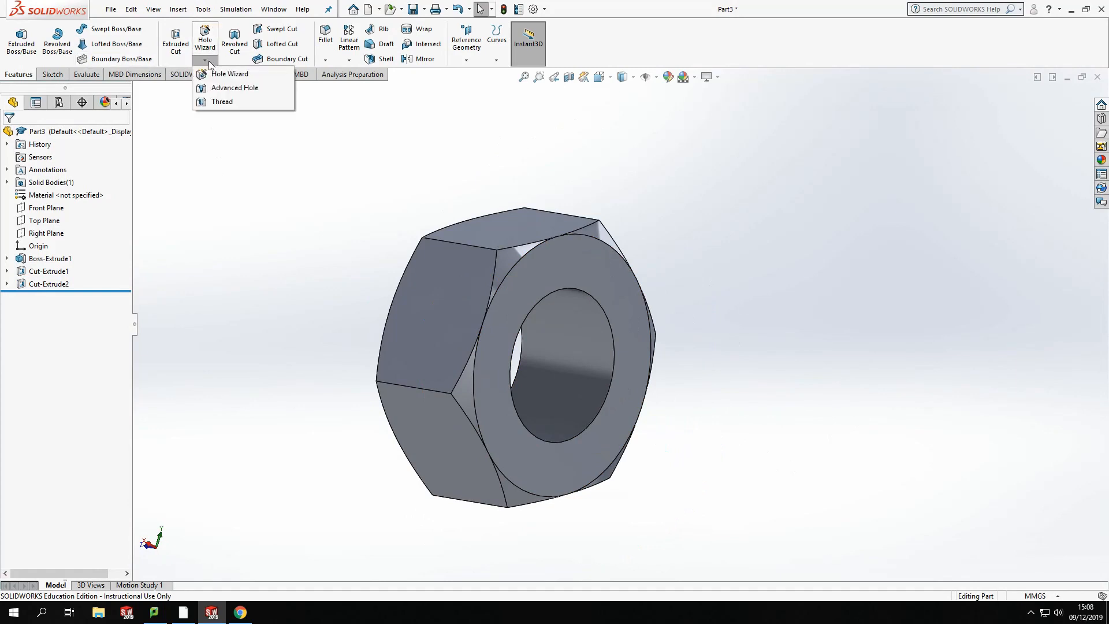
mouse_move(221, 102)
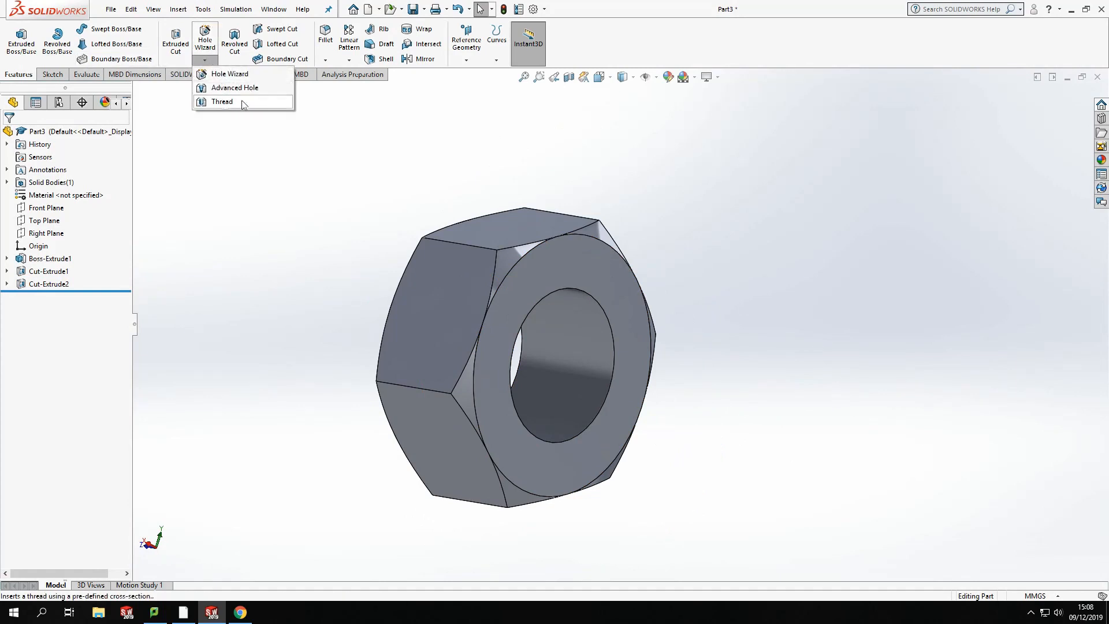
Start a Thread feature on the bore's circular edge with a 20 mm blind length
left_click(222, 102)
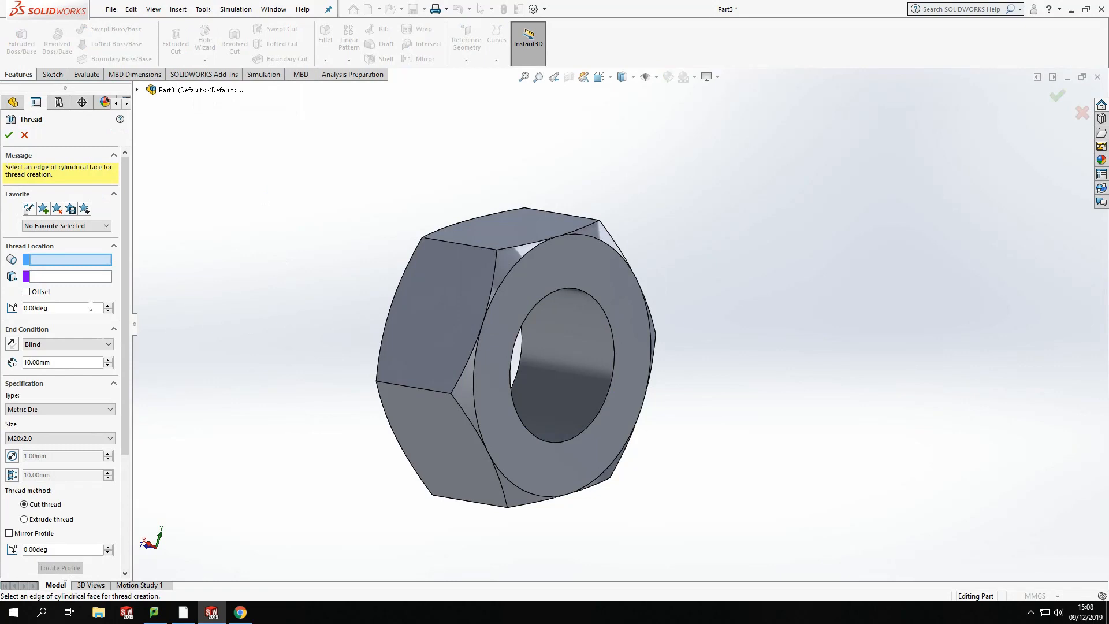
mouse_move(606, 310)
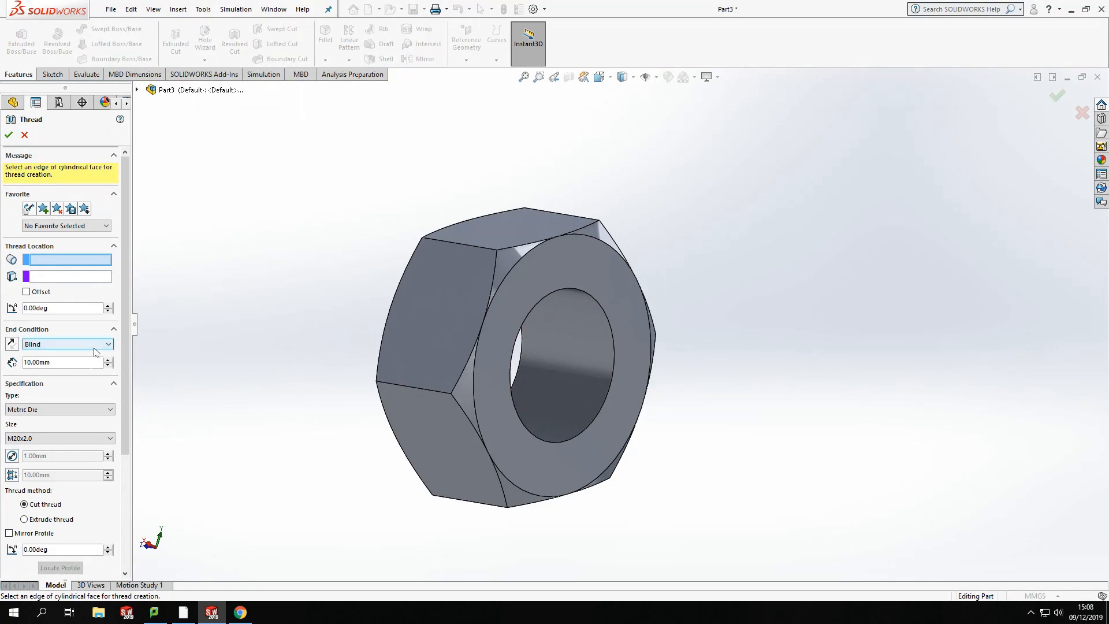
mouse_move(60, 409)
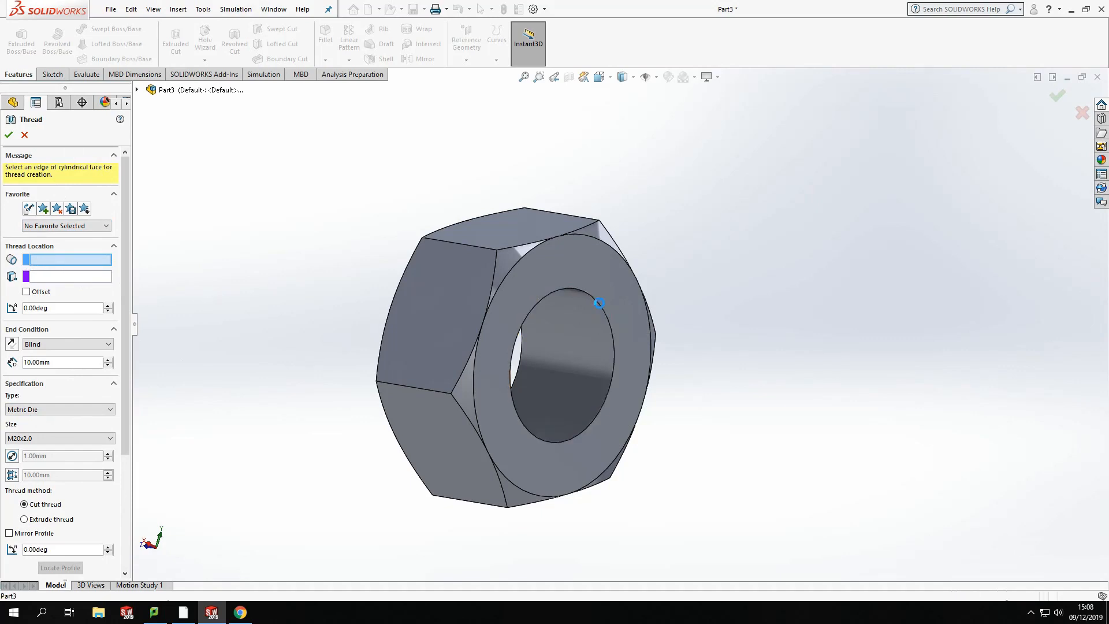
left_click(599, 302)
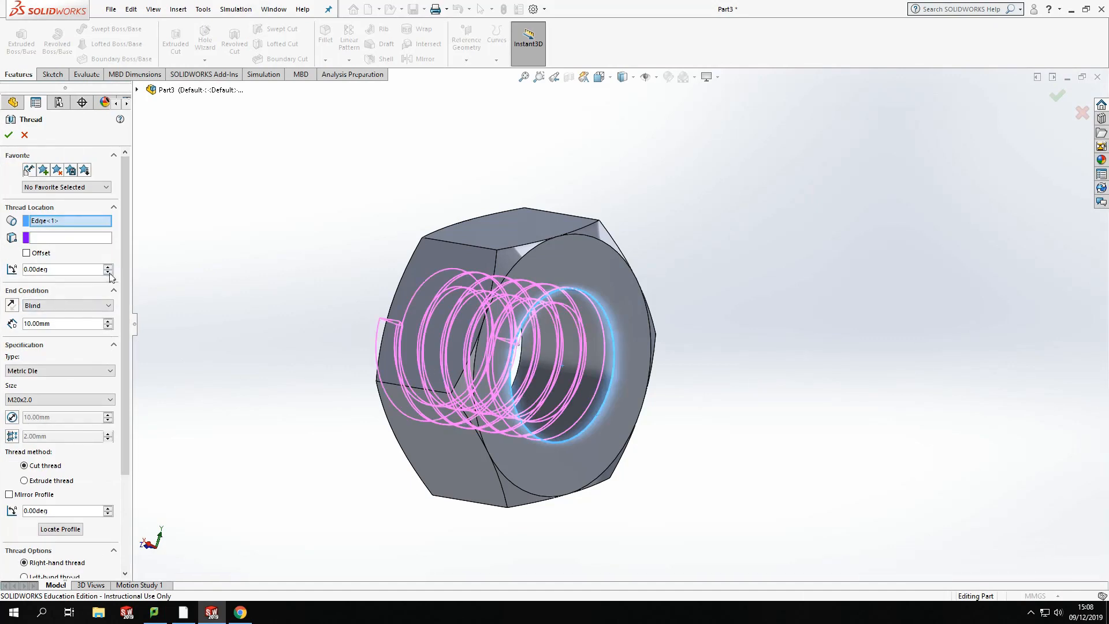
mouse_move(96, 275)
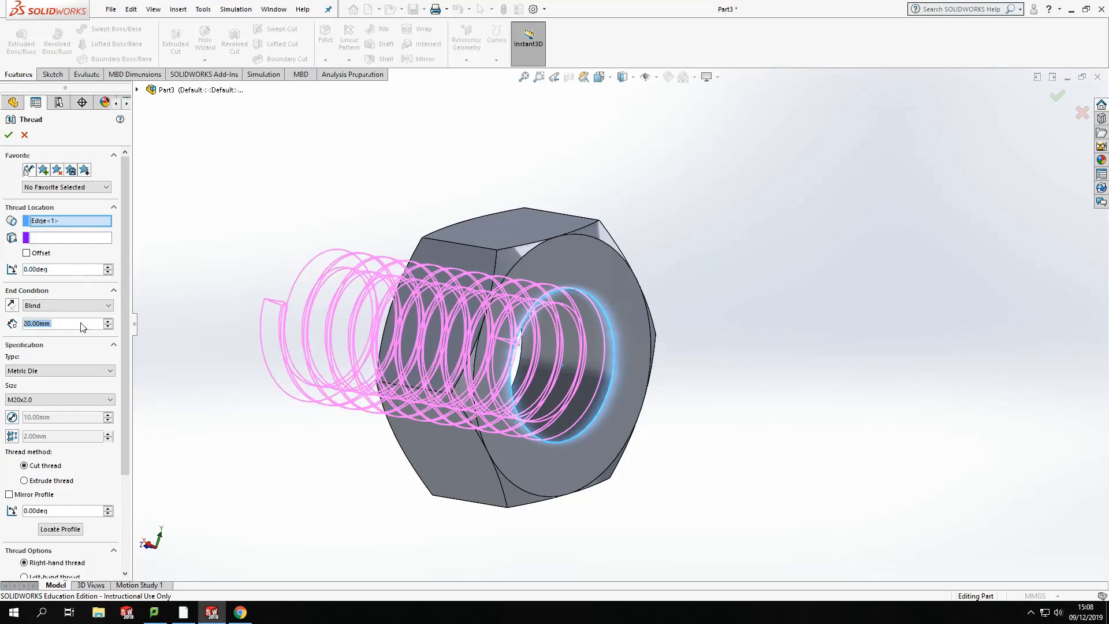
scroll("down", 3)
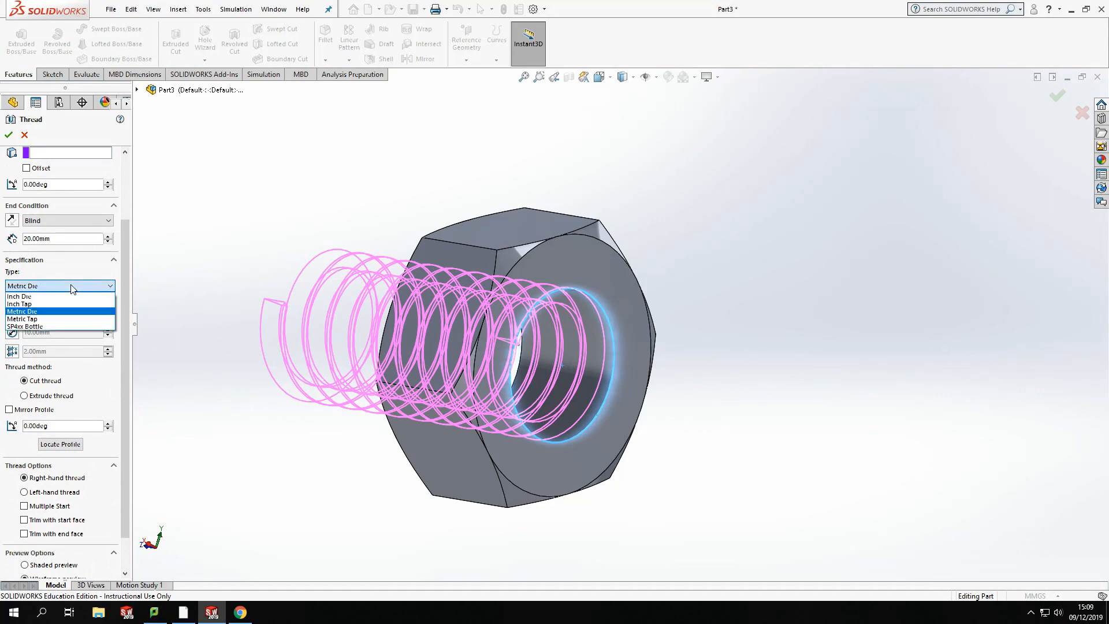
mouse_move(56, 319)
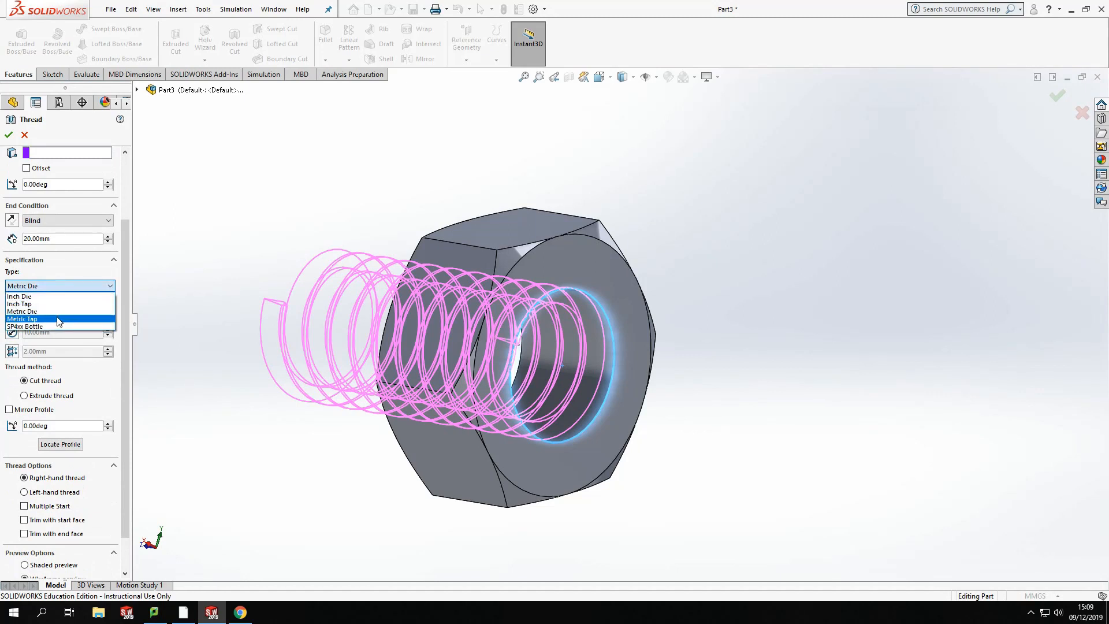
Make the thread a Metric Tap M10x1.5 with a reversed 1.50 mm start offset
left_click(25, 319)
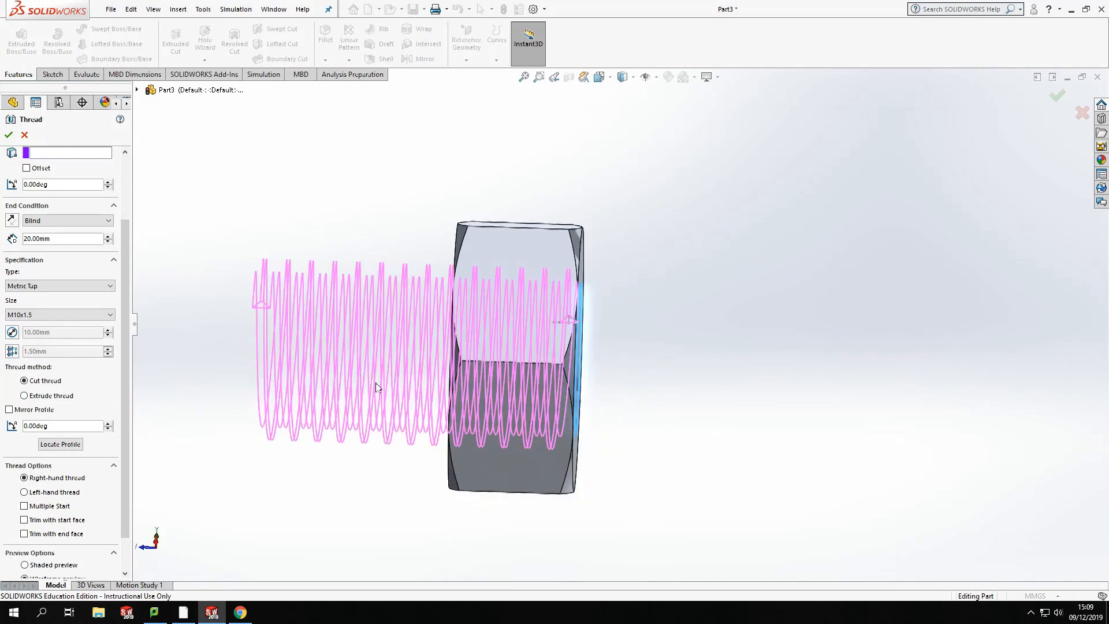
mouse_move(598, 345)
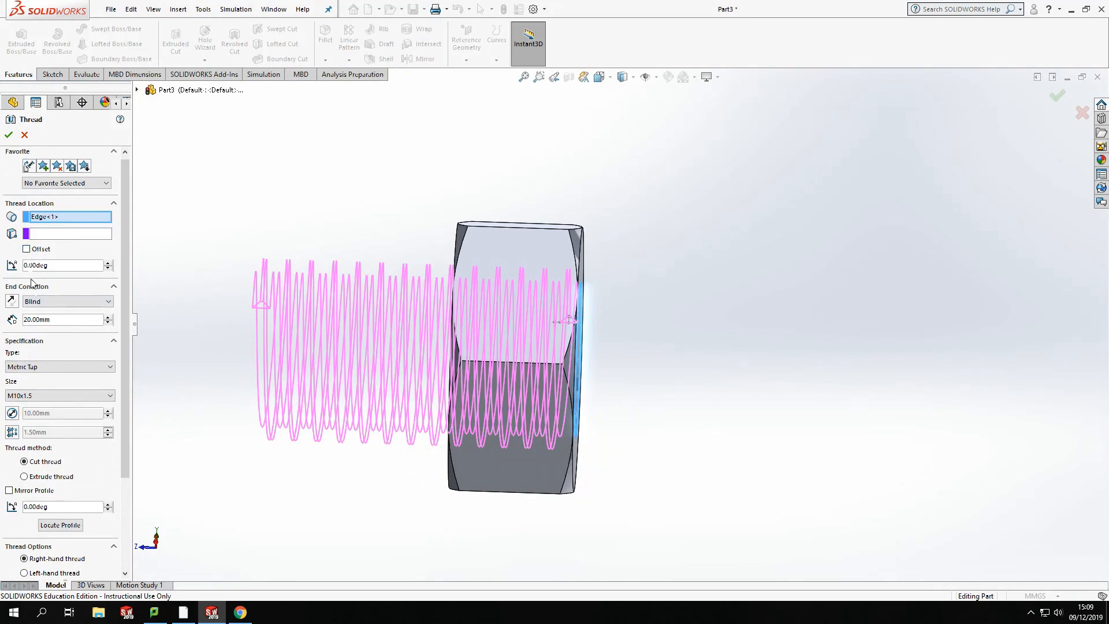
left_click(27, 249)
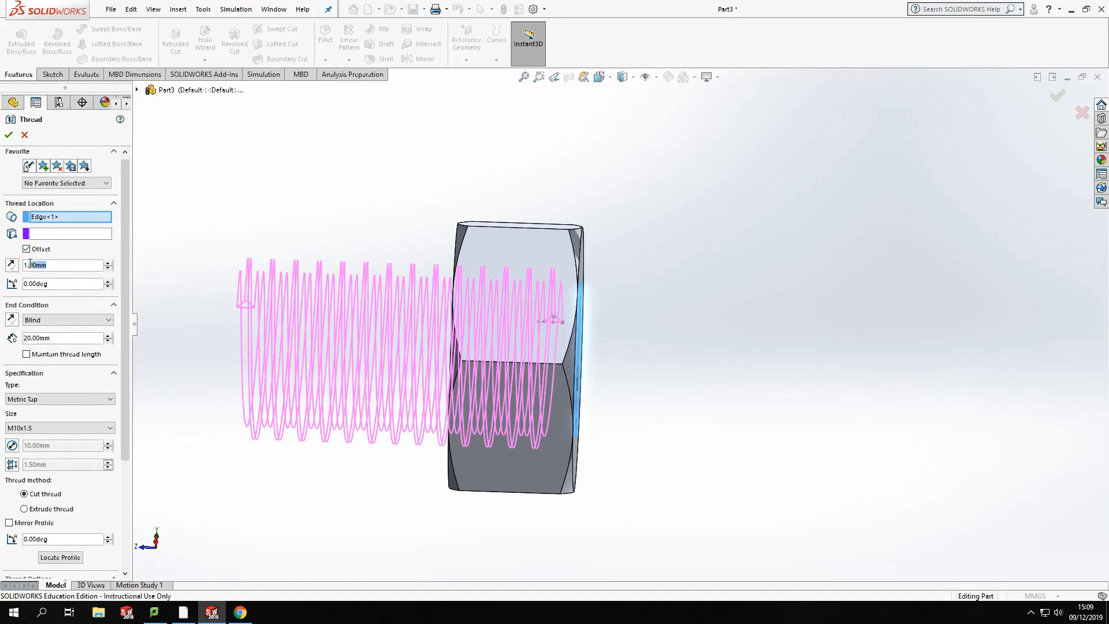
mouse_move(64, 265)
type("1.5")
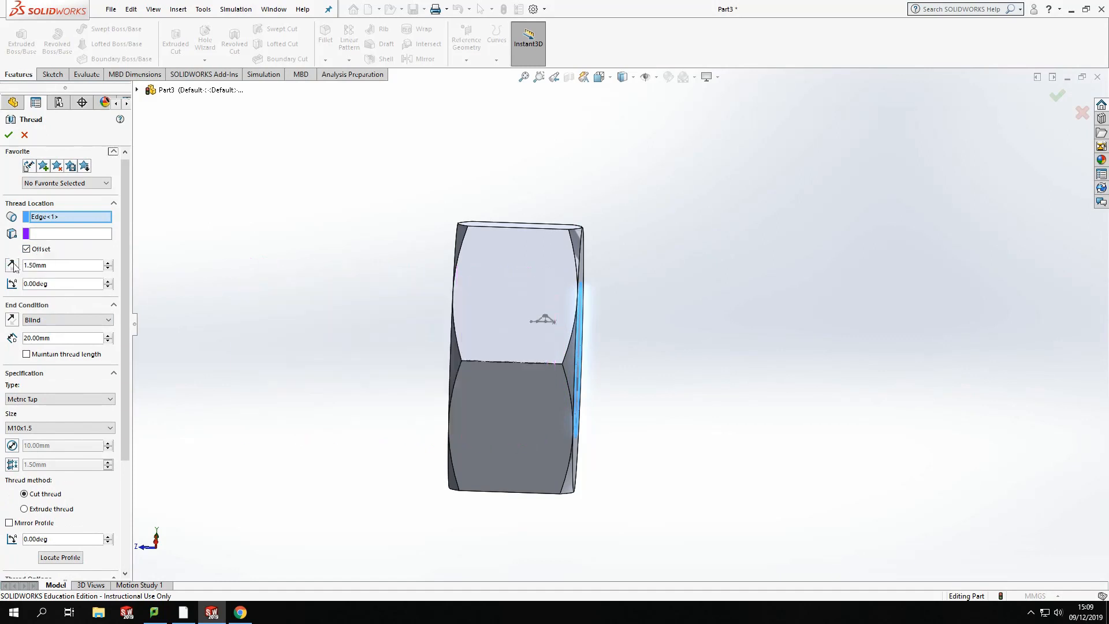
left_click(60, 264)
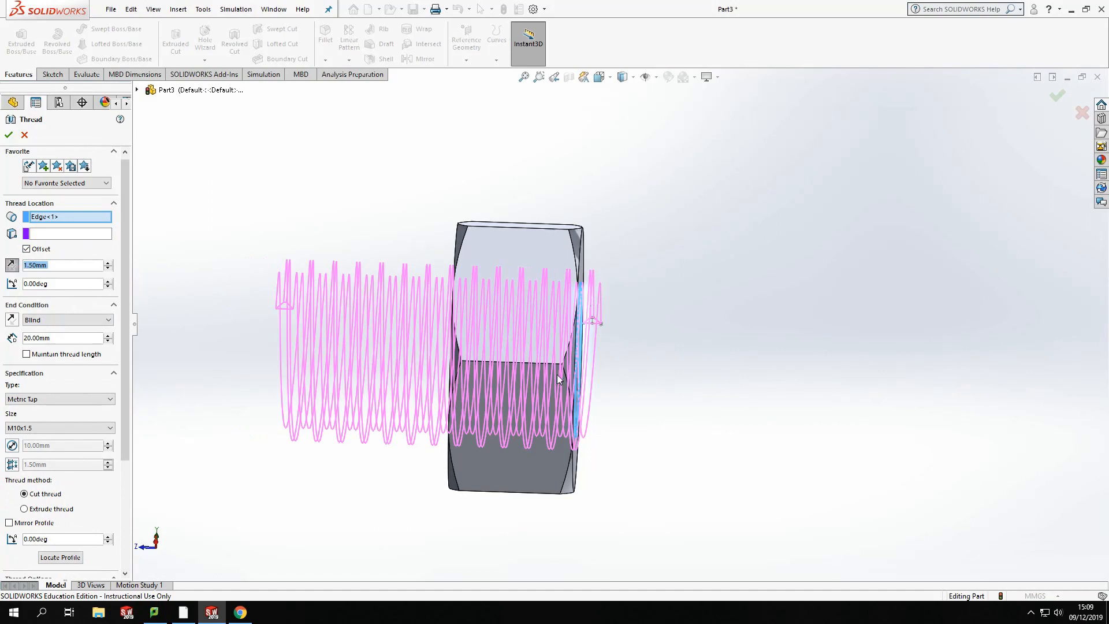
mouse_move(389, 359)
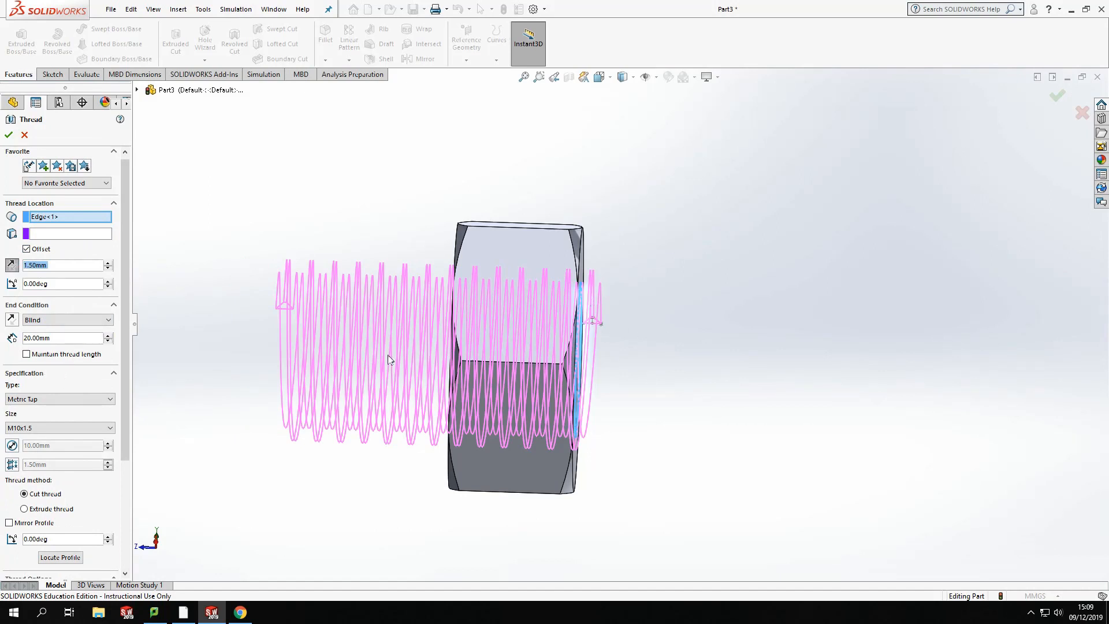
mouse_move(287, 453)
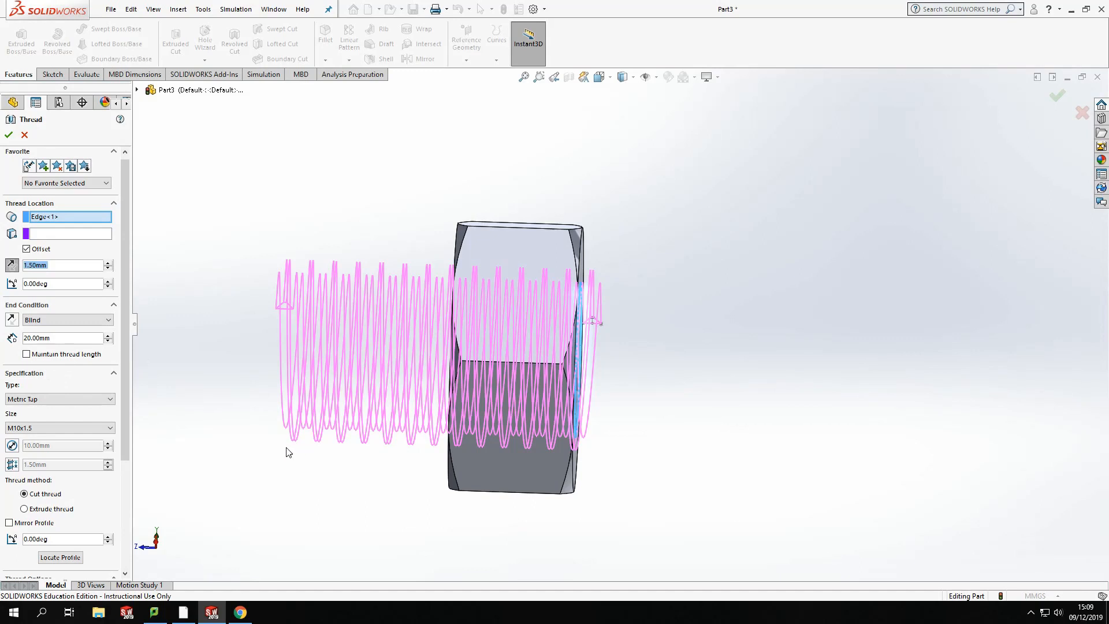
mouse_move(32, 349)
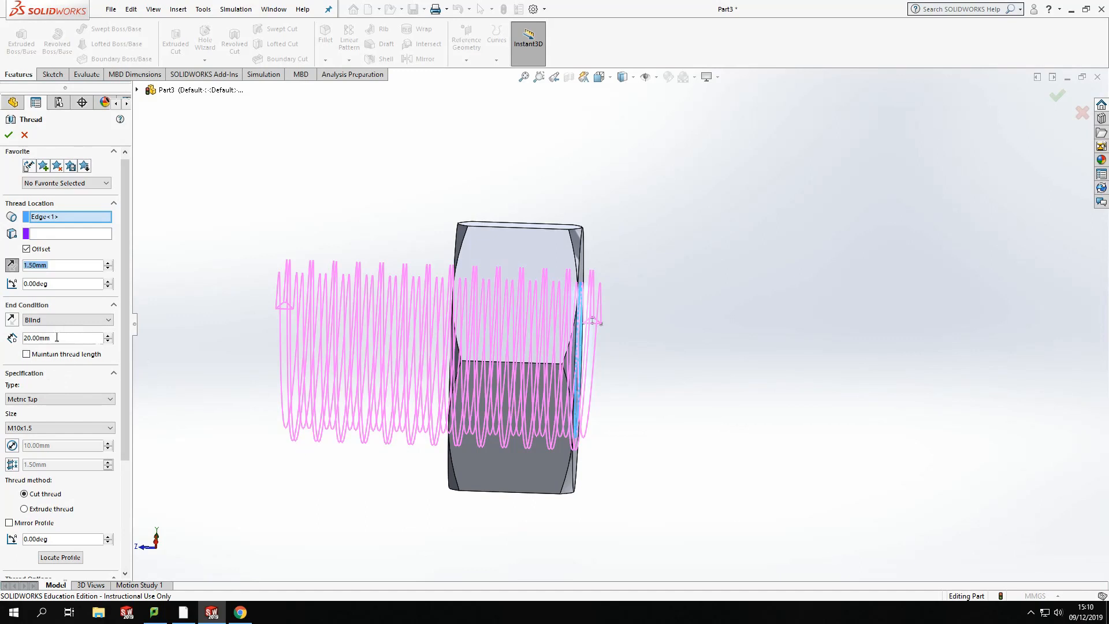
Keep the Blind end condition and maintain the 20 mm thread length despite the offset
left_click(67, 320)
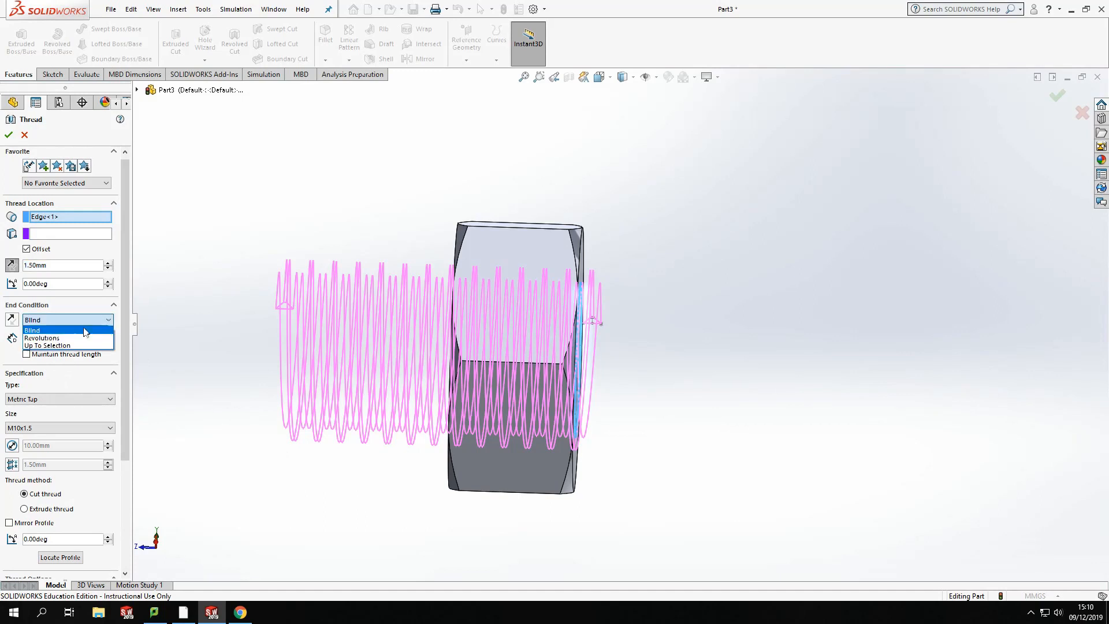
mouse_move(63, 345)
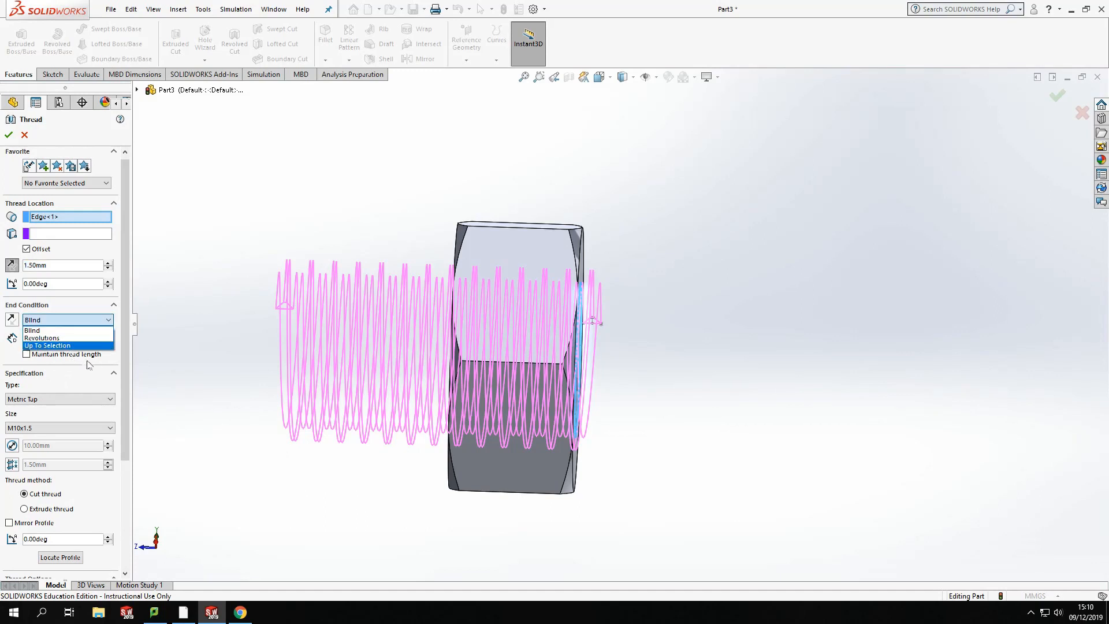
left_click(33, 329)
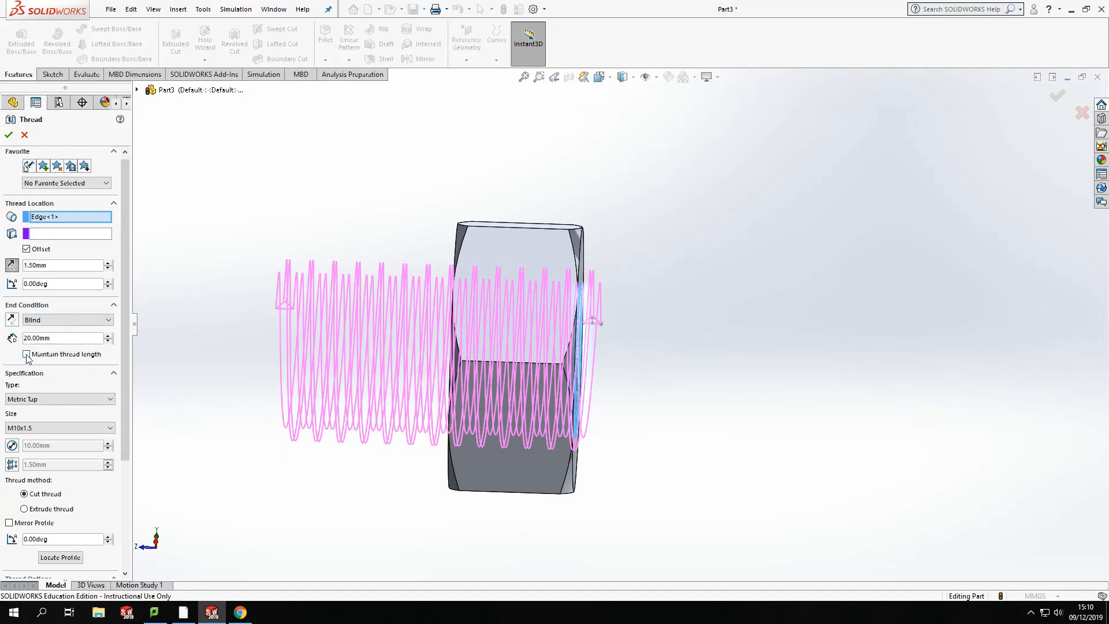
left_click(25, 354)
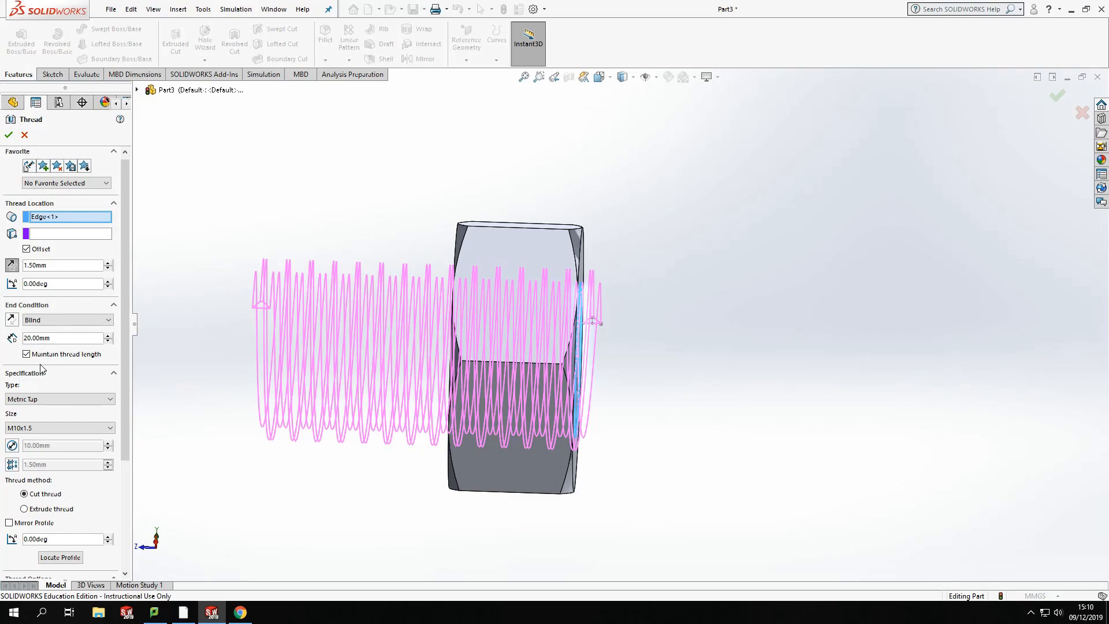
mouse_move(584, 316)
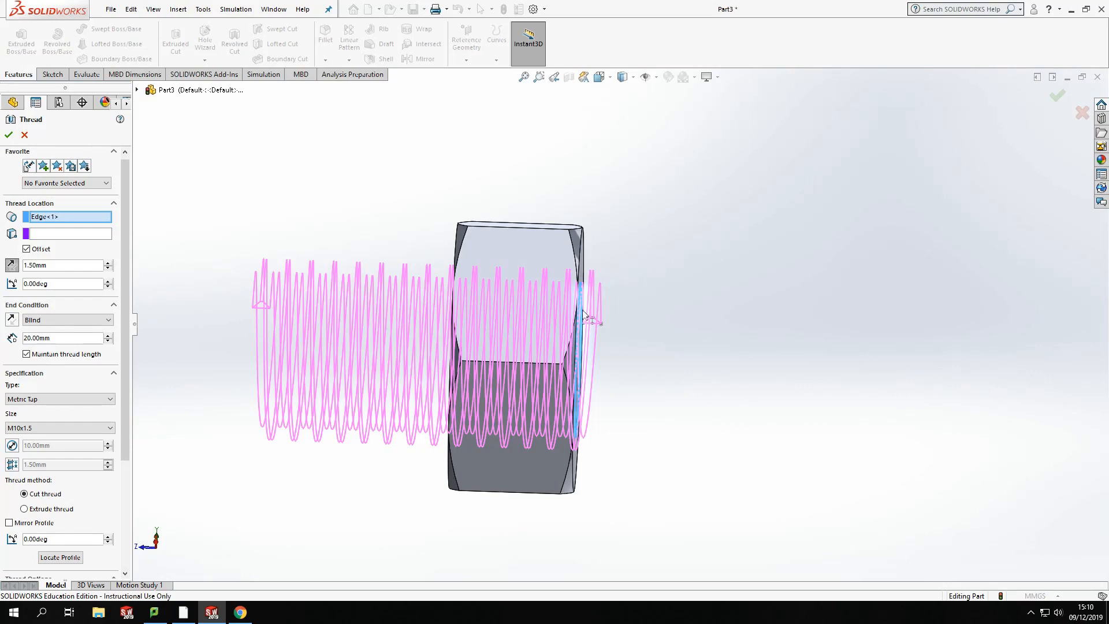
mouse_move(364, 322)
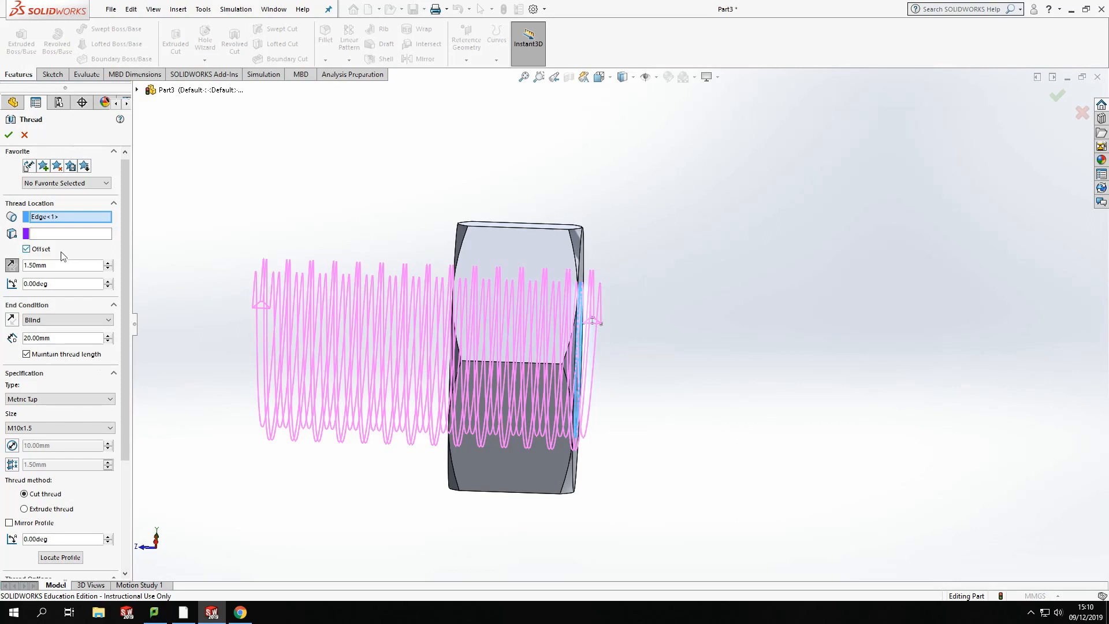
scroll("down", 3)
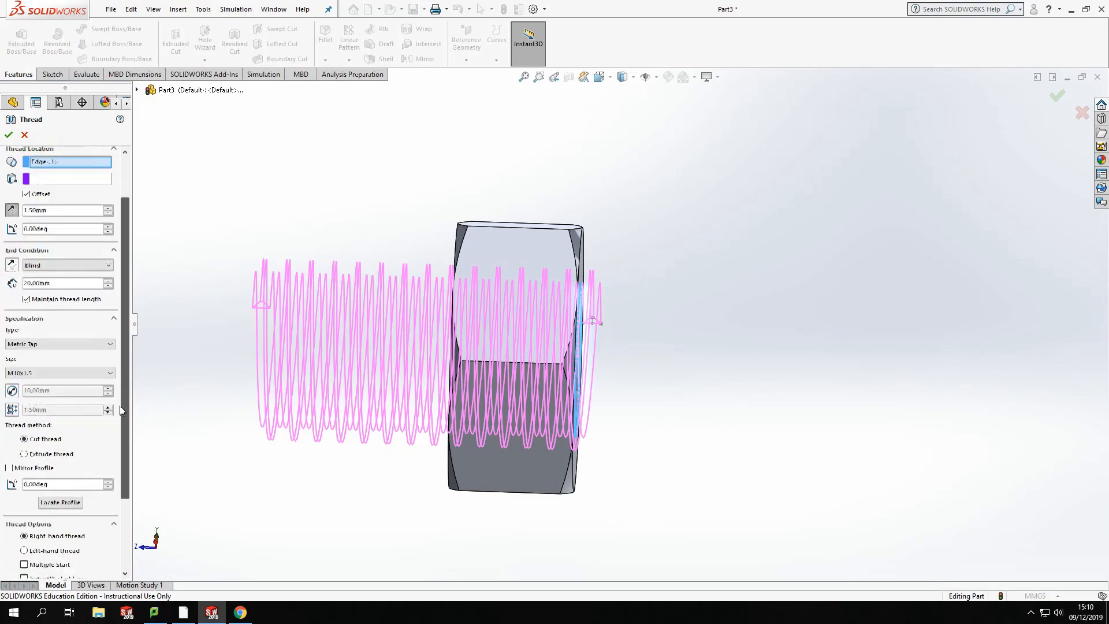
scroll("up", 3)
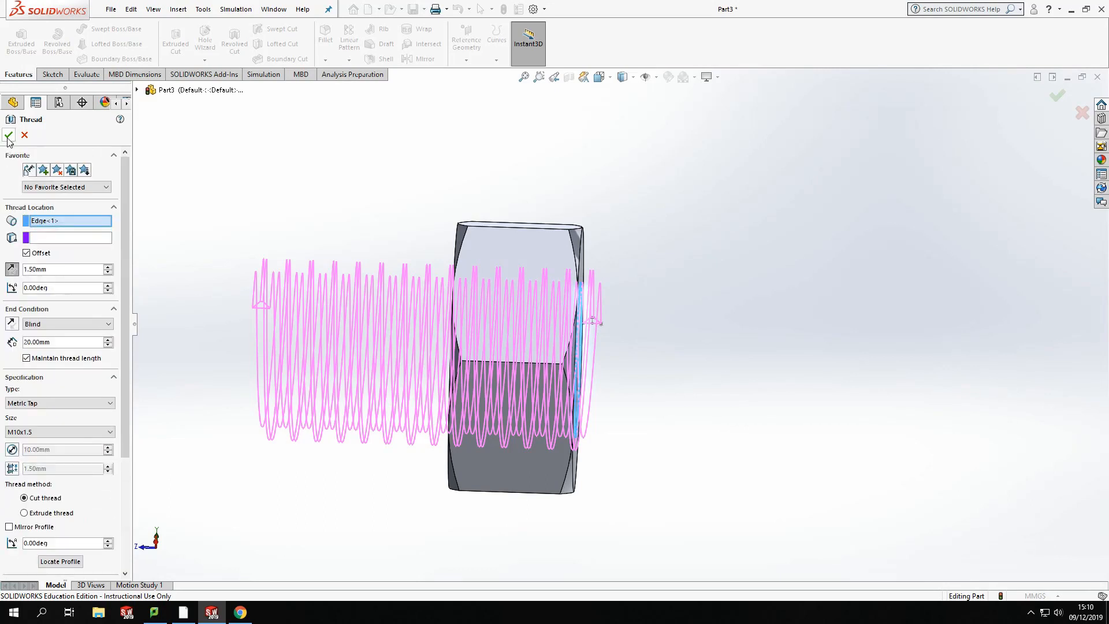
Accept the Thread feature so the nut's bore gets cut M10 threads
left_click(8, 137)
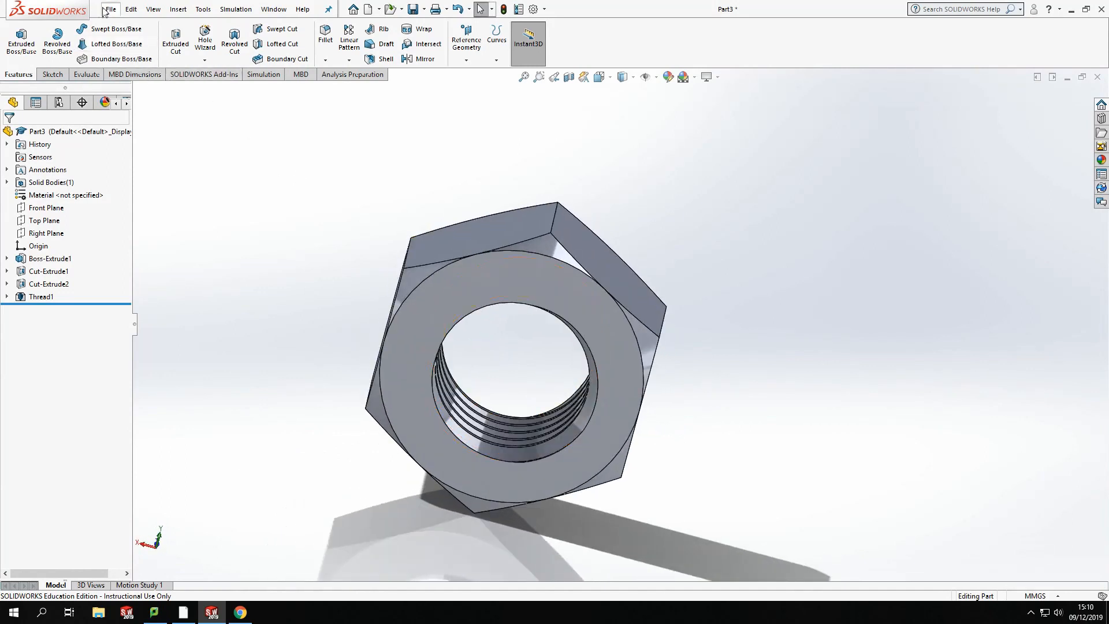
Create a new blank Part document from the File menu
left_click(108, 8)
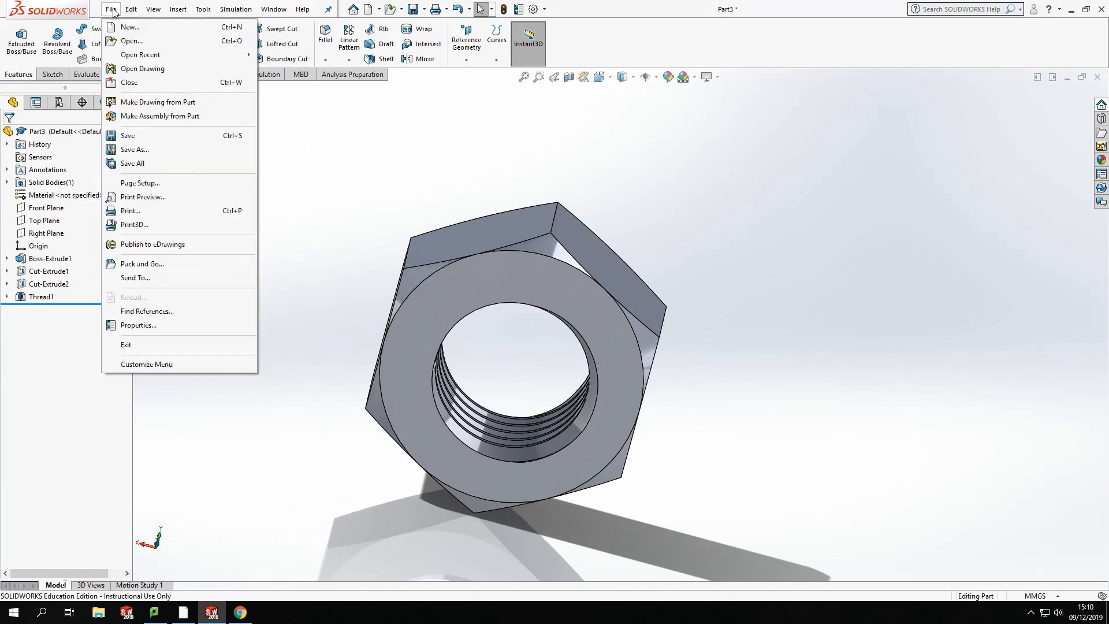
left_click(130, 26)
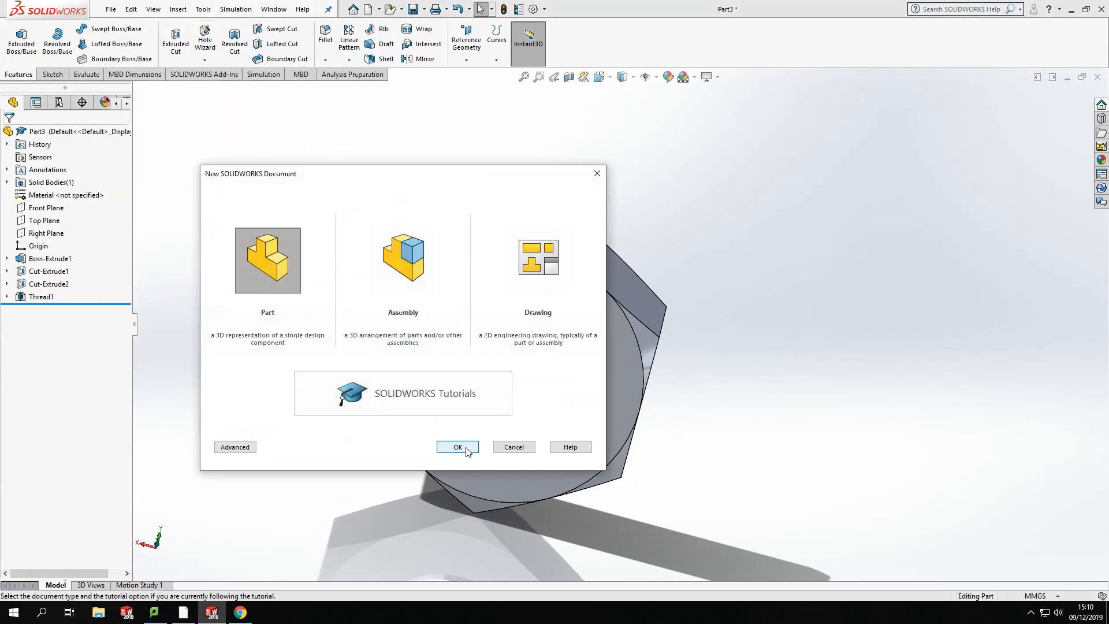
left_click(457, 445)
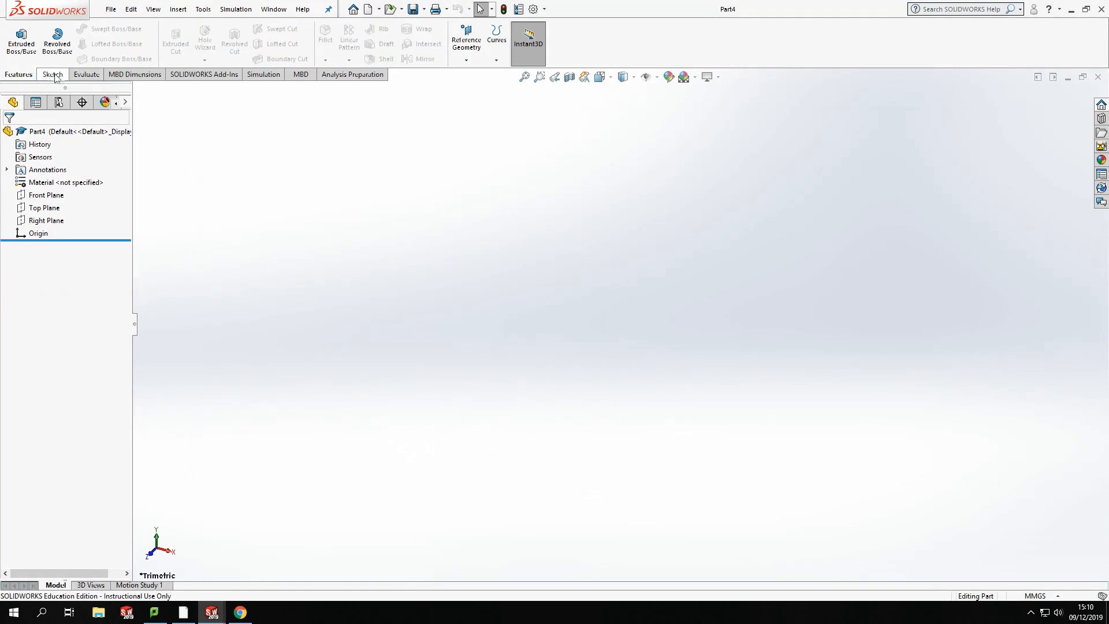
Select the new part's Front Plane in the FeatureManager tree
left_click(46, 194)
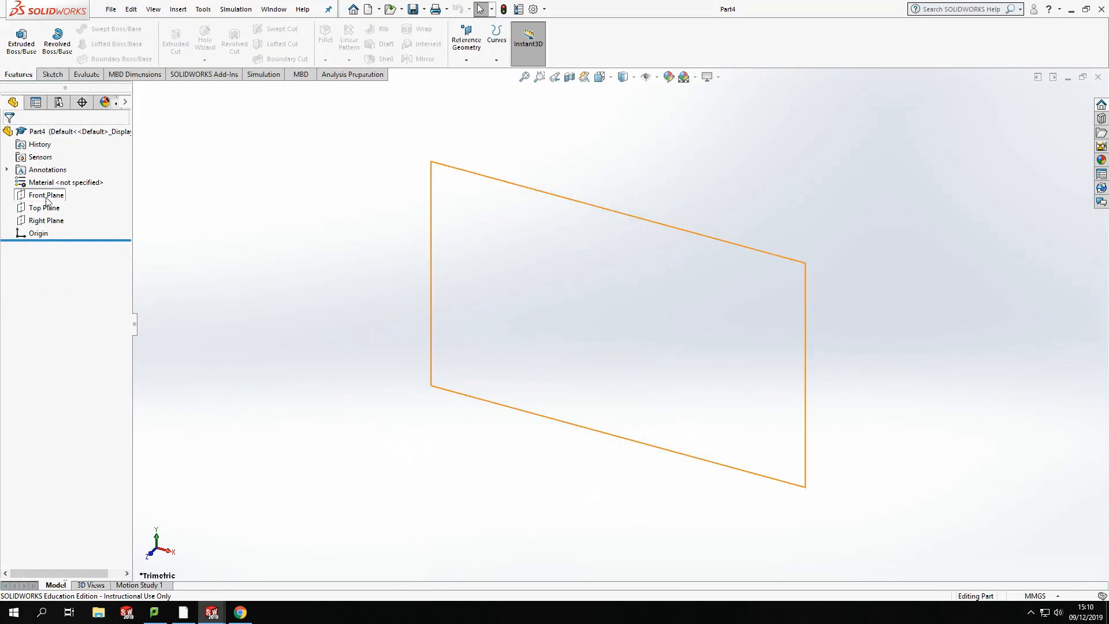
left_click(45, 194)
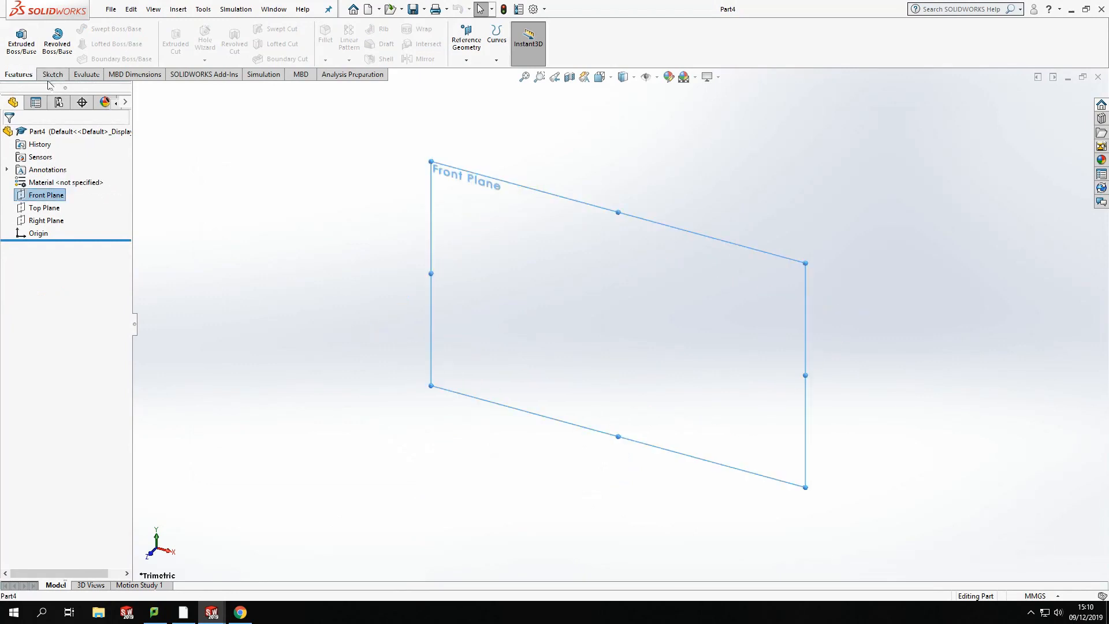
Start a sketch on Front Plane and draw two concentric circles at the origin
left_click(50, 74)
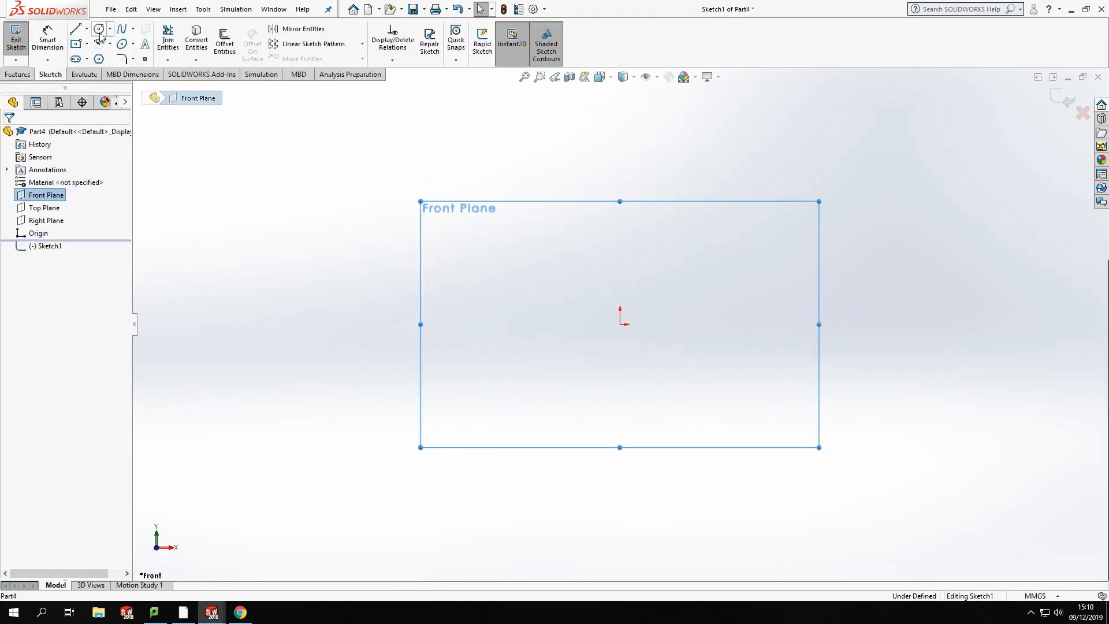
left_click(98, 28)
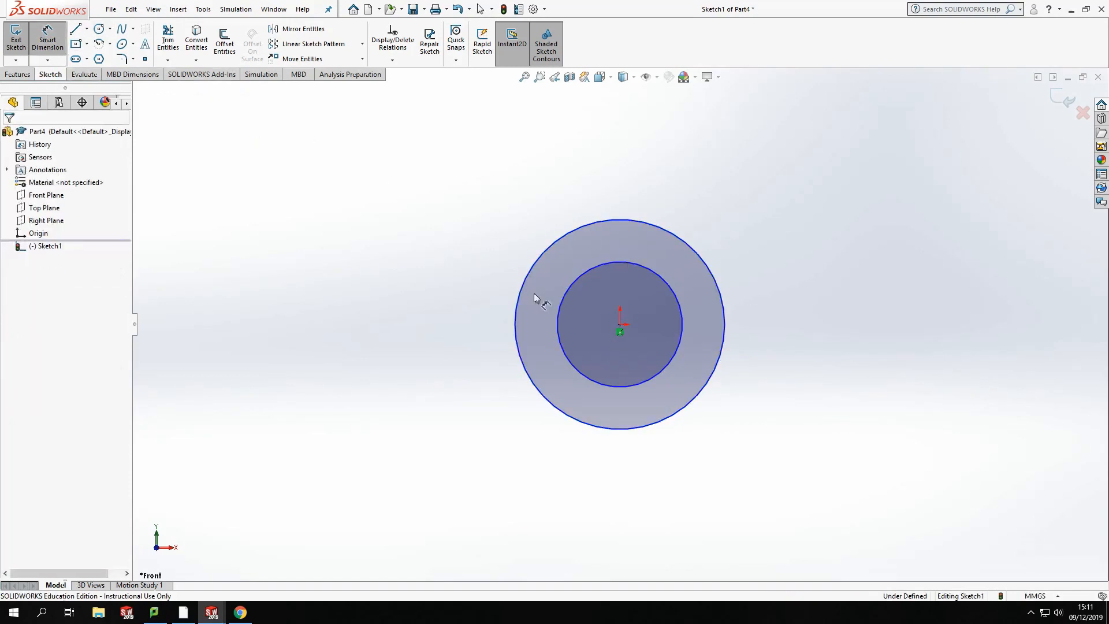
mouse_move(640, 327)
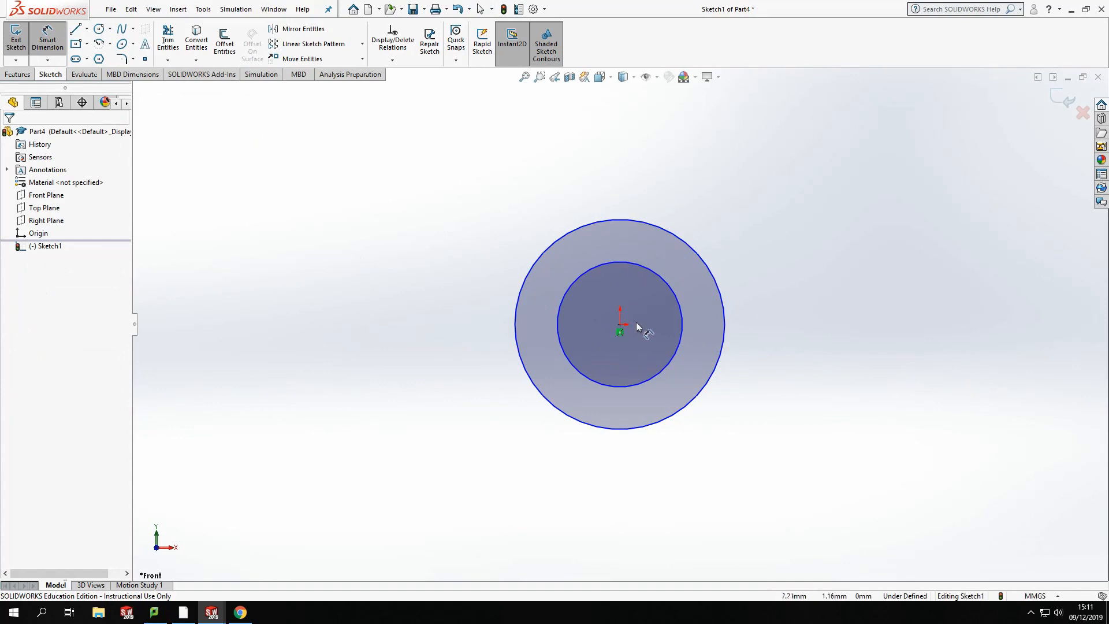
mouse_move(651, 307)
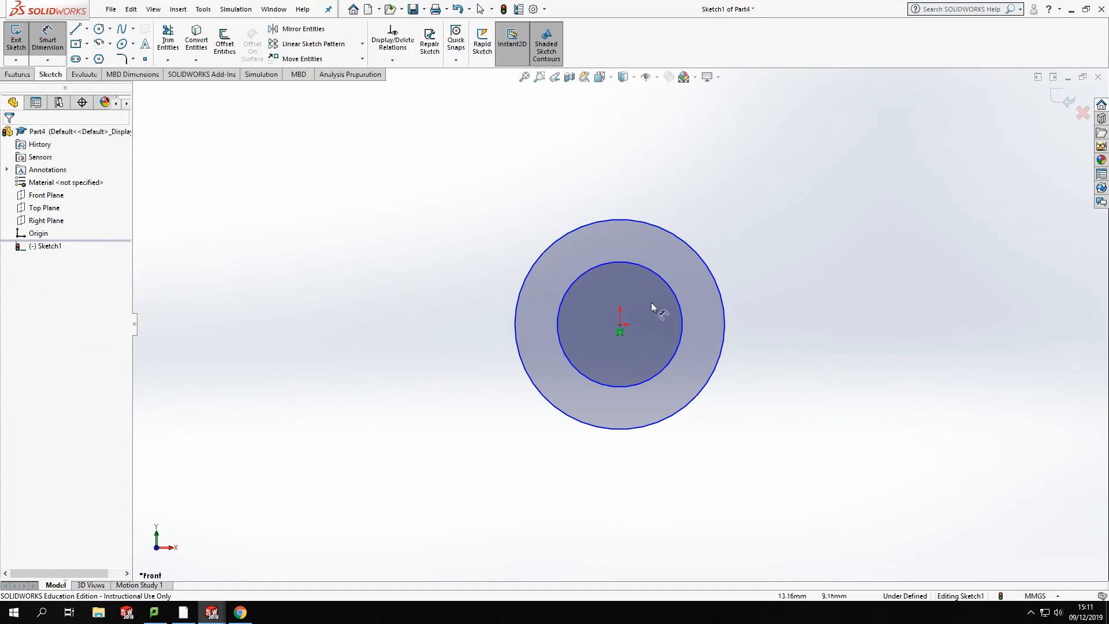
Dimension the inner circle to an 11 mm diameter with Smart Dimension
left_click(621, 267)
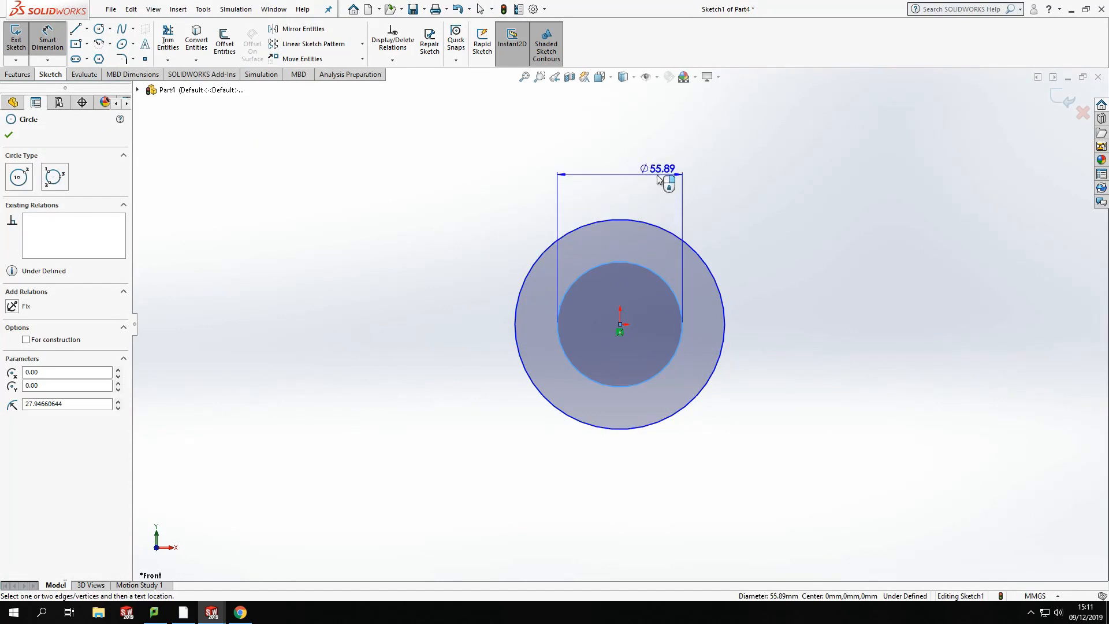
left_click(657, 168)
type("11")
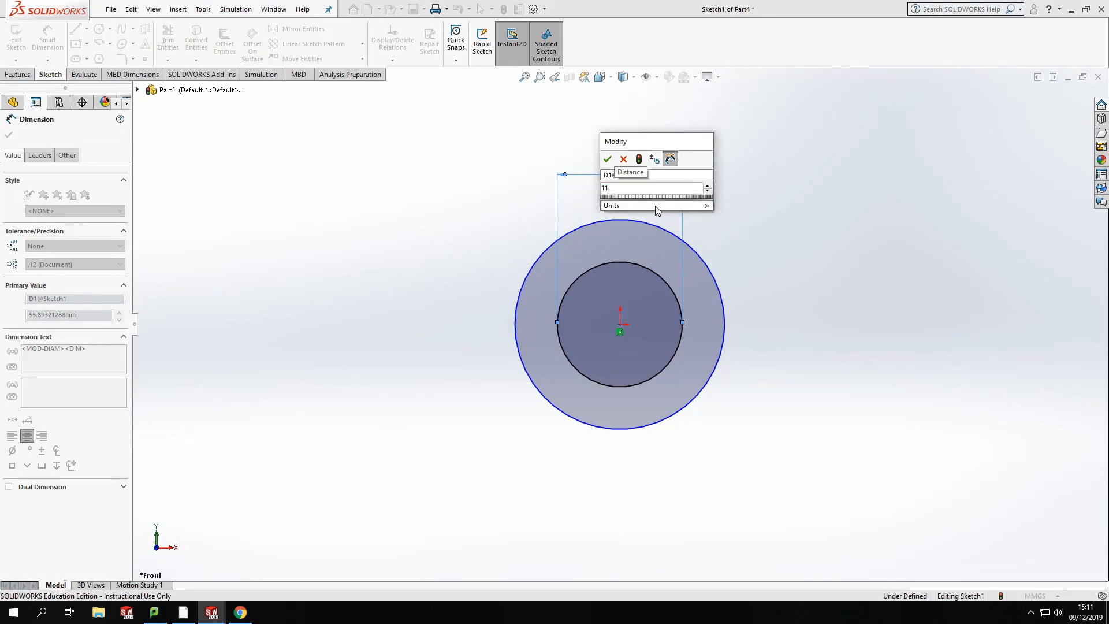
left_click(606, 158)
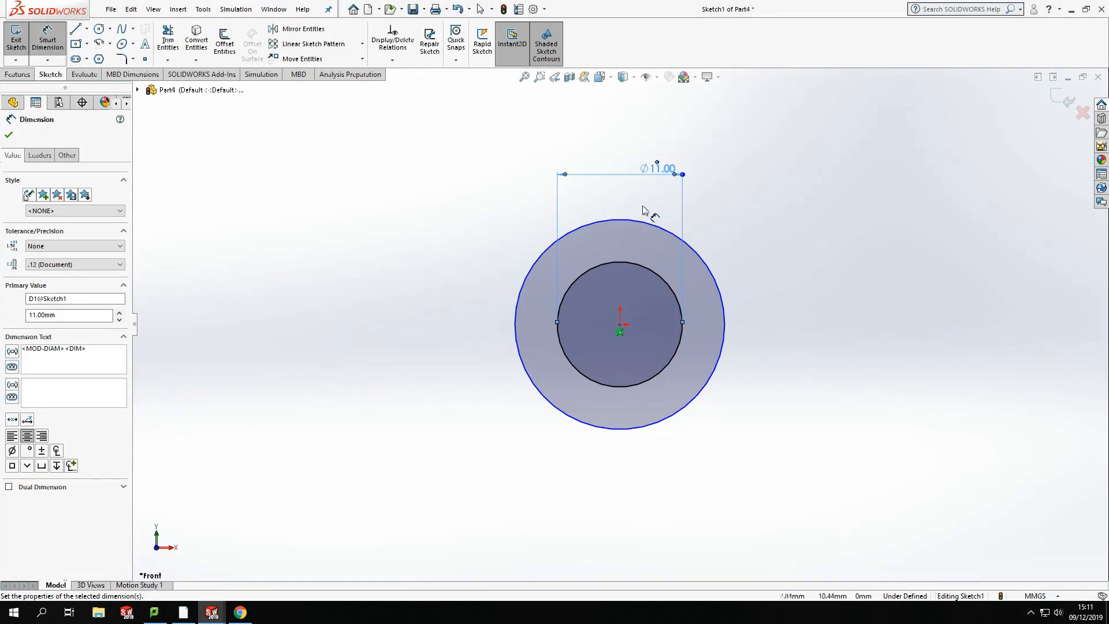
mouse_move(621, 221)
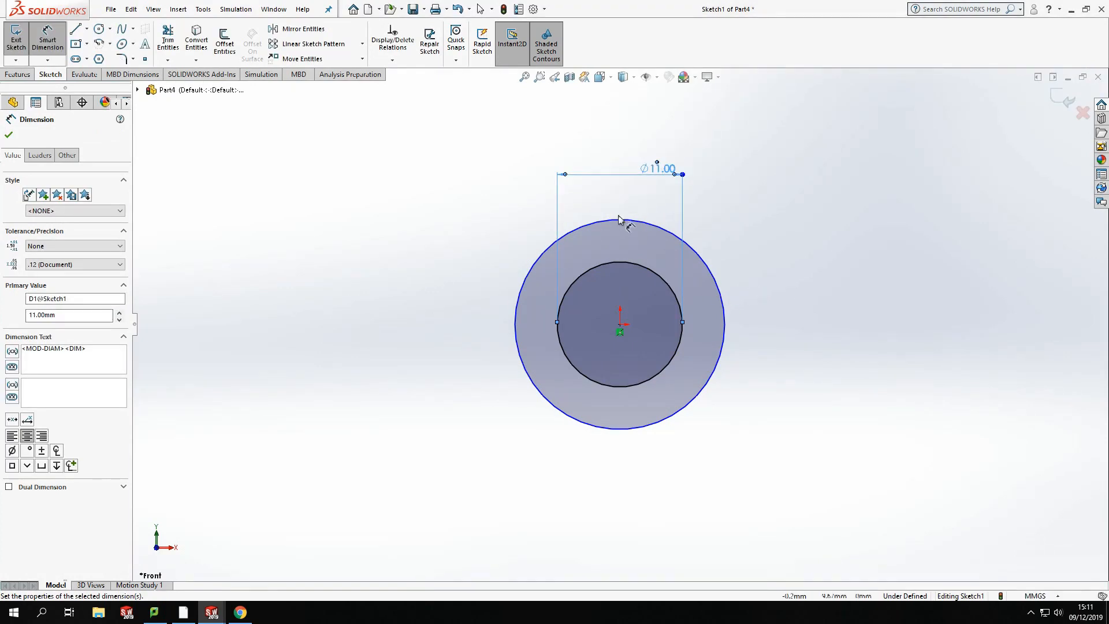
Dimension the outer circle to 34 mm, fully defining the sketch
left_click(8, 135)
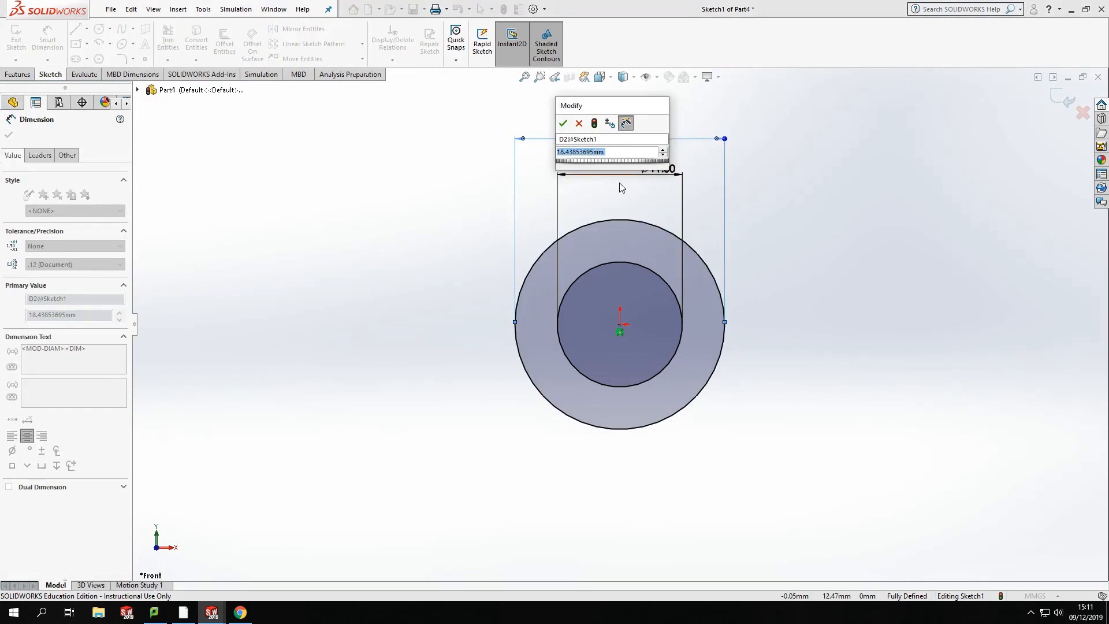
type("34")
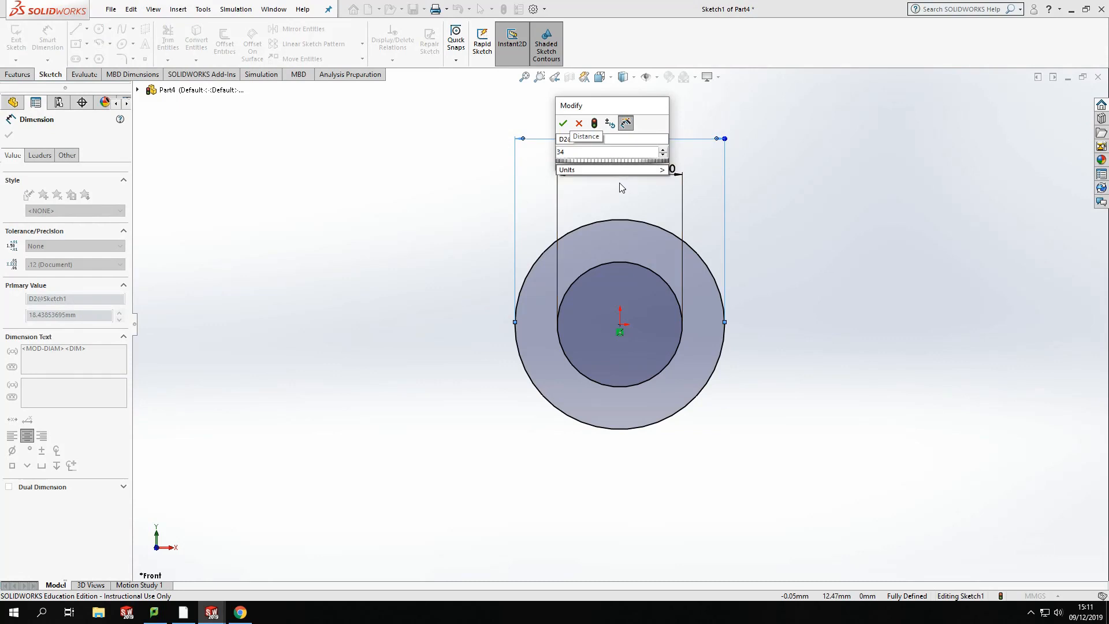
left_click(562, 124)
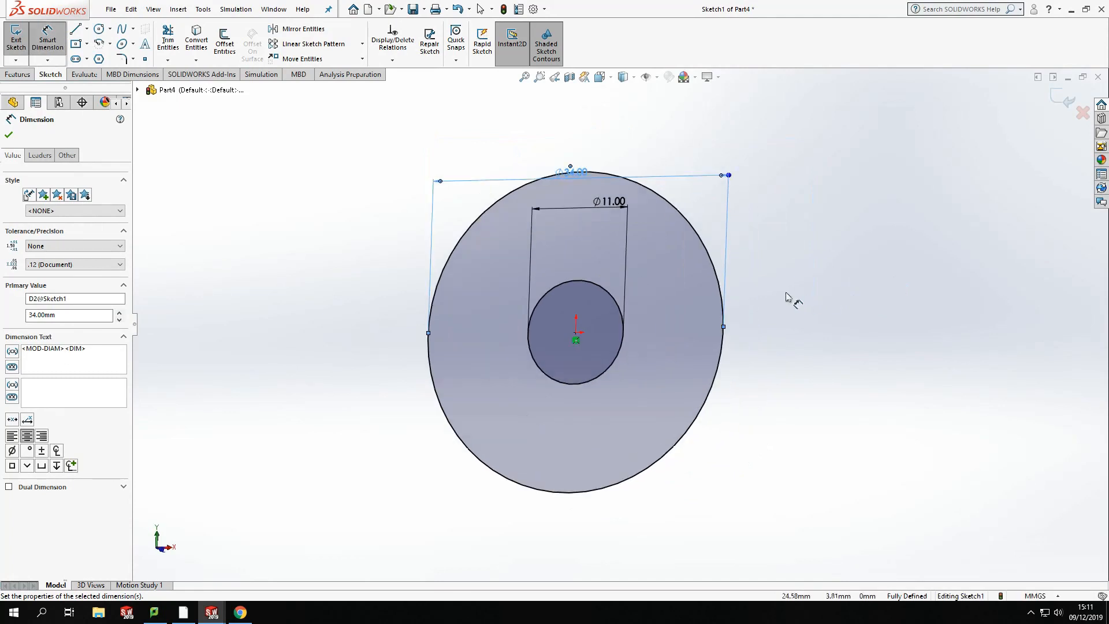
mouse_move(617, 187)
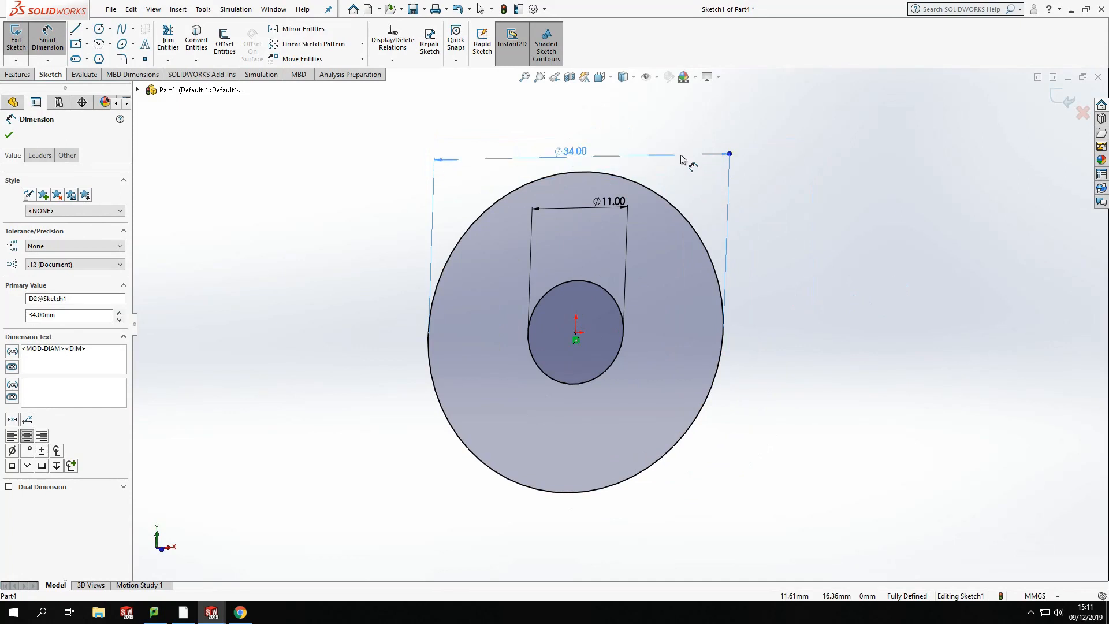
left_click(8, 135)
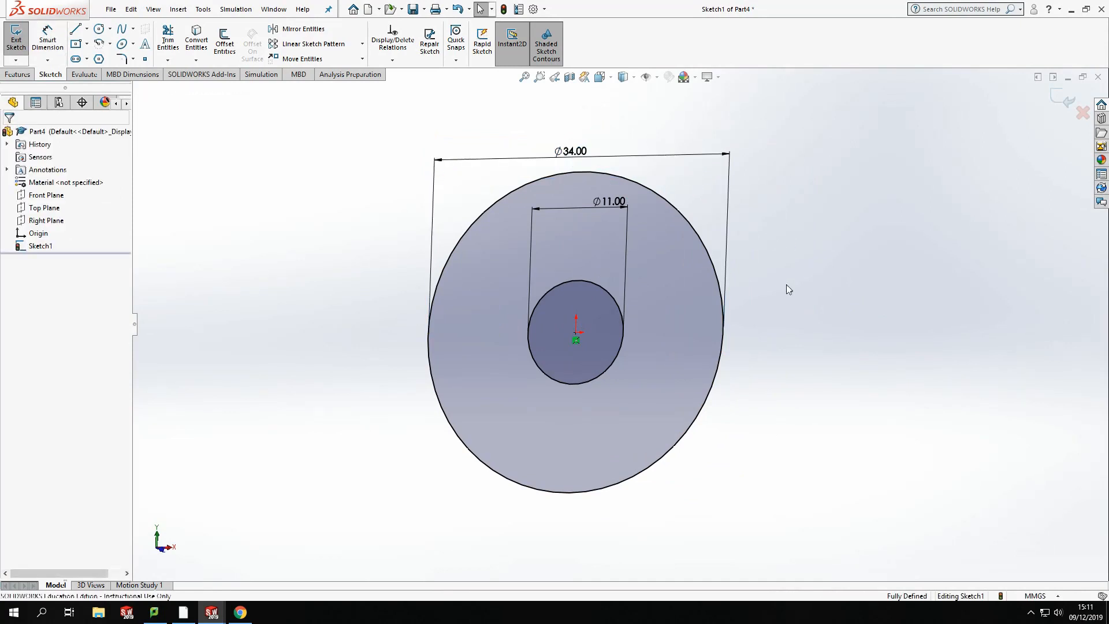
mouse_move(766, 358)
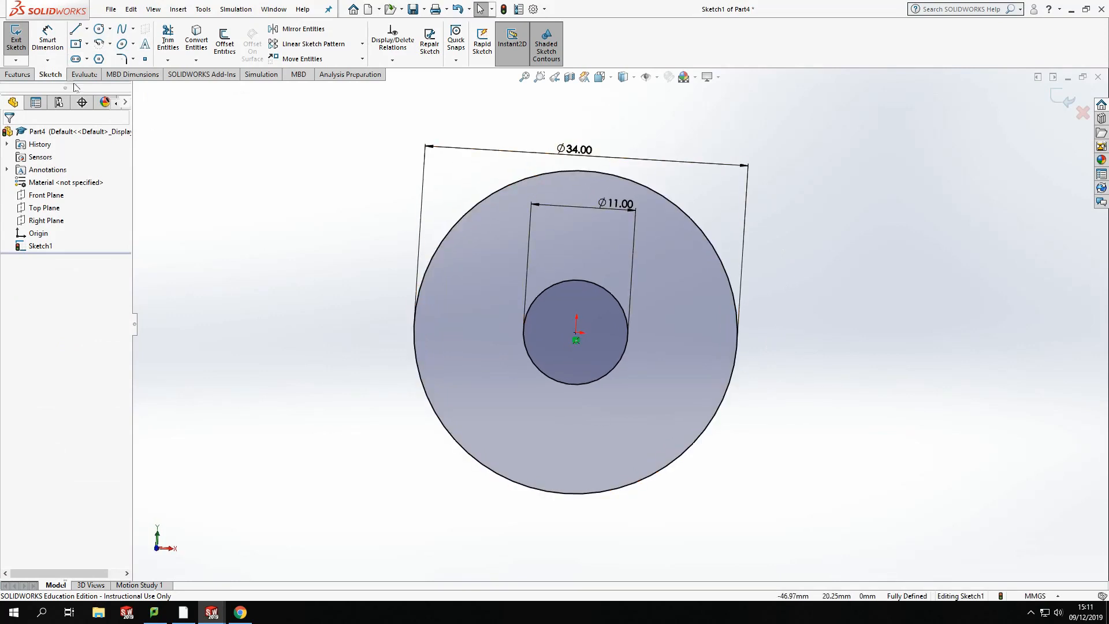
Extrude the ring sketch with a Blind 3 mm Boss-Extrude into a solid washer
left_click(17, 74)
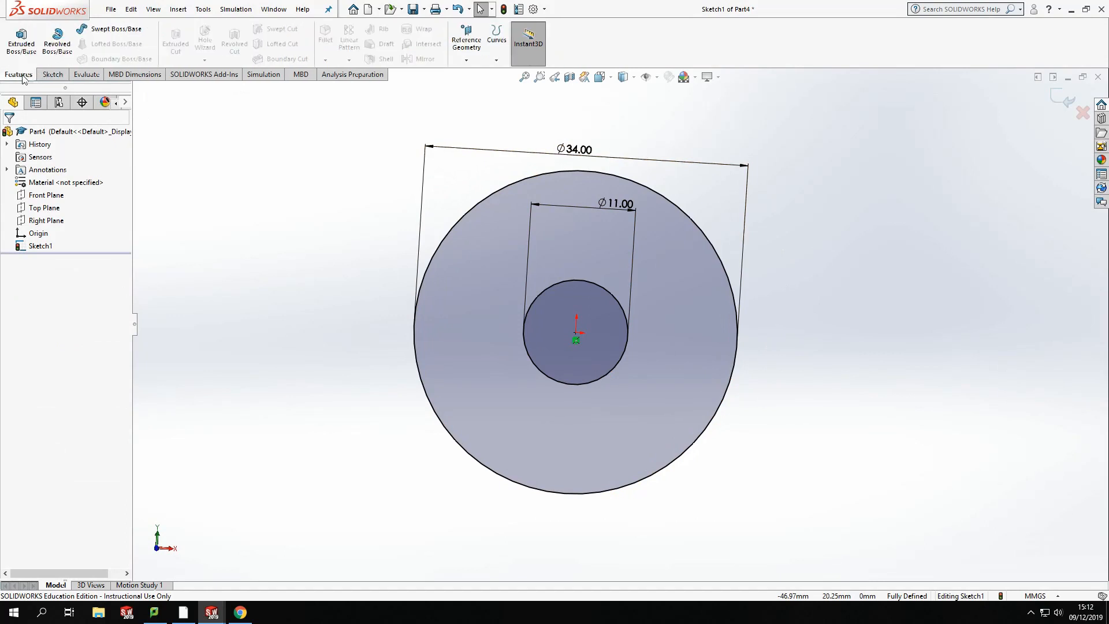
left_click(21, 40)
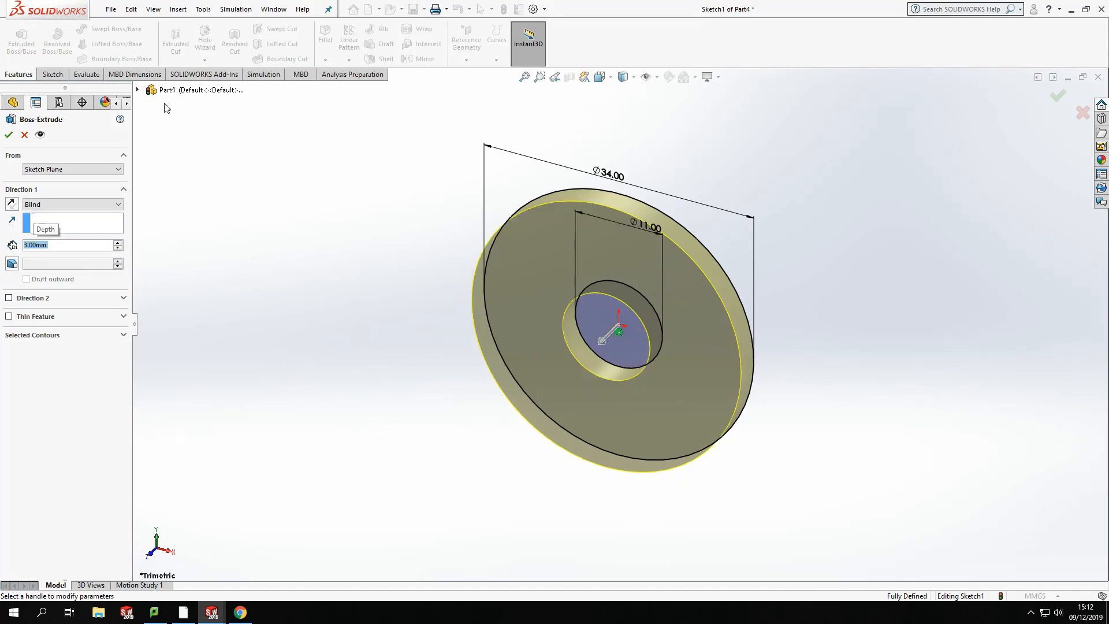
left_click(8, 134)
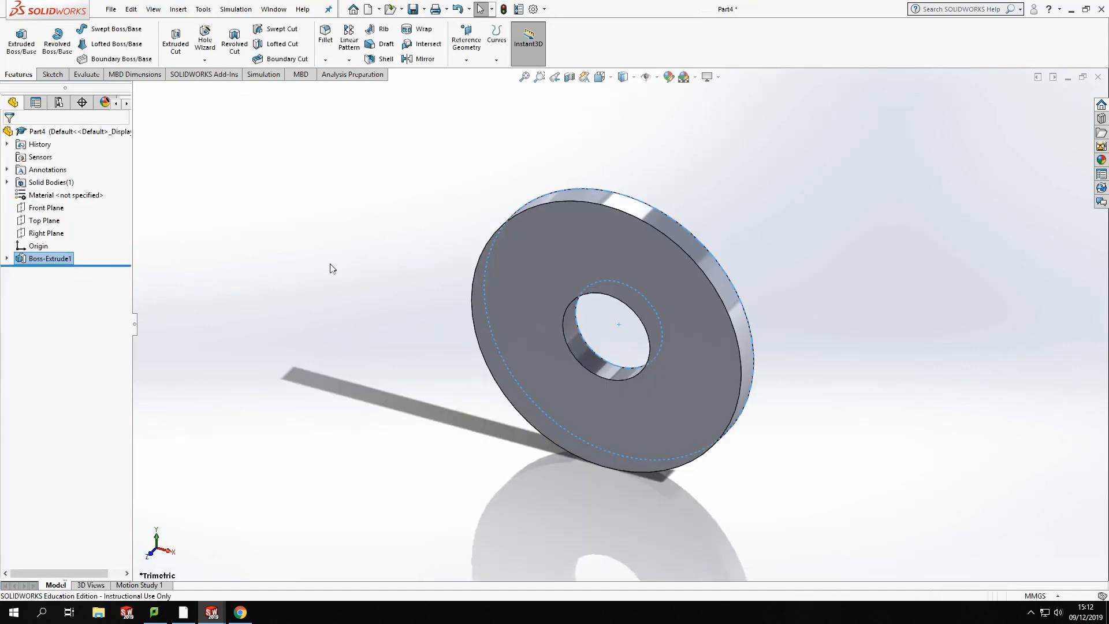
left_click(782, 491)
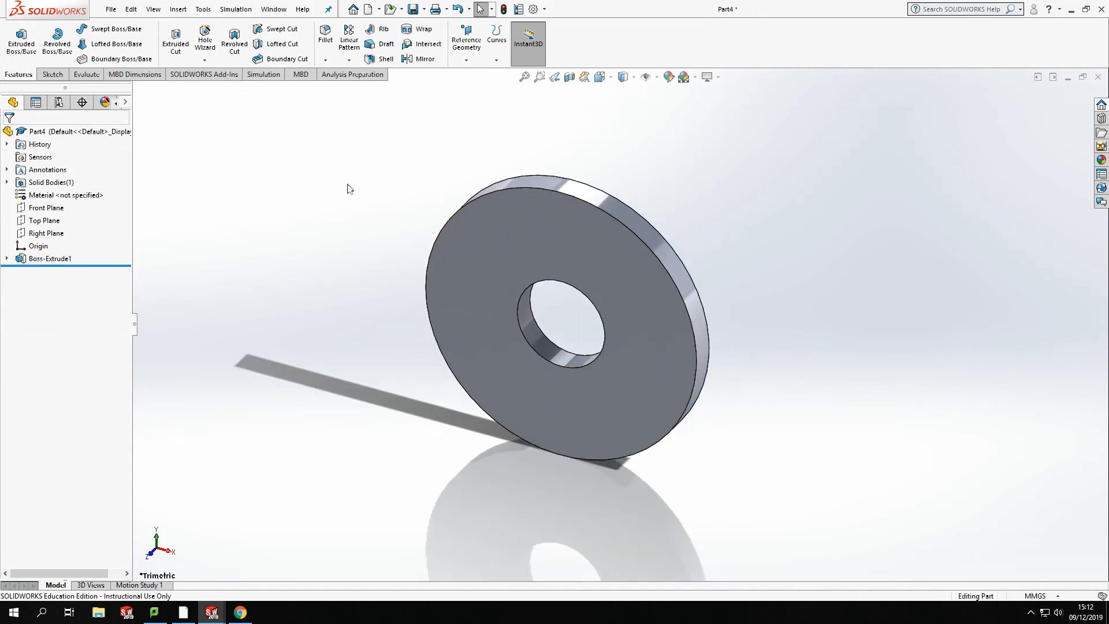
mouse_move(644, 174)
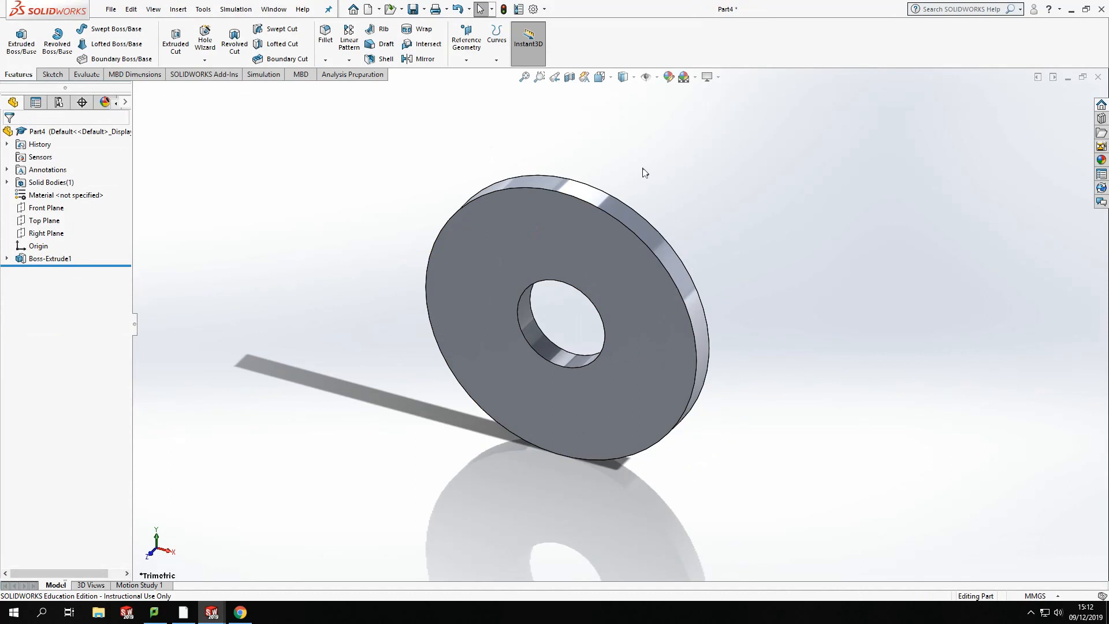
mouse_move(745, 165)
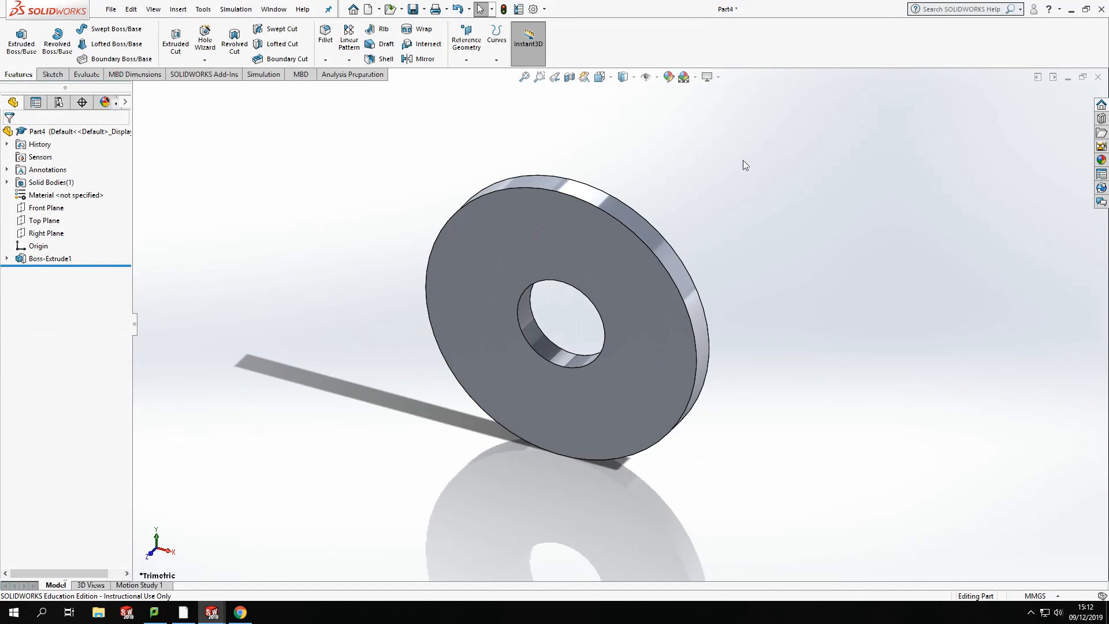
mouse_move(277, 191)
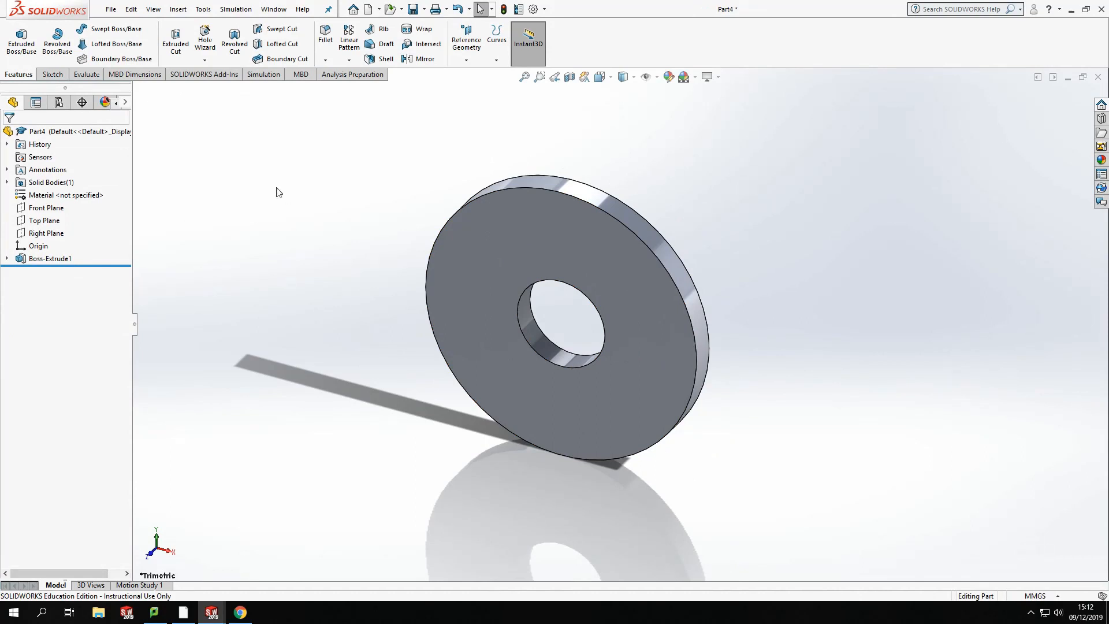
mouse_move(262, 156)
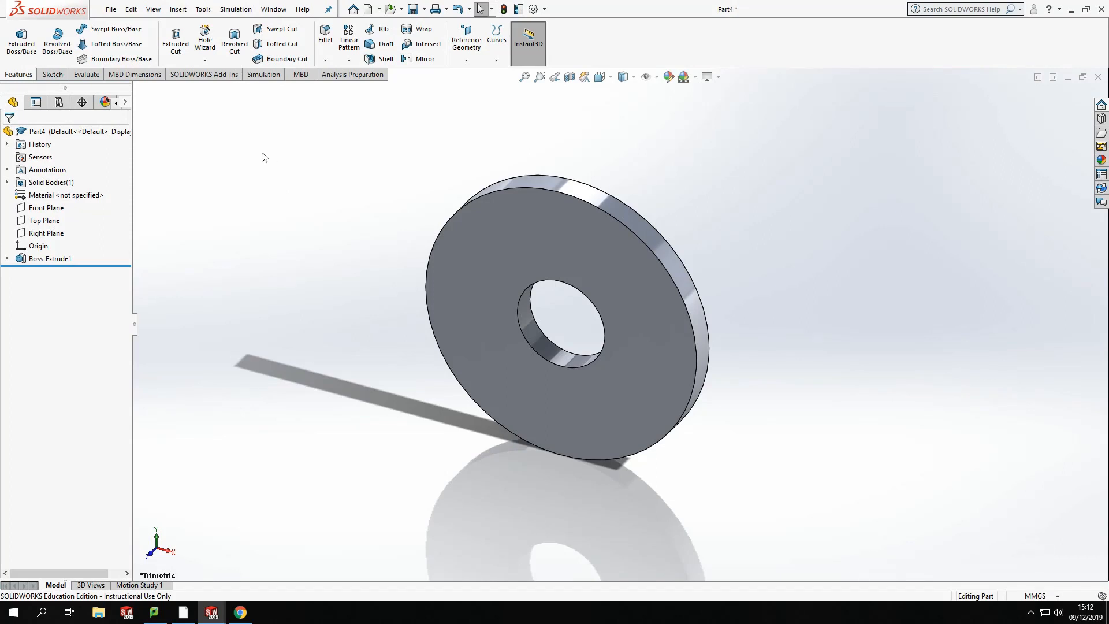
mouse_move(340, 213)
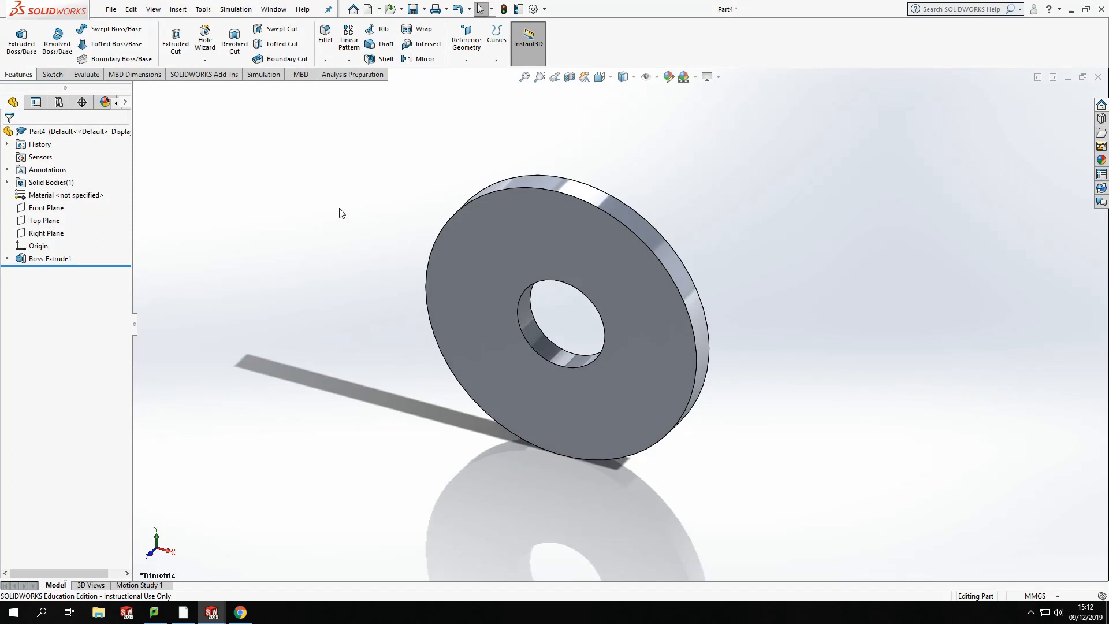
mouse_move(361, 205)
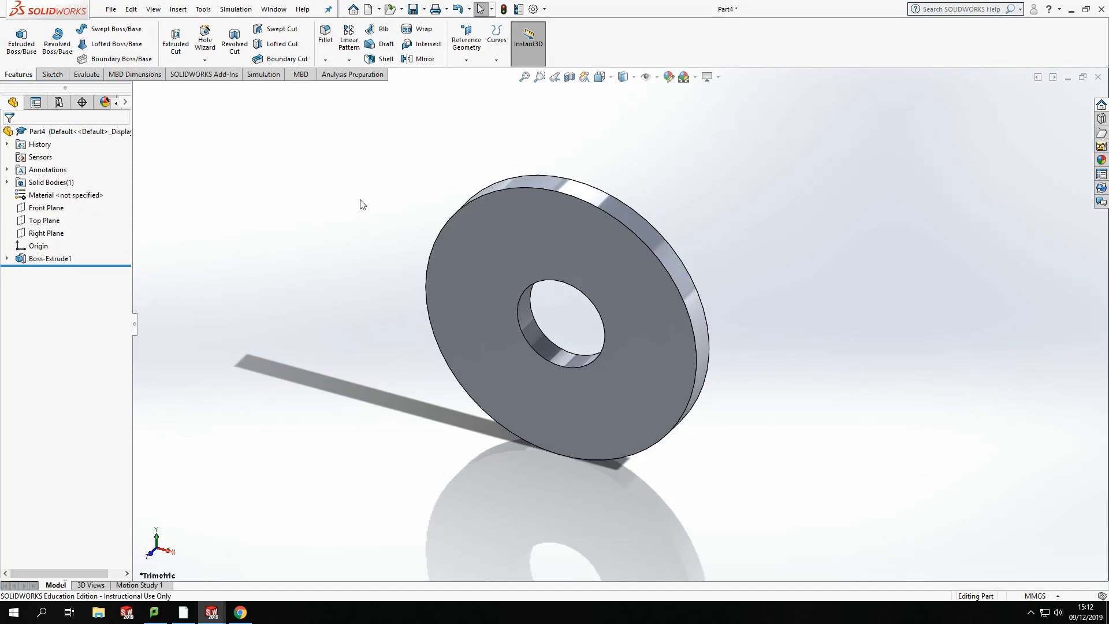
mouse_move(449, 168)
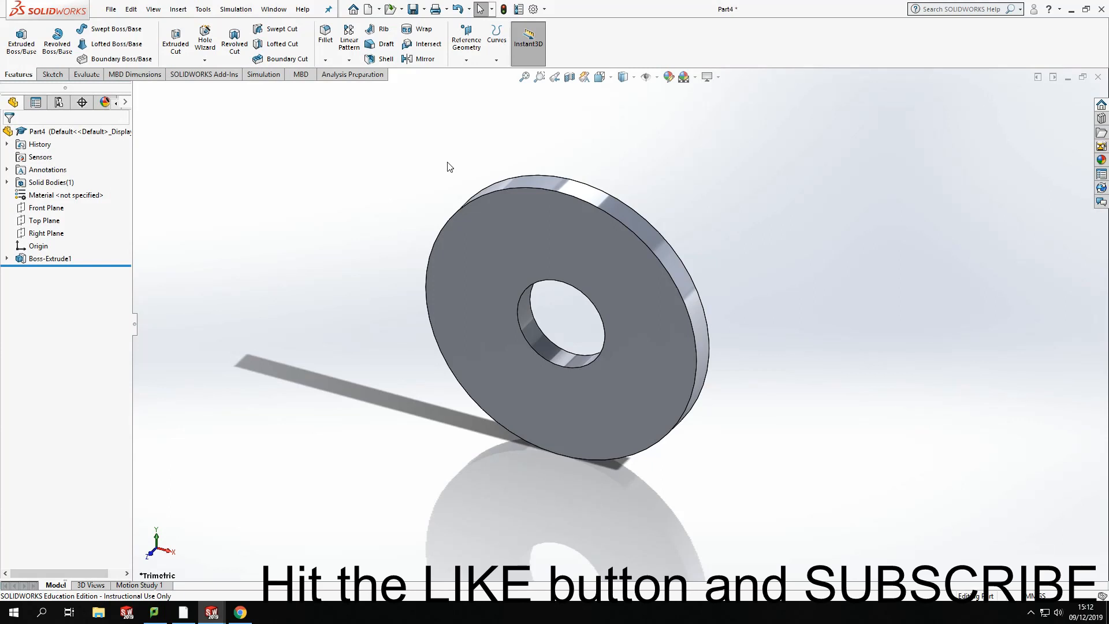
mouse_move(440, 166)
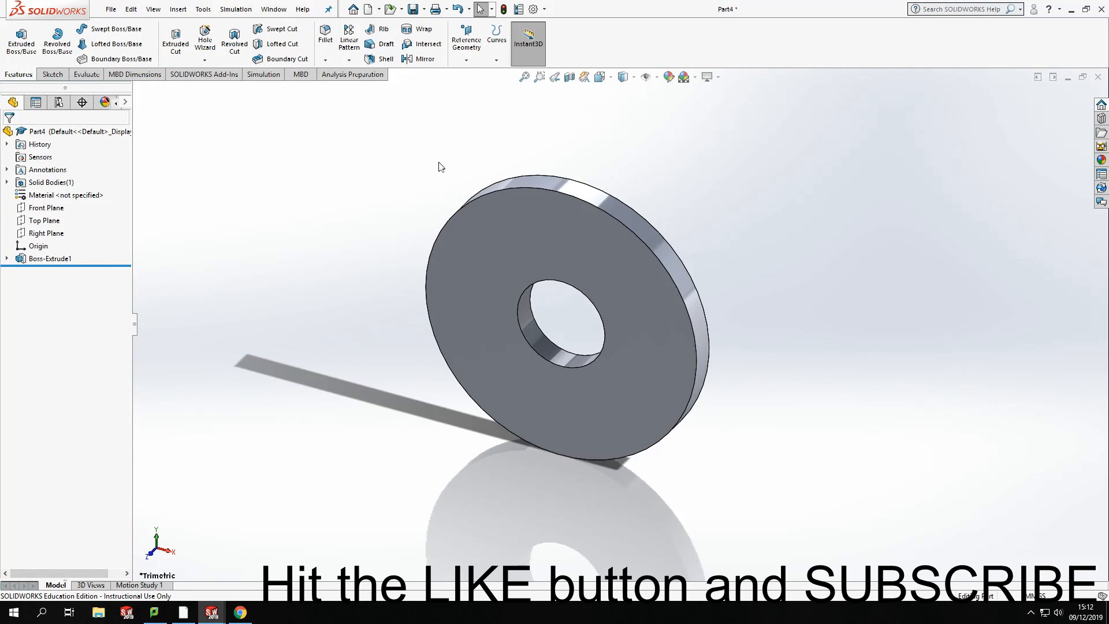